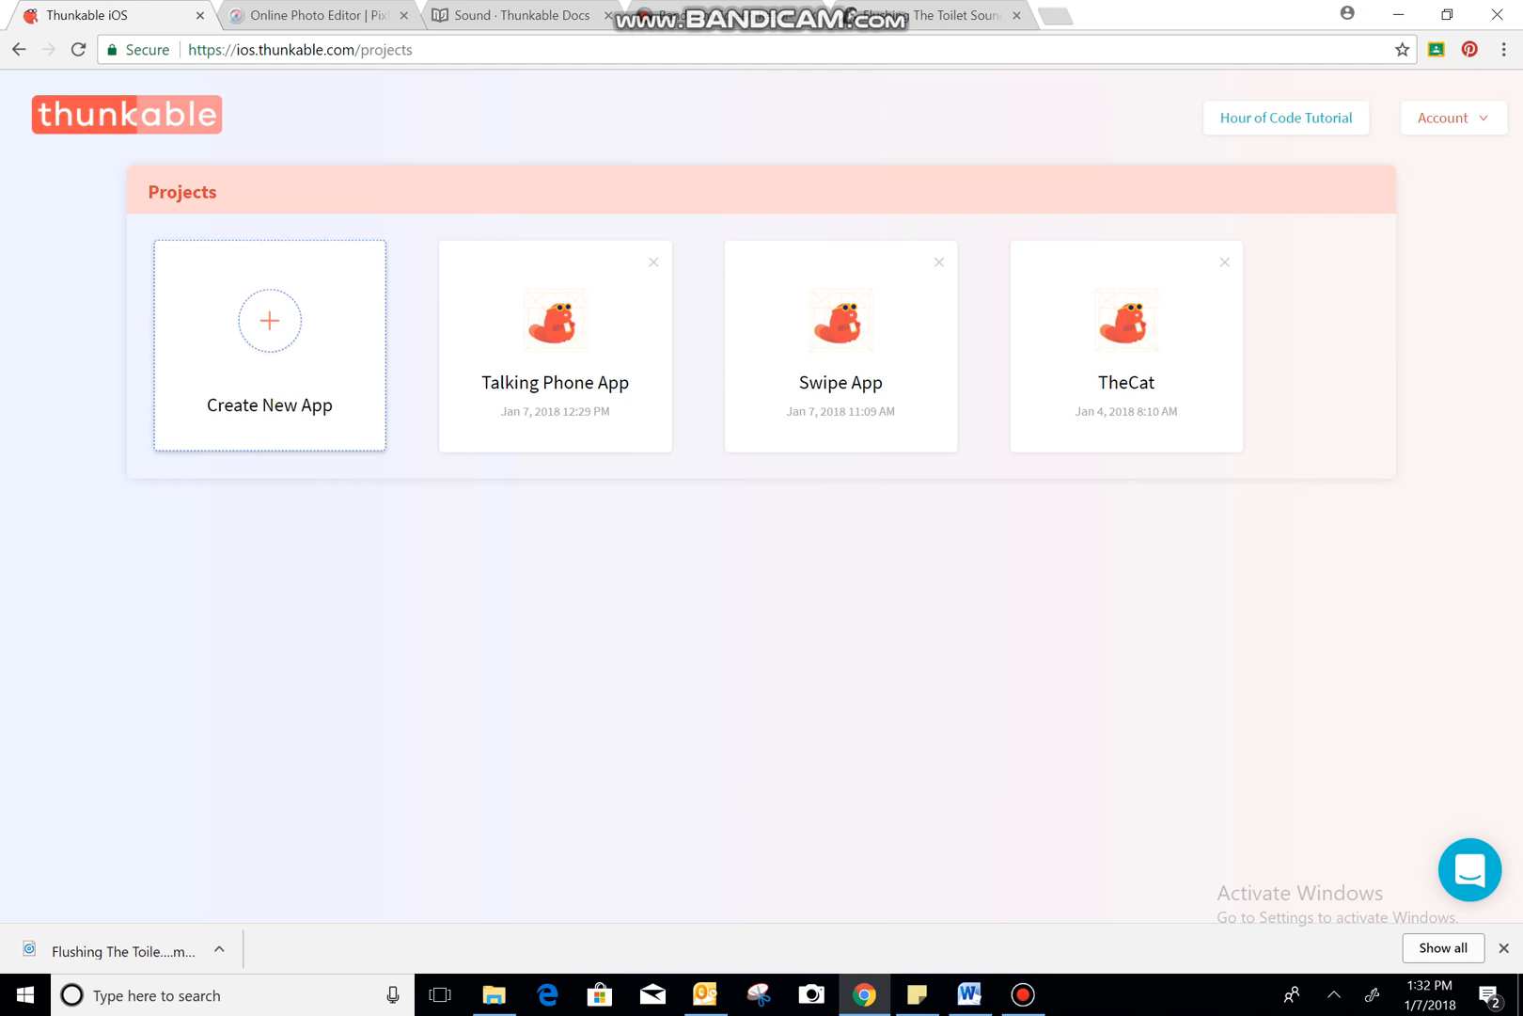
- Create a new app project named Larry and open it in the designer
click(269, 321)
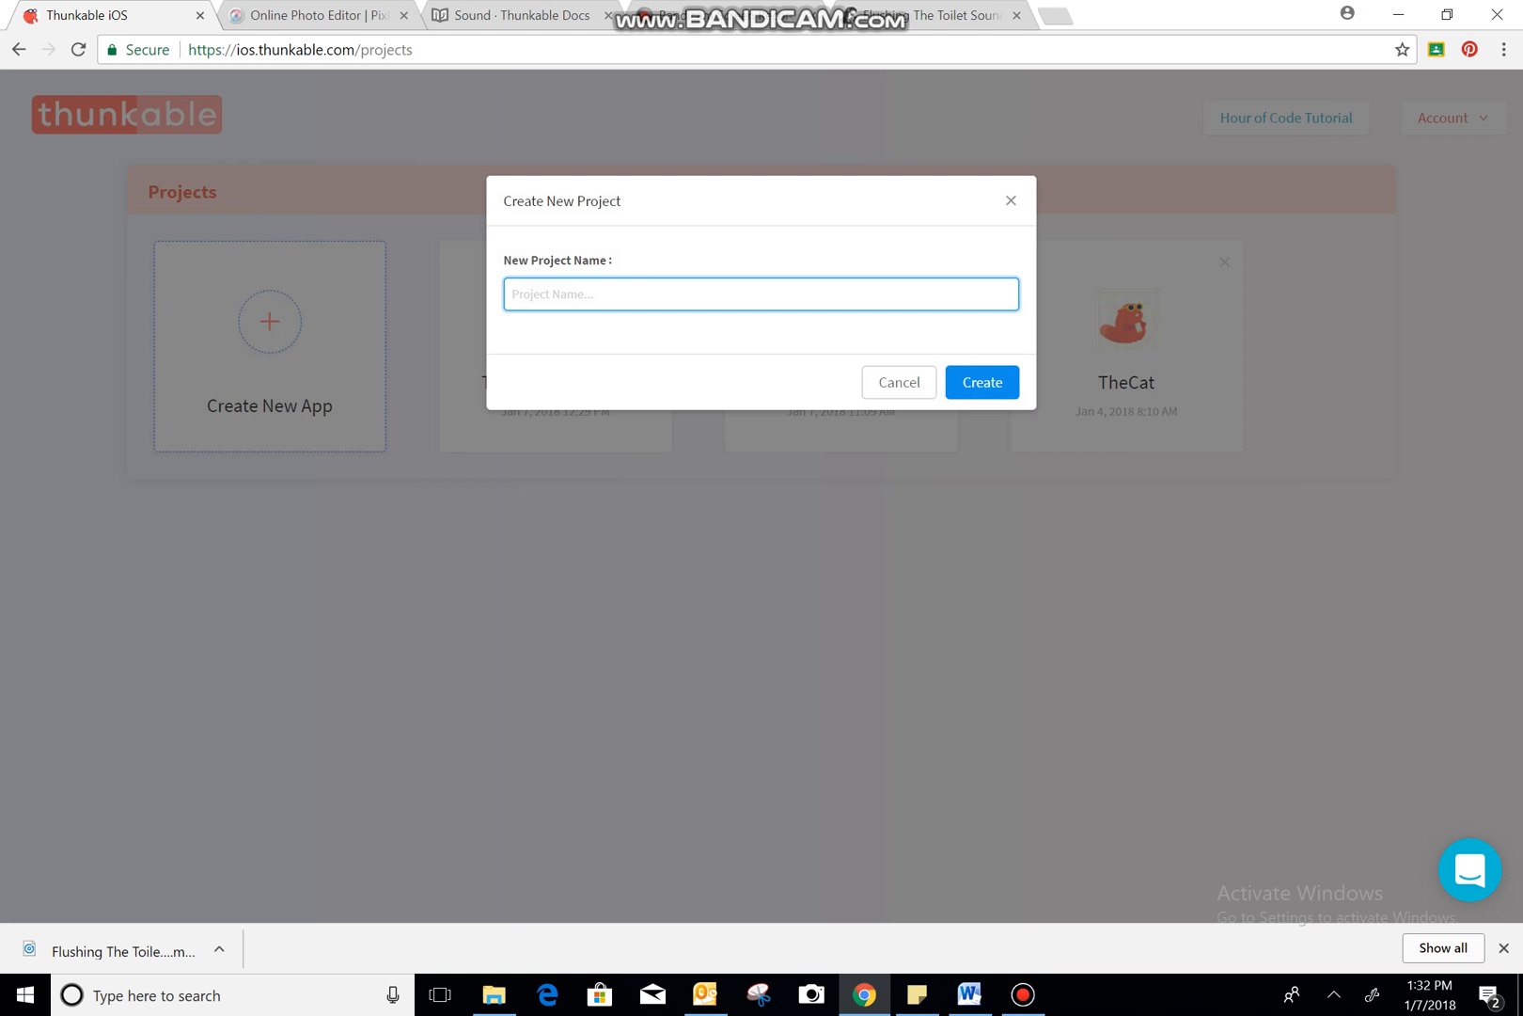
text(Larry)
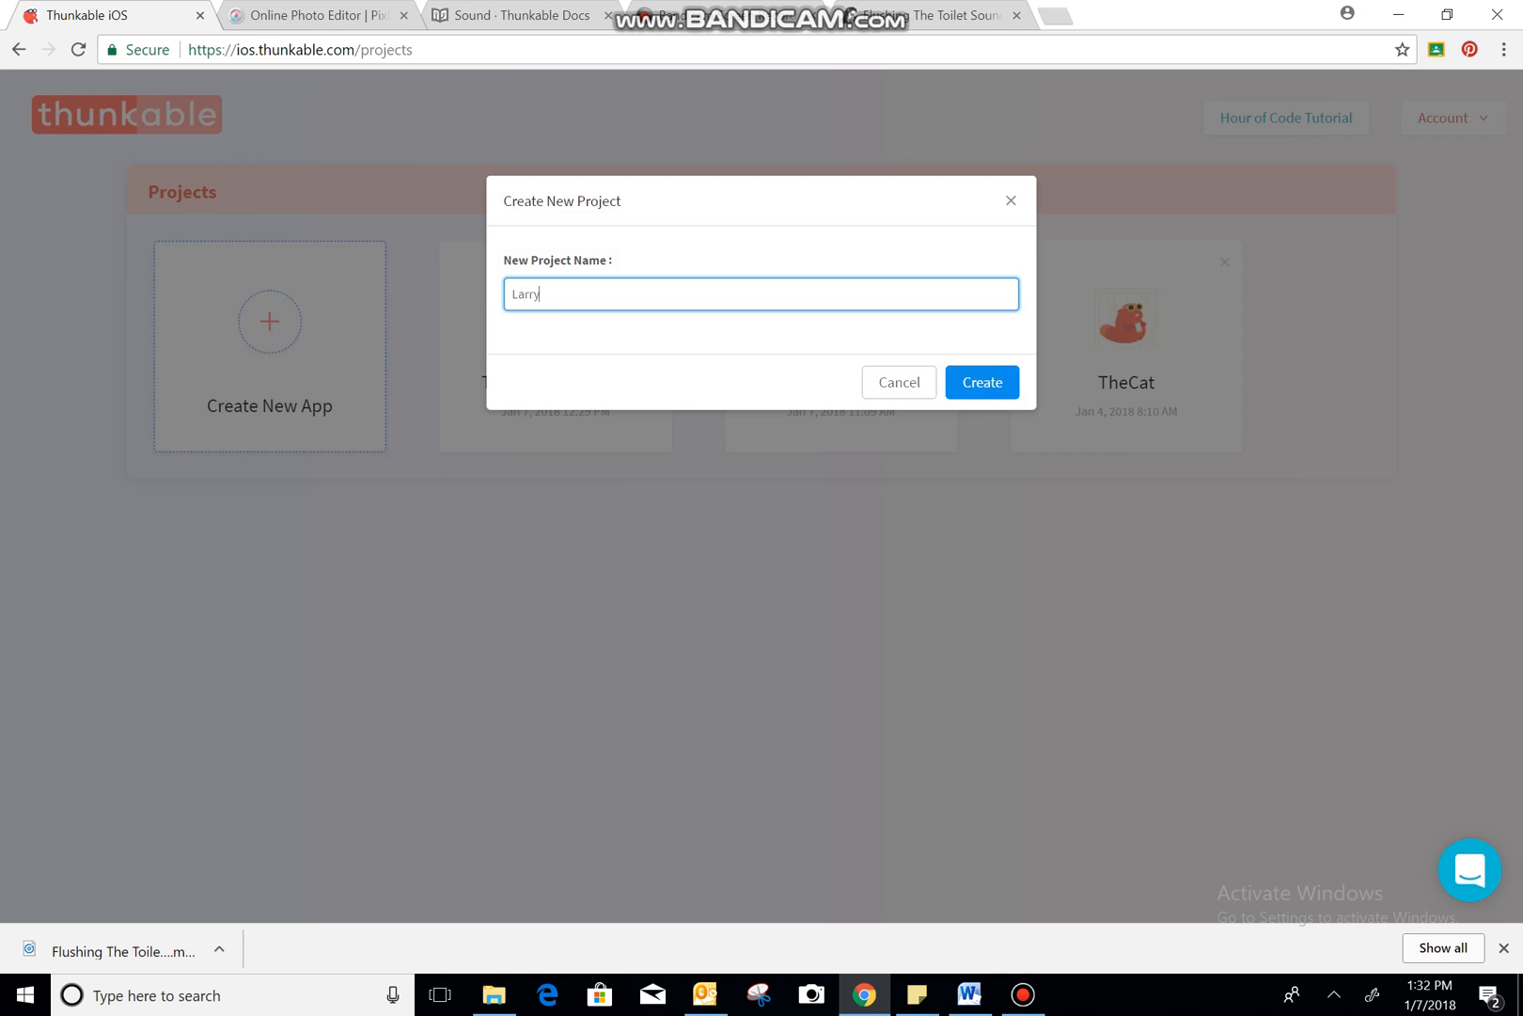
click(981, 382)
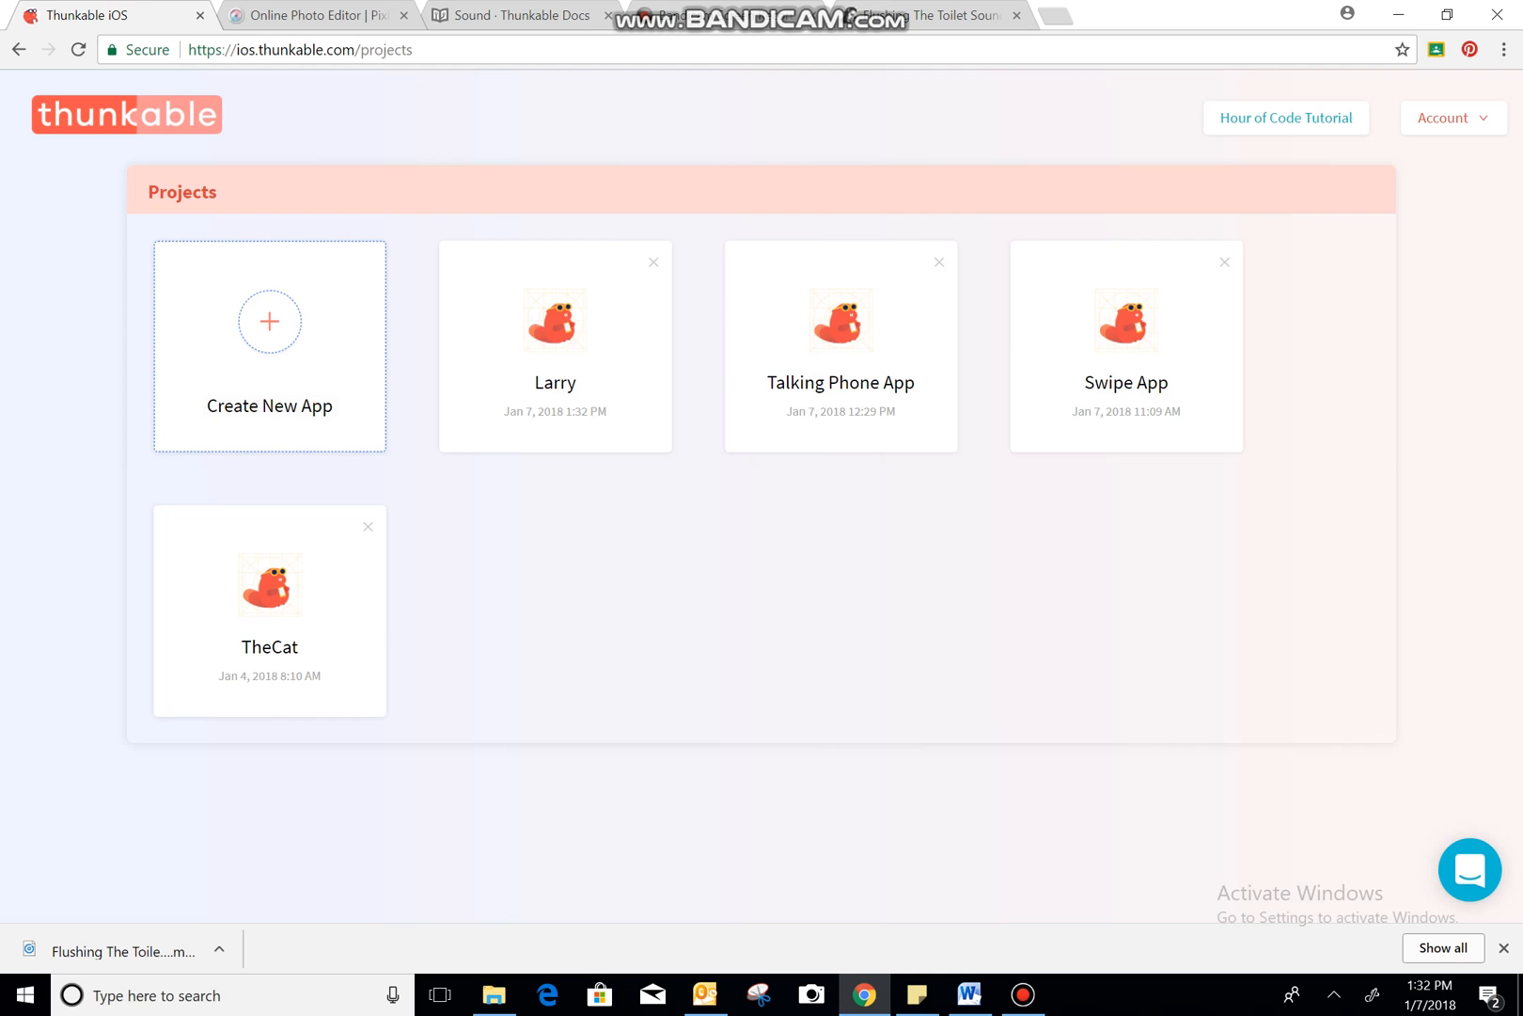
mouse_move(555, 321)
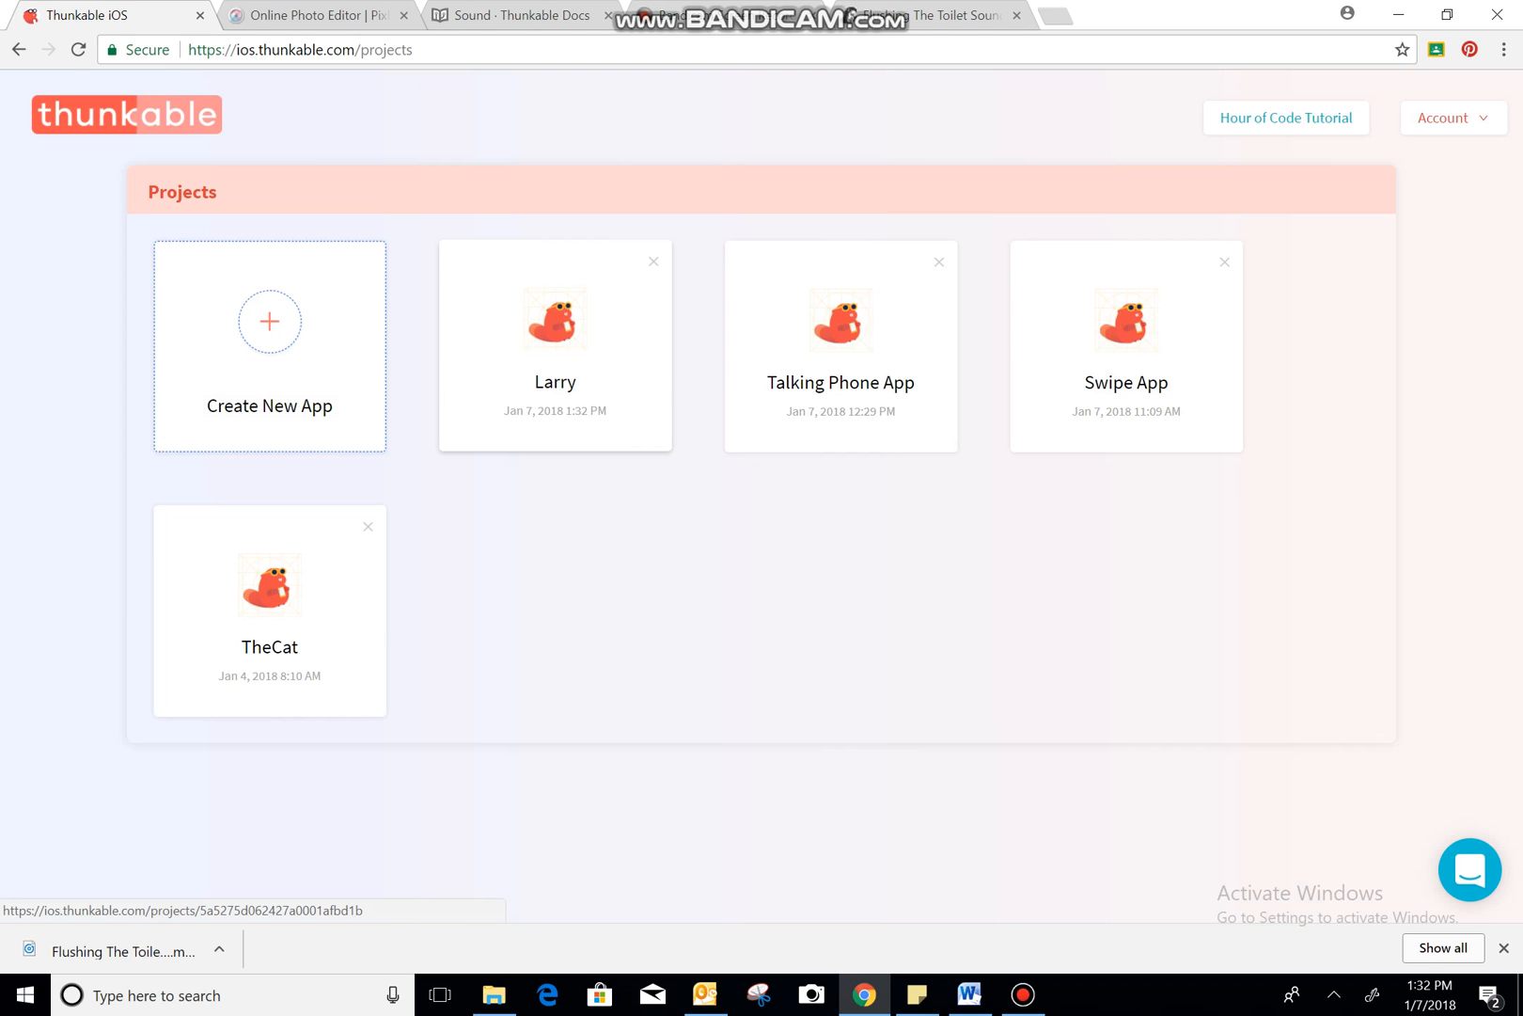
click(555, 320)
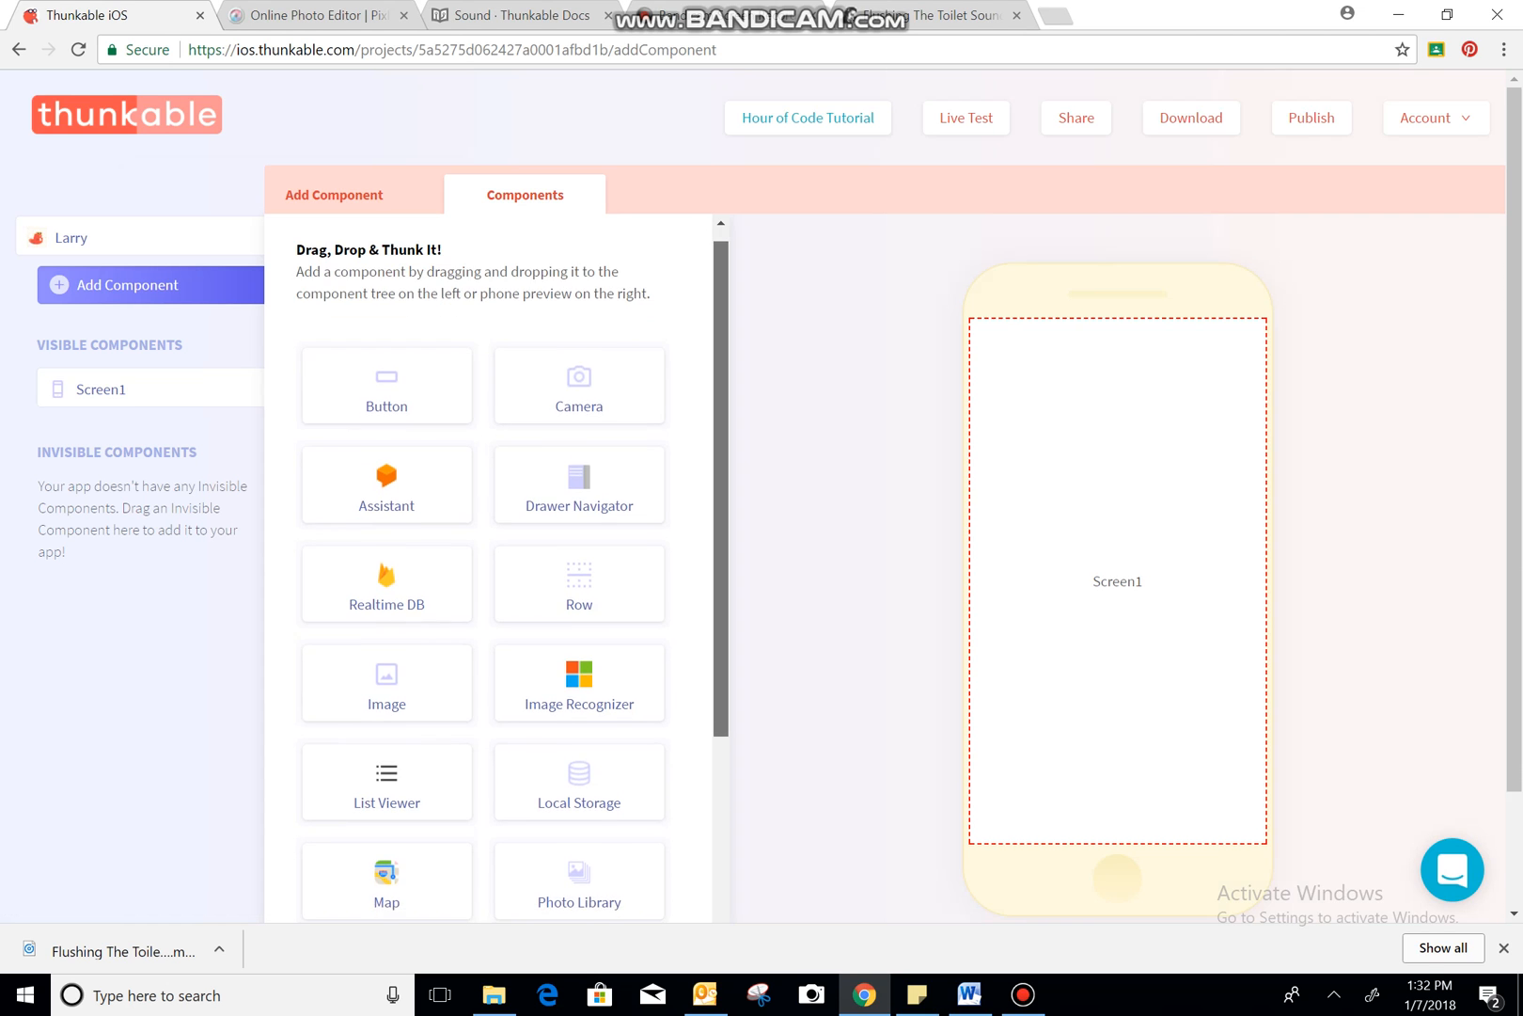
- Add a Tab Navigator to the app and nest Screen1 inside Tab_Navigator1
scroll(down, 3)
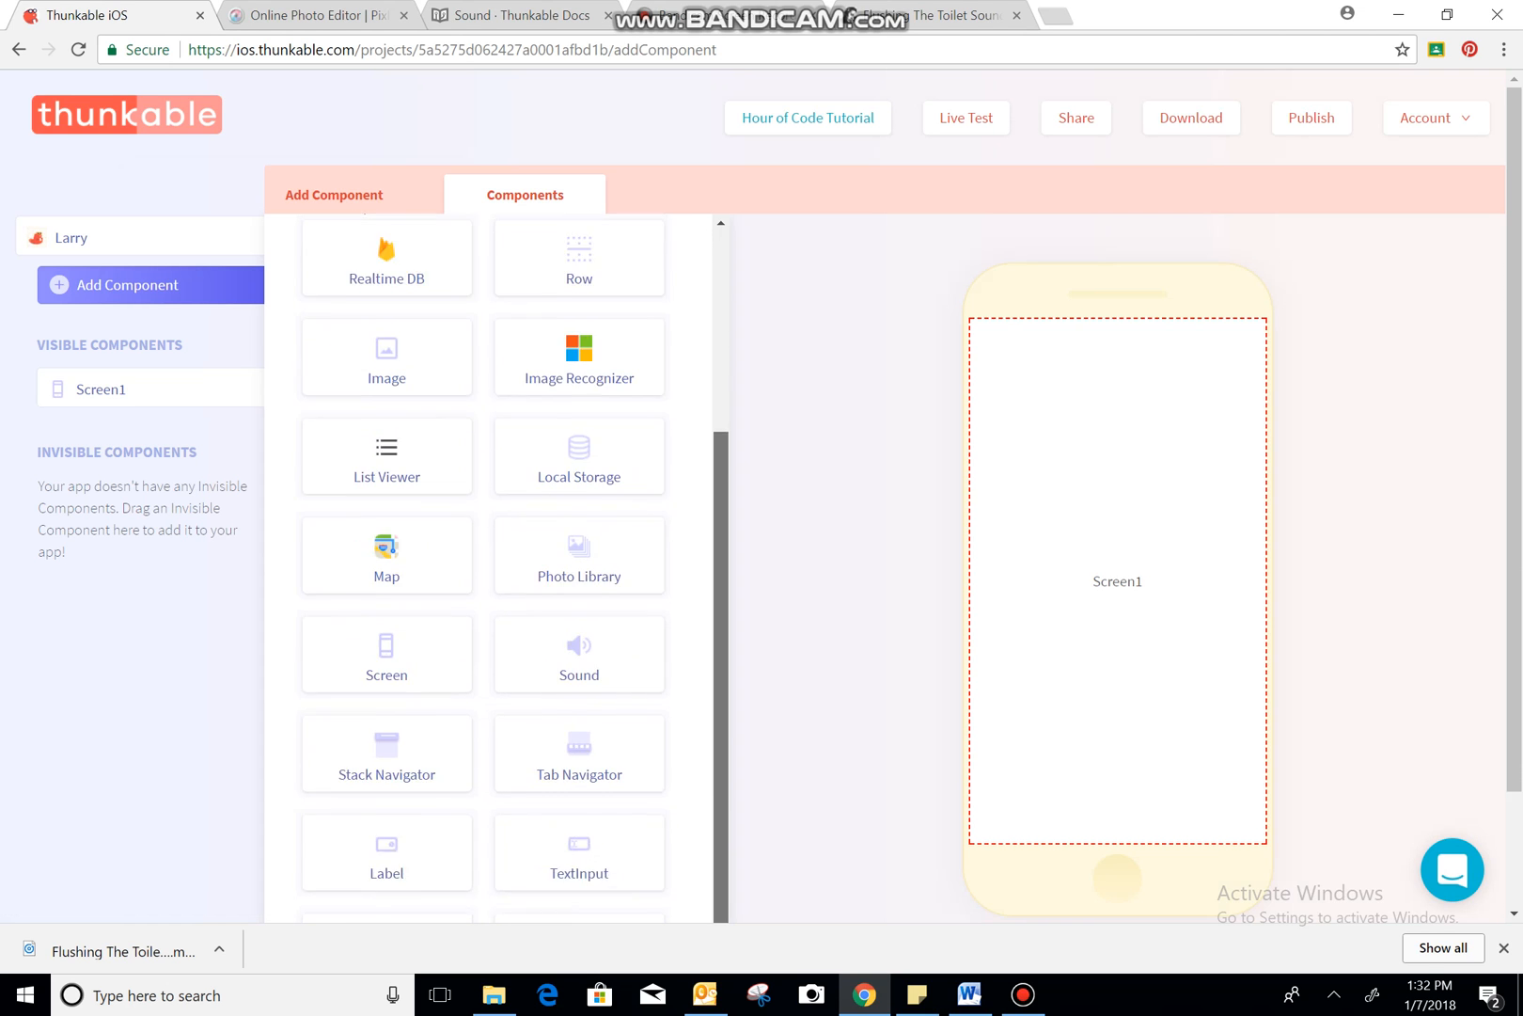
scroll(down, 3)
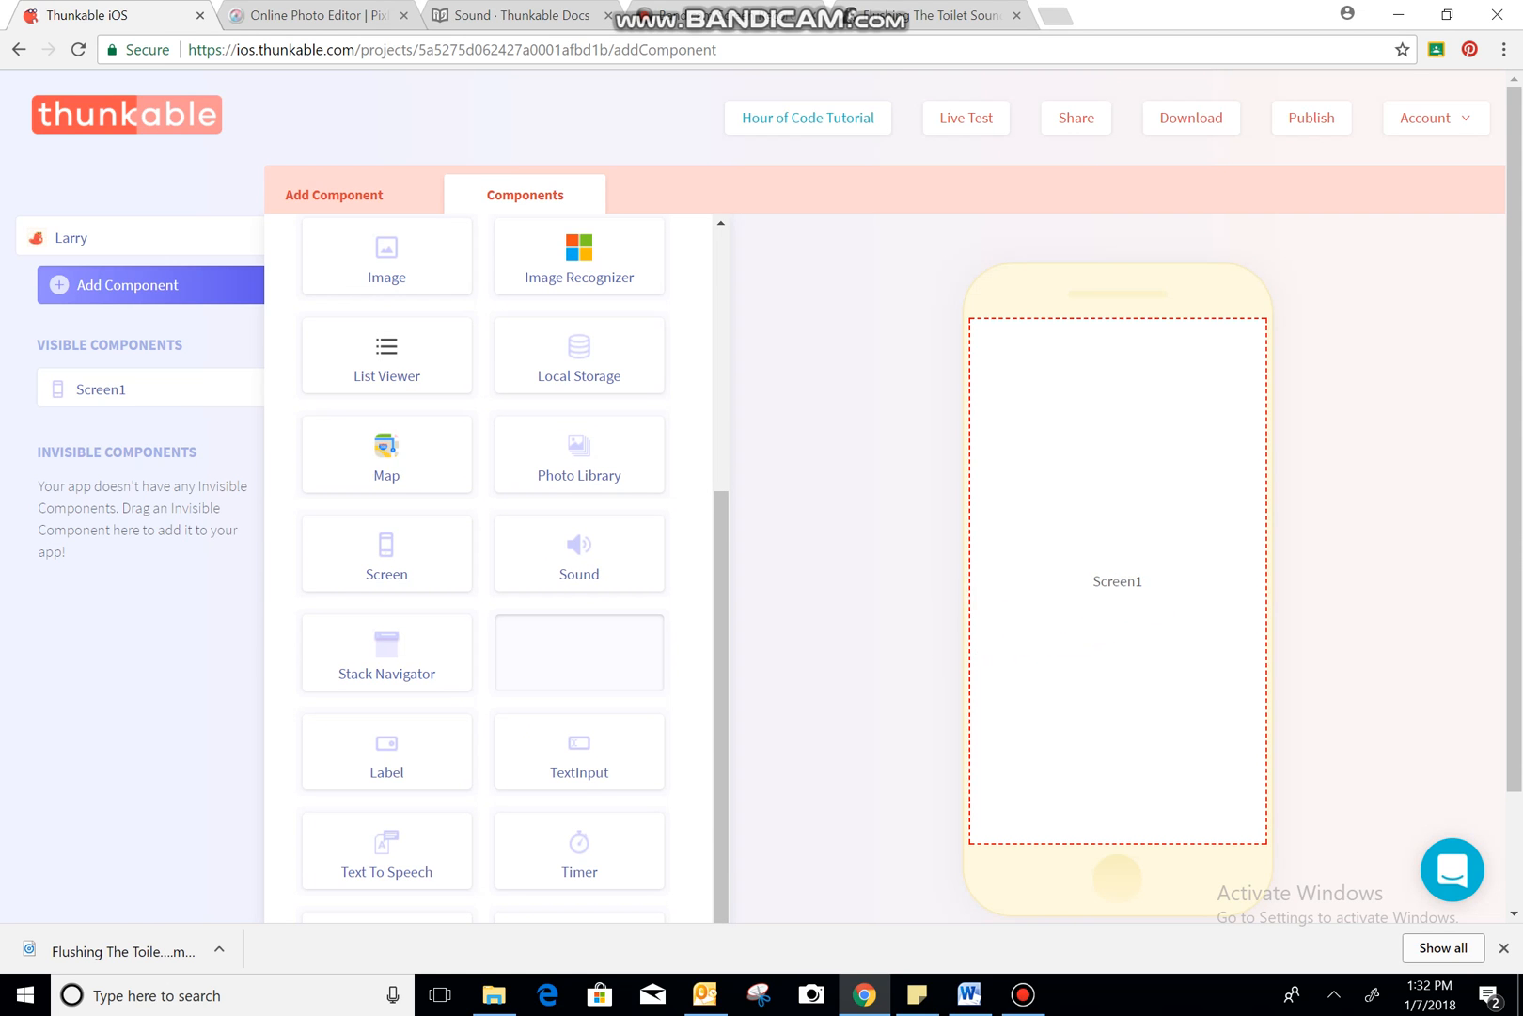
click(578, 651)
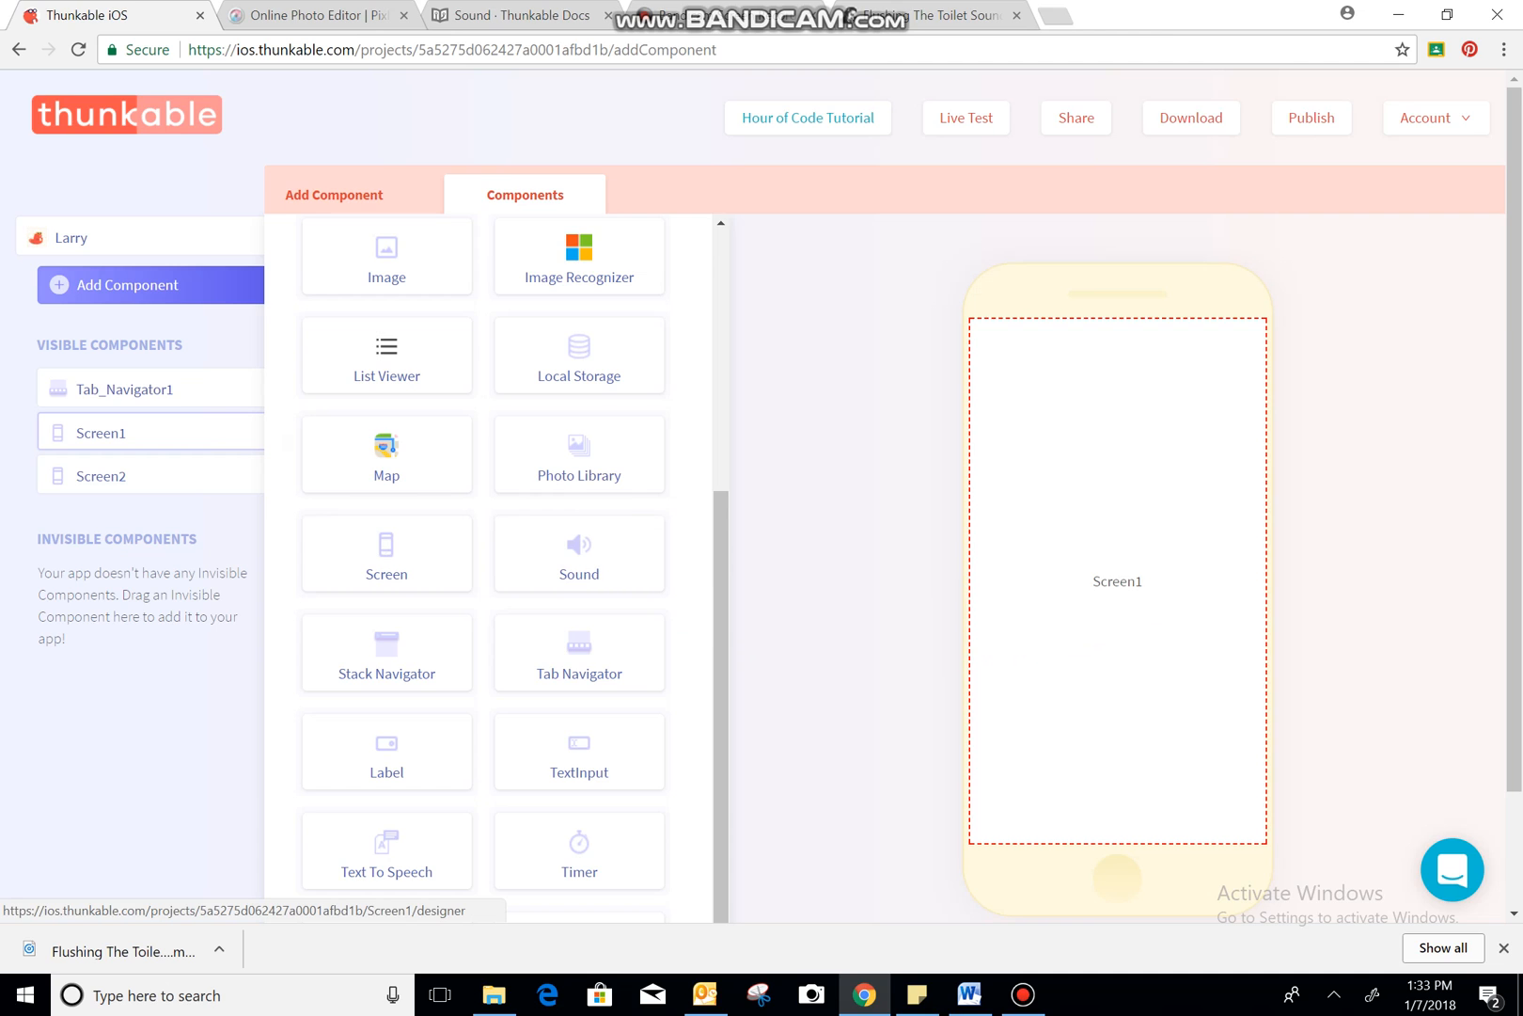
click(101, 475)
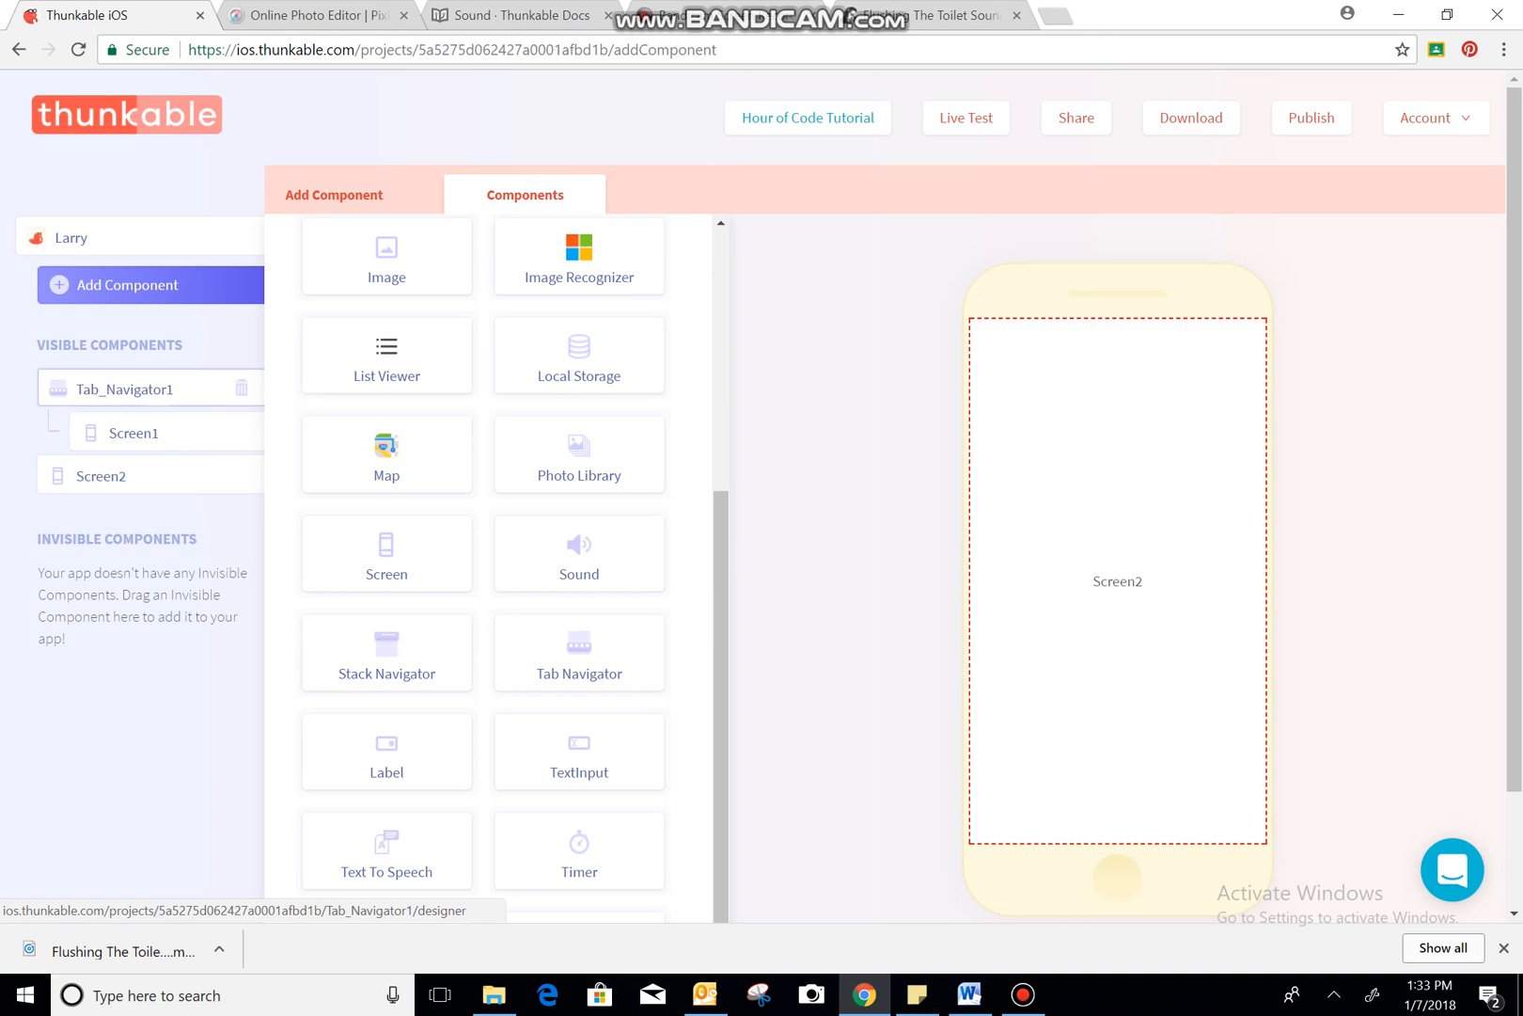
click(134, 433)
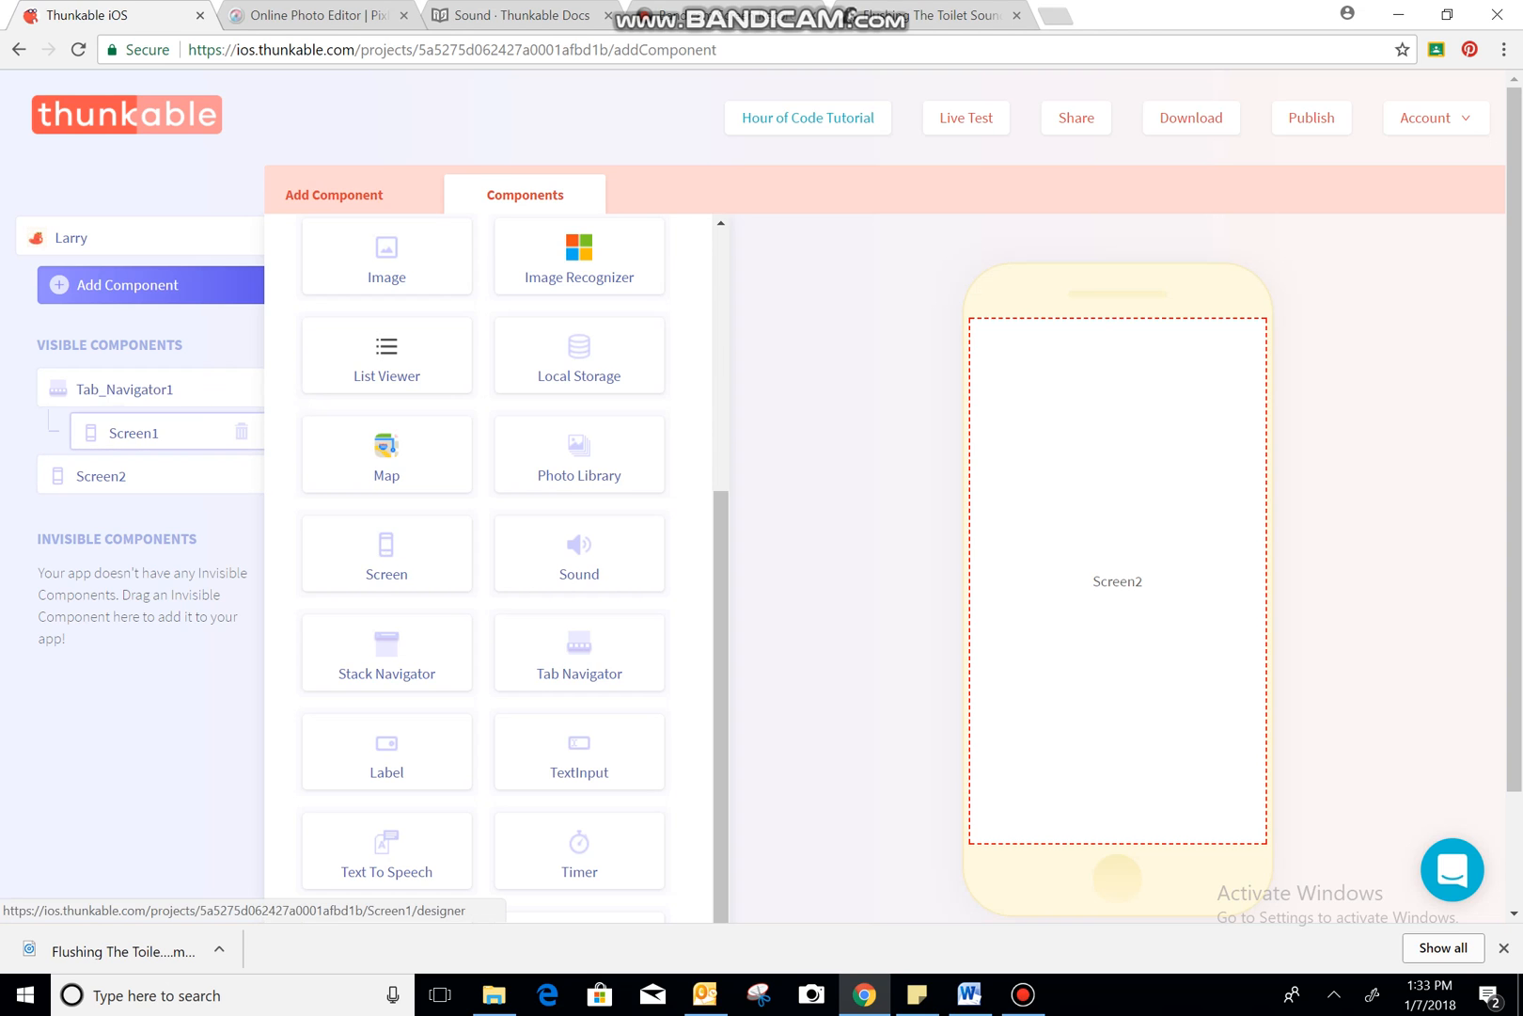
click(101, 475)
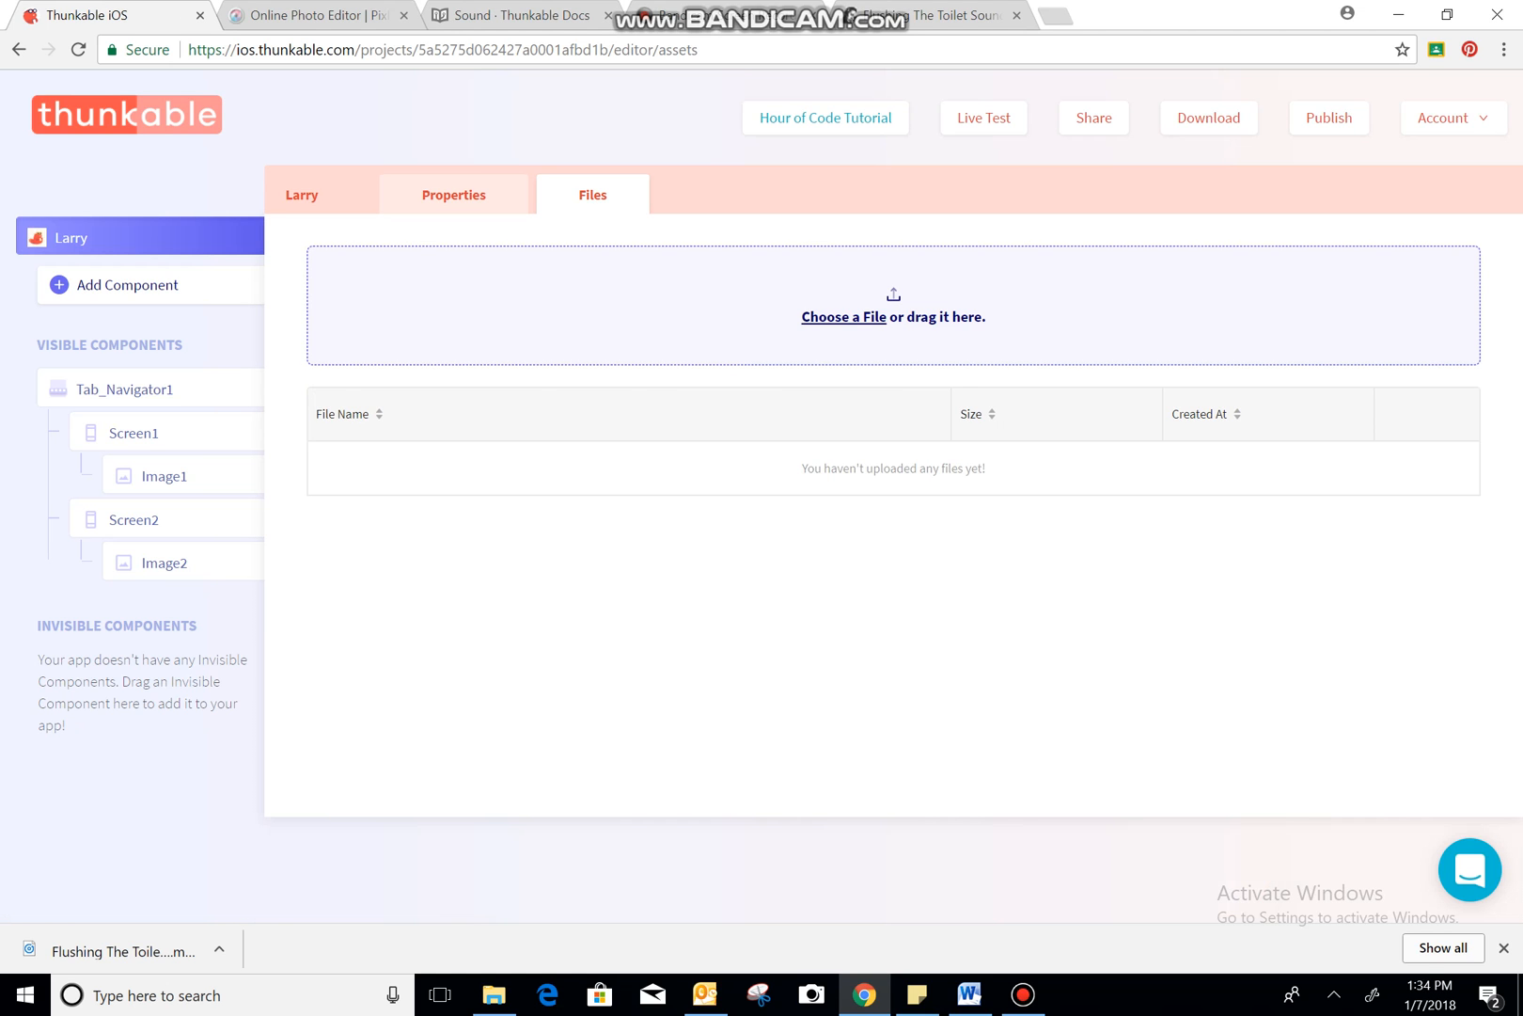
- Upload Larryprofile1.png and Larryprofile2.png as project files, then select Image1
click(842, 316)
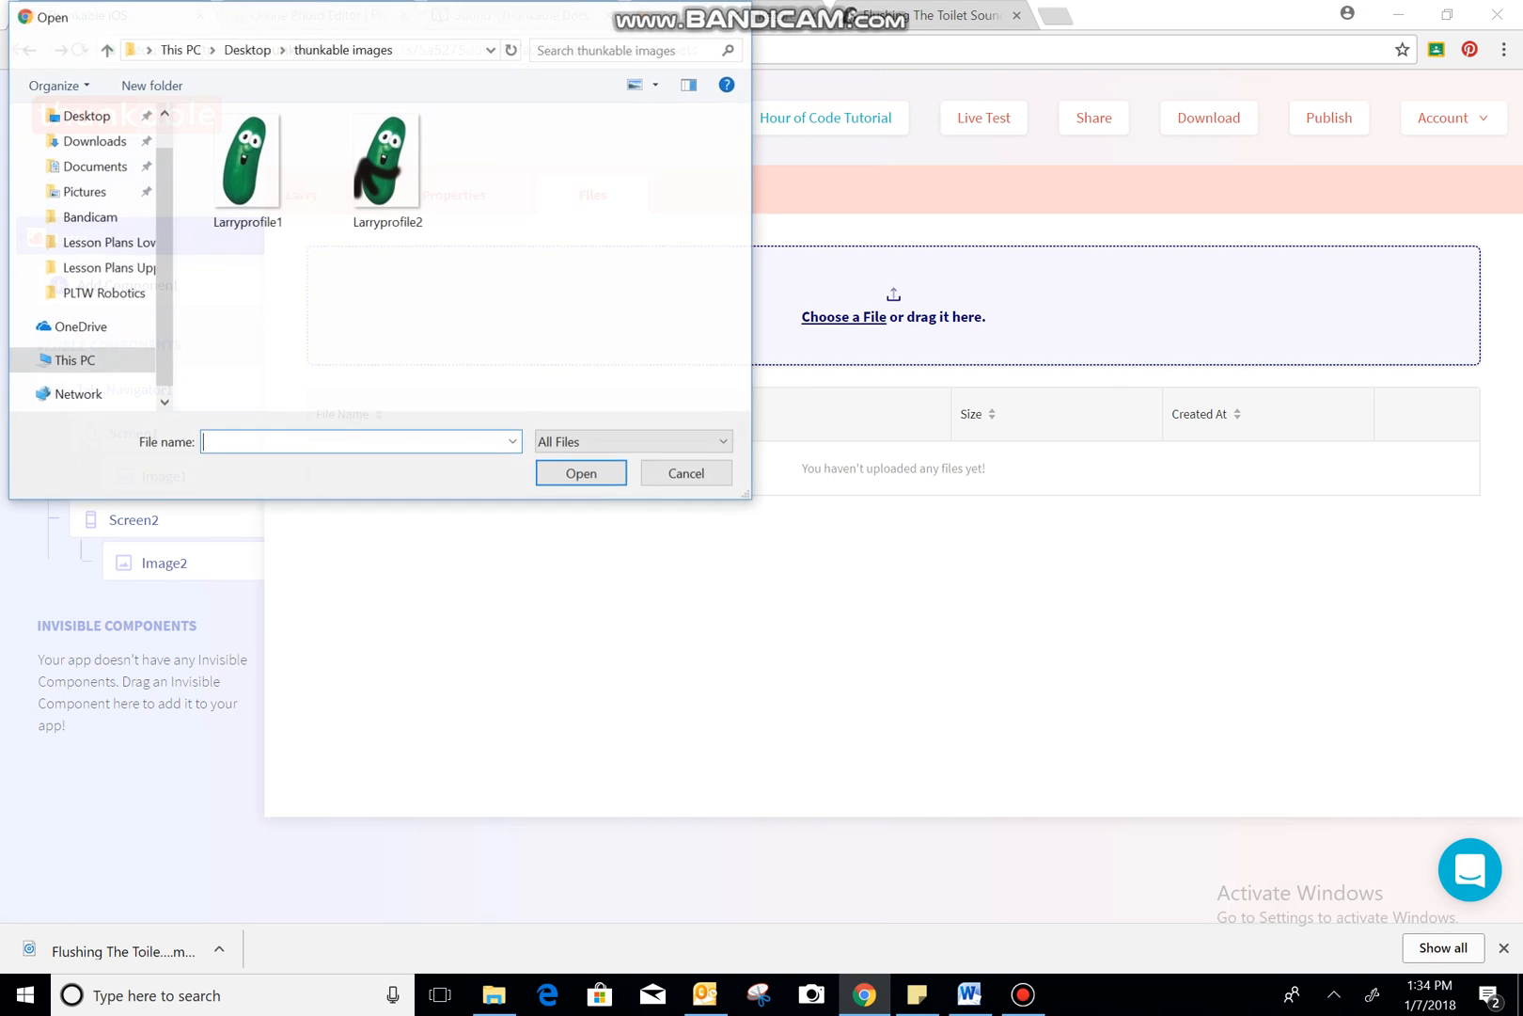
click(386, 161)
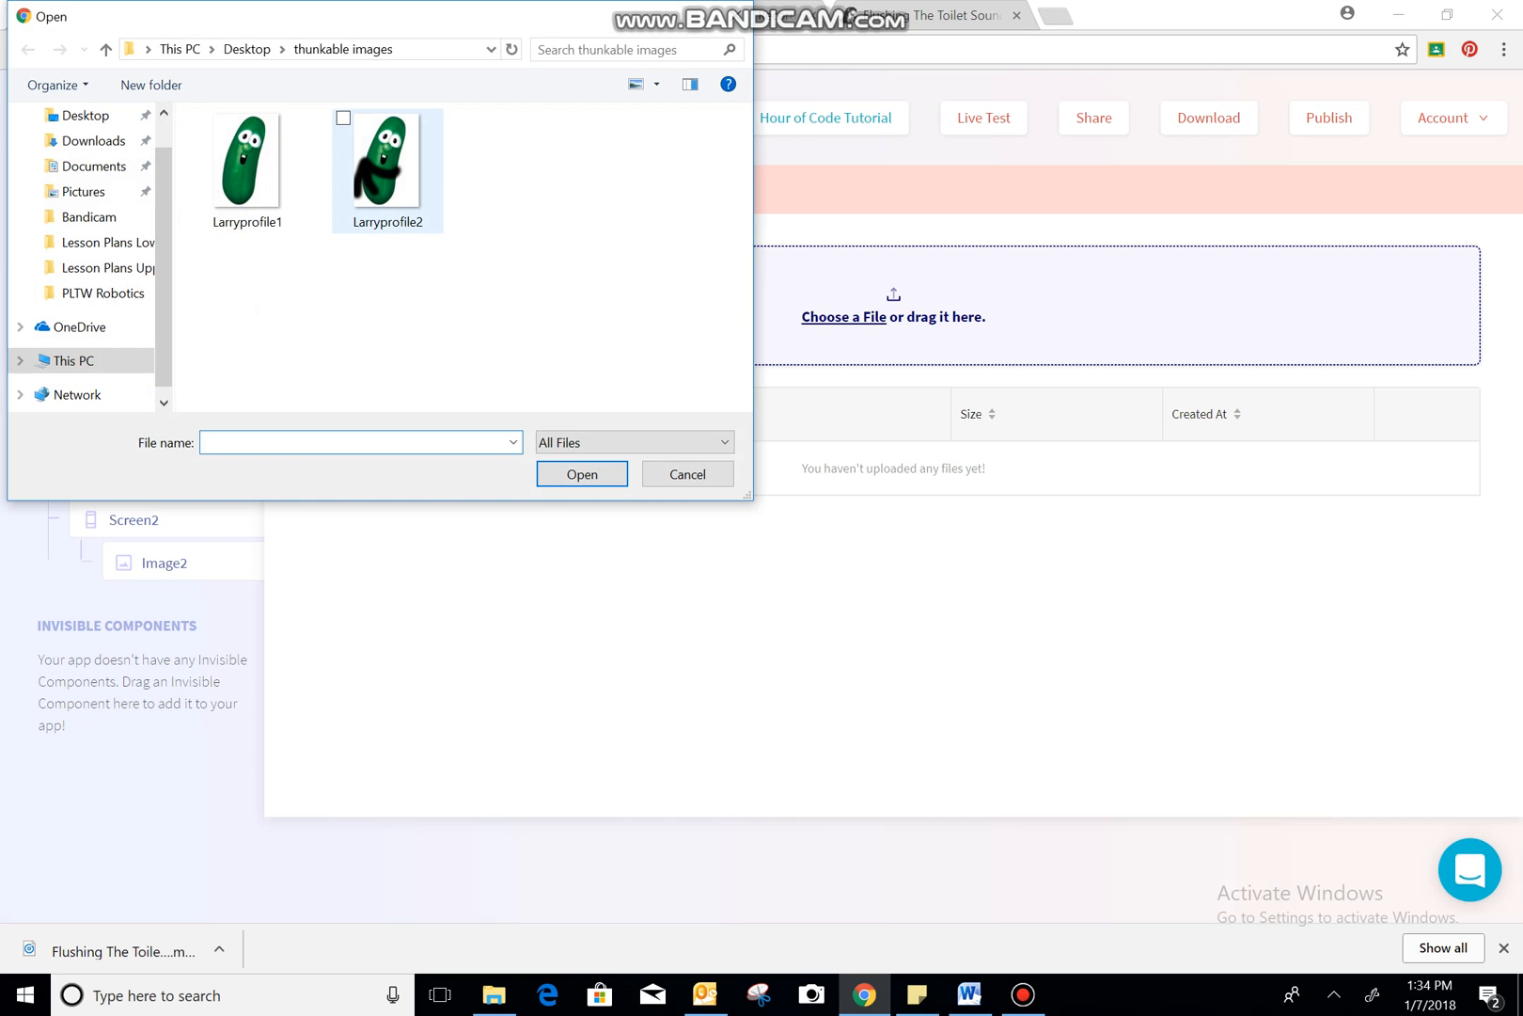
click(246, 161)
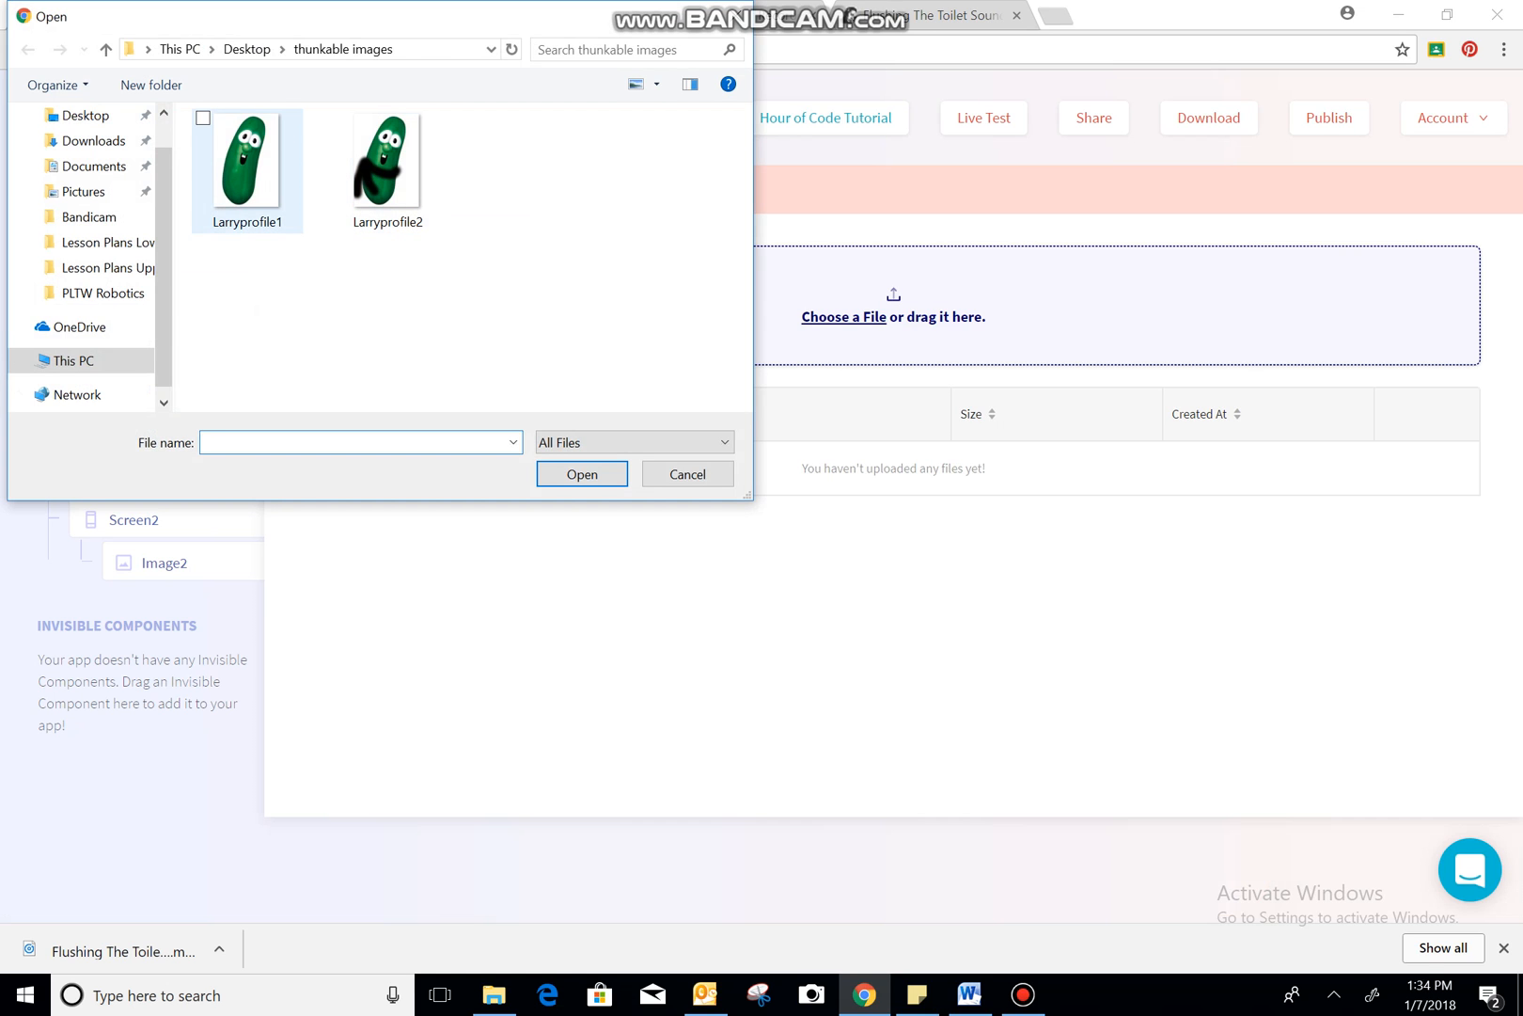
click(387, 158)
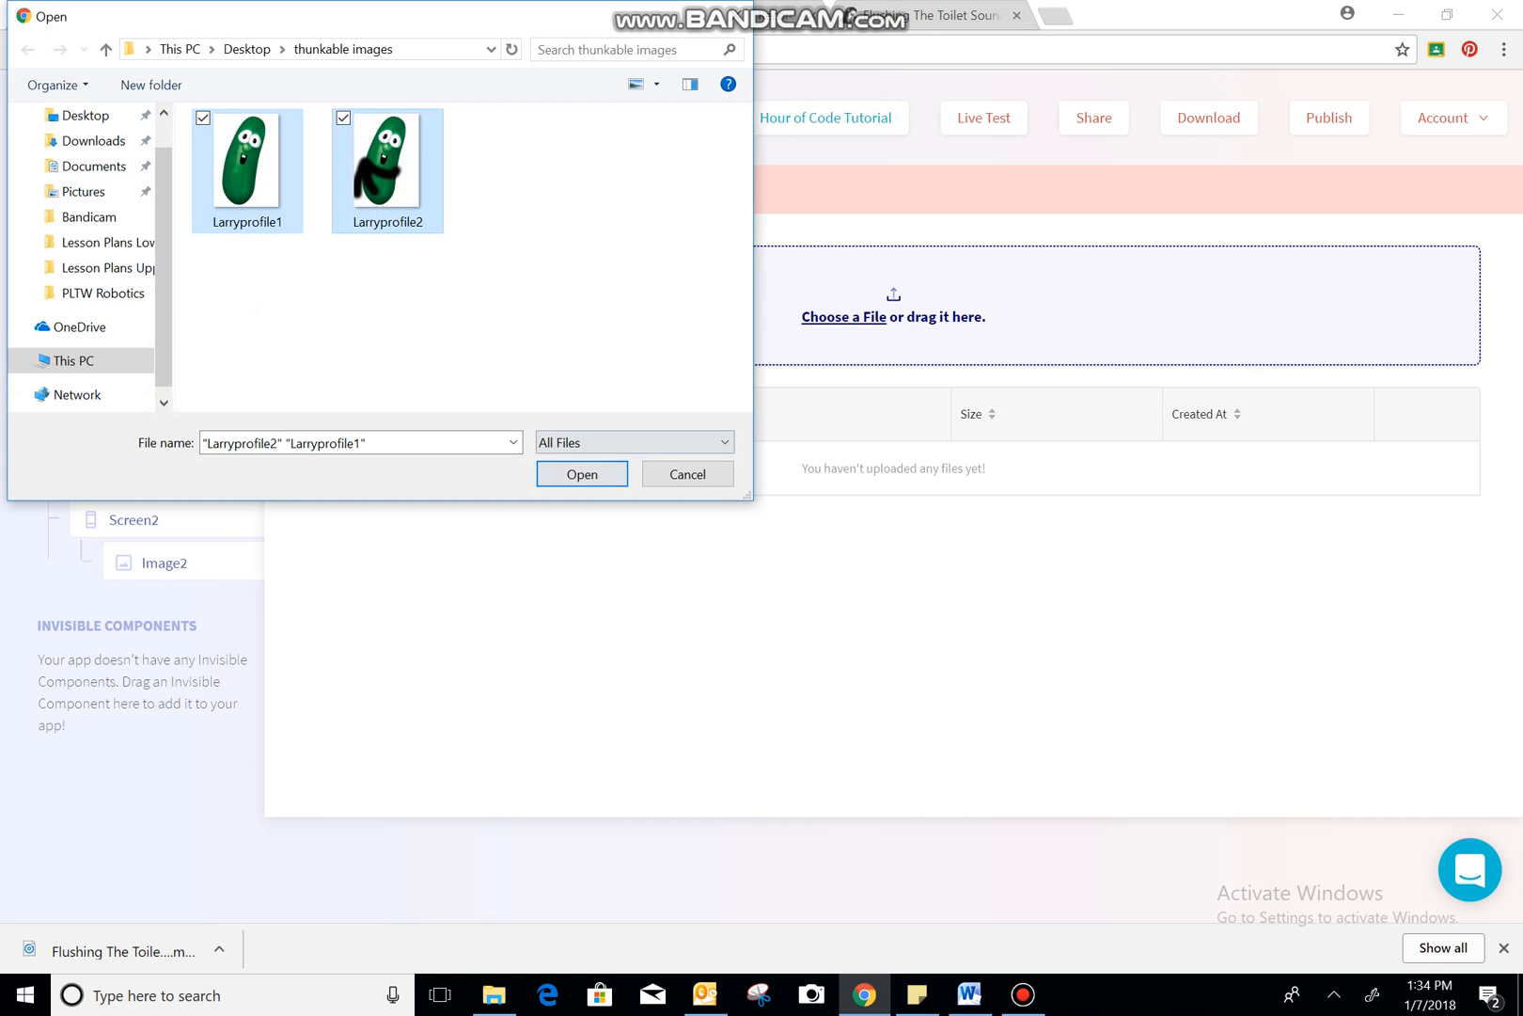
click(581, 473)
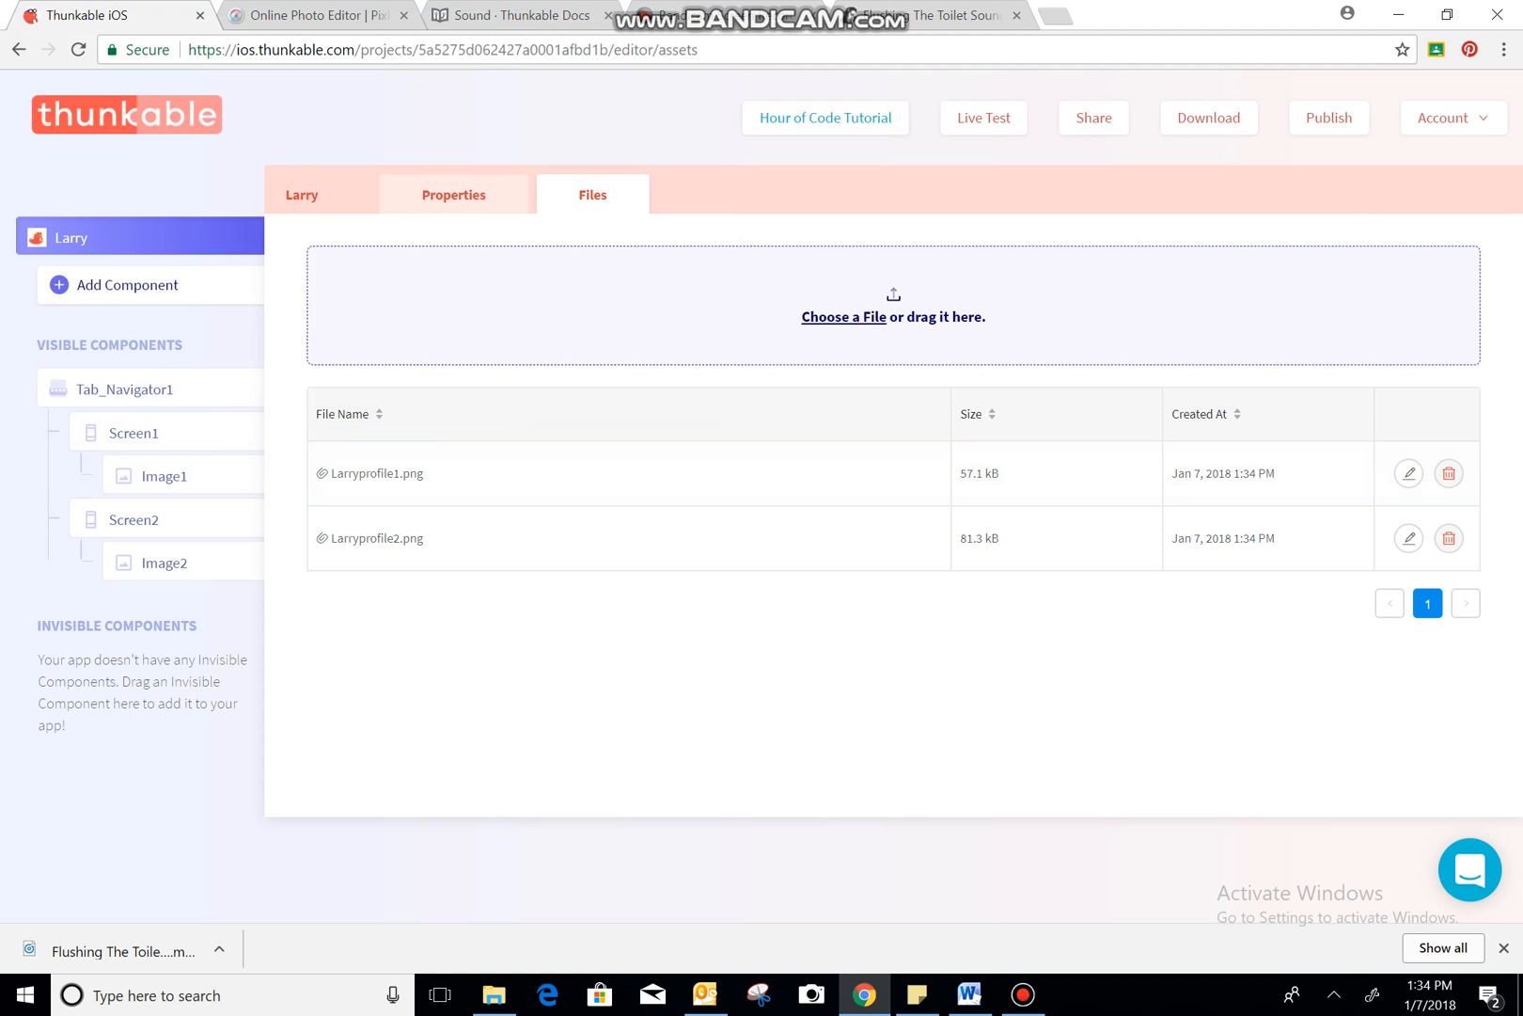
click(164, 475)
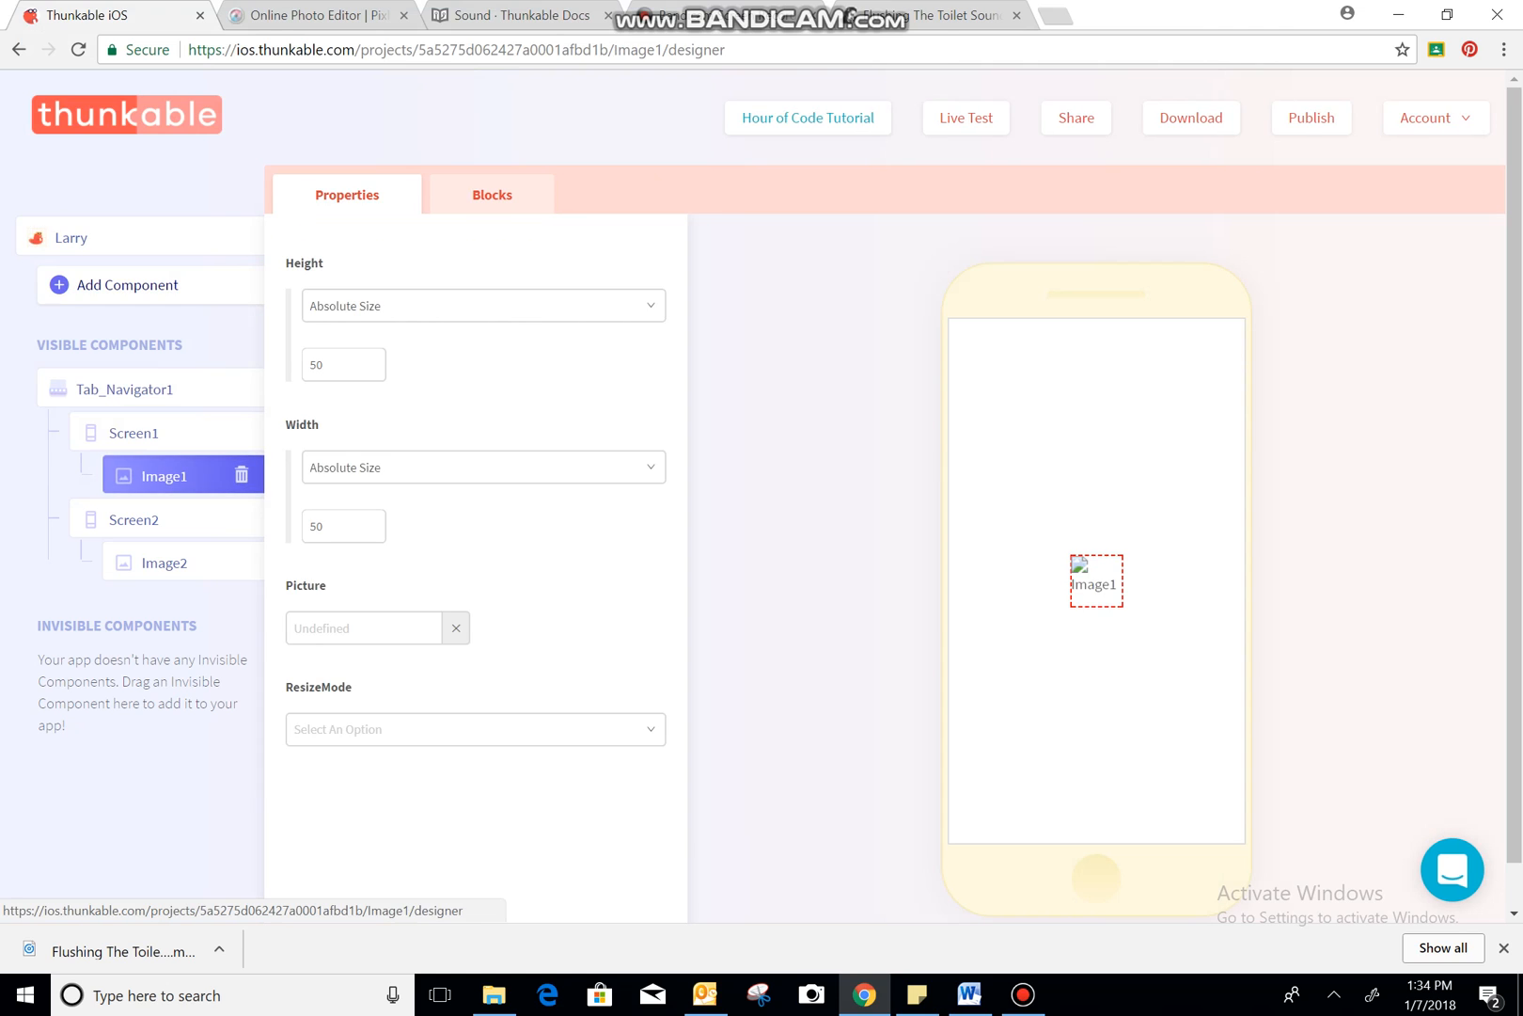
- Show Larryprofile1.png in Image1 with its height set to Fill Container
click(363, 627)
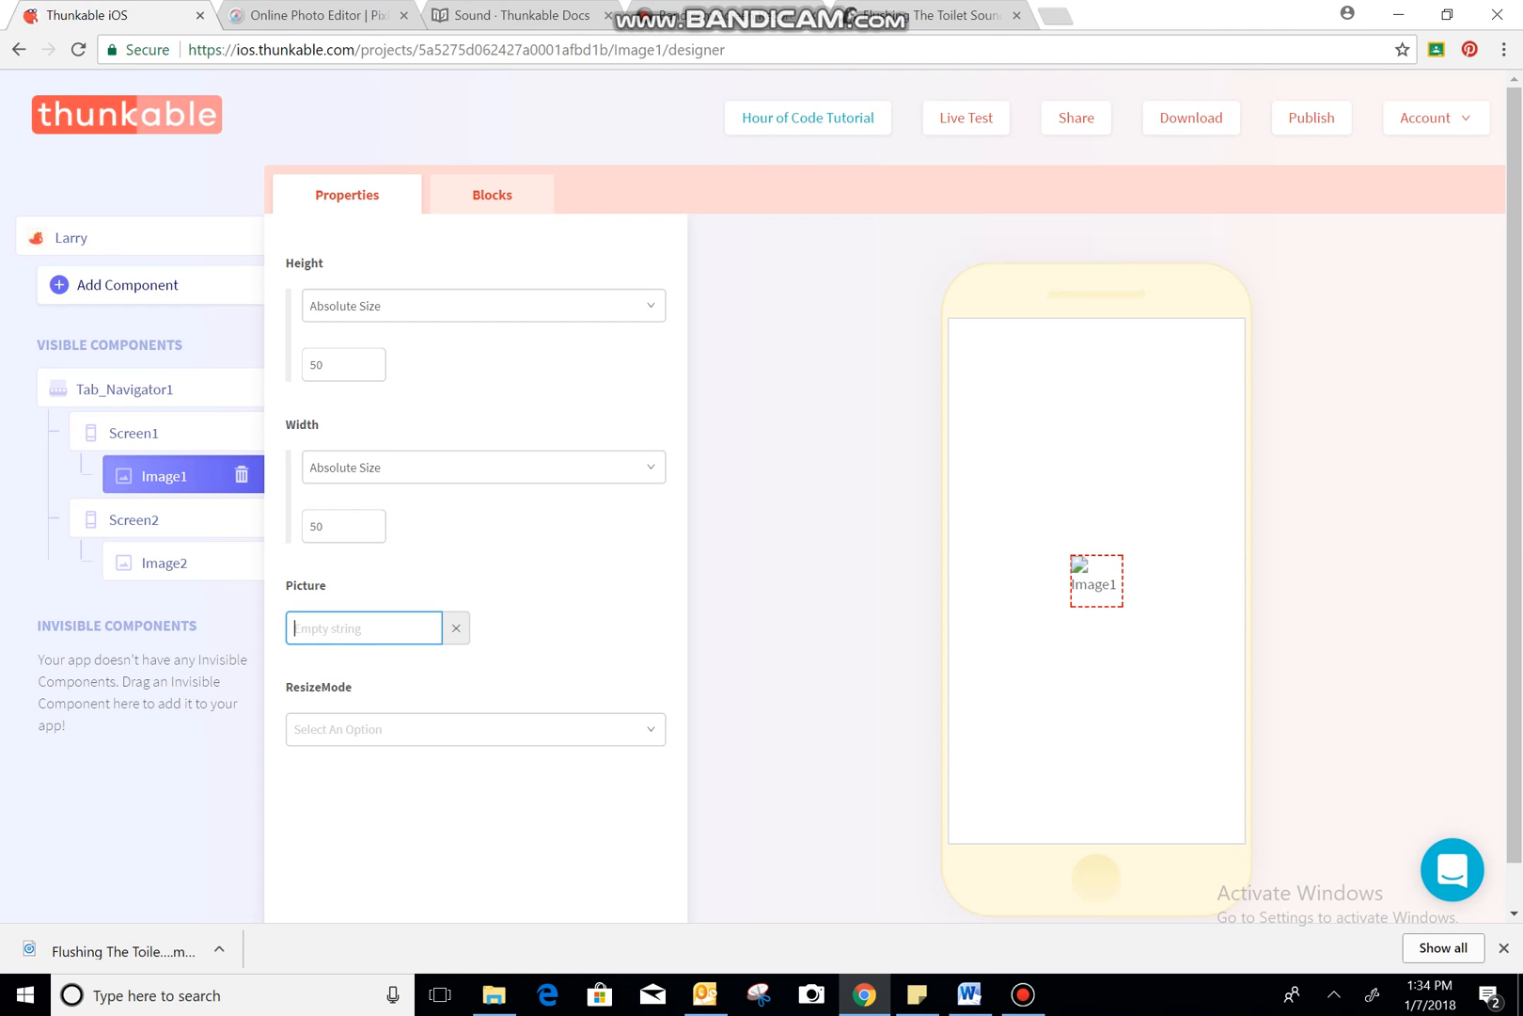
text(Larryprofile1.png)
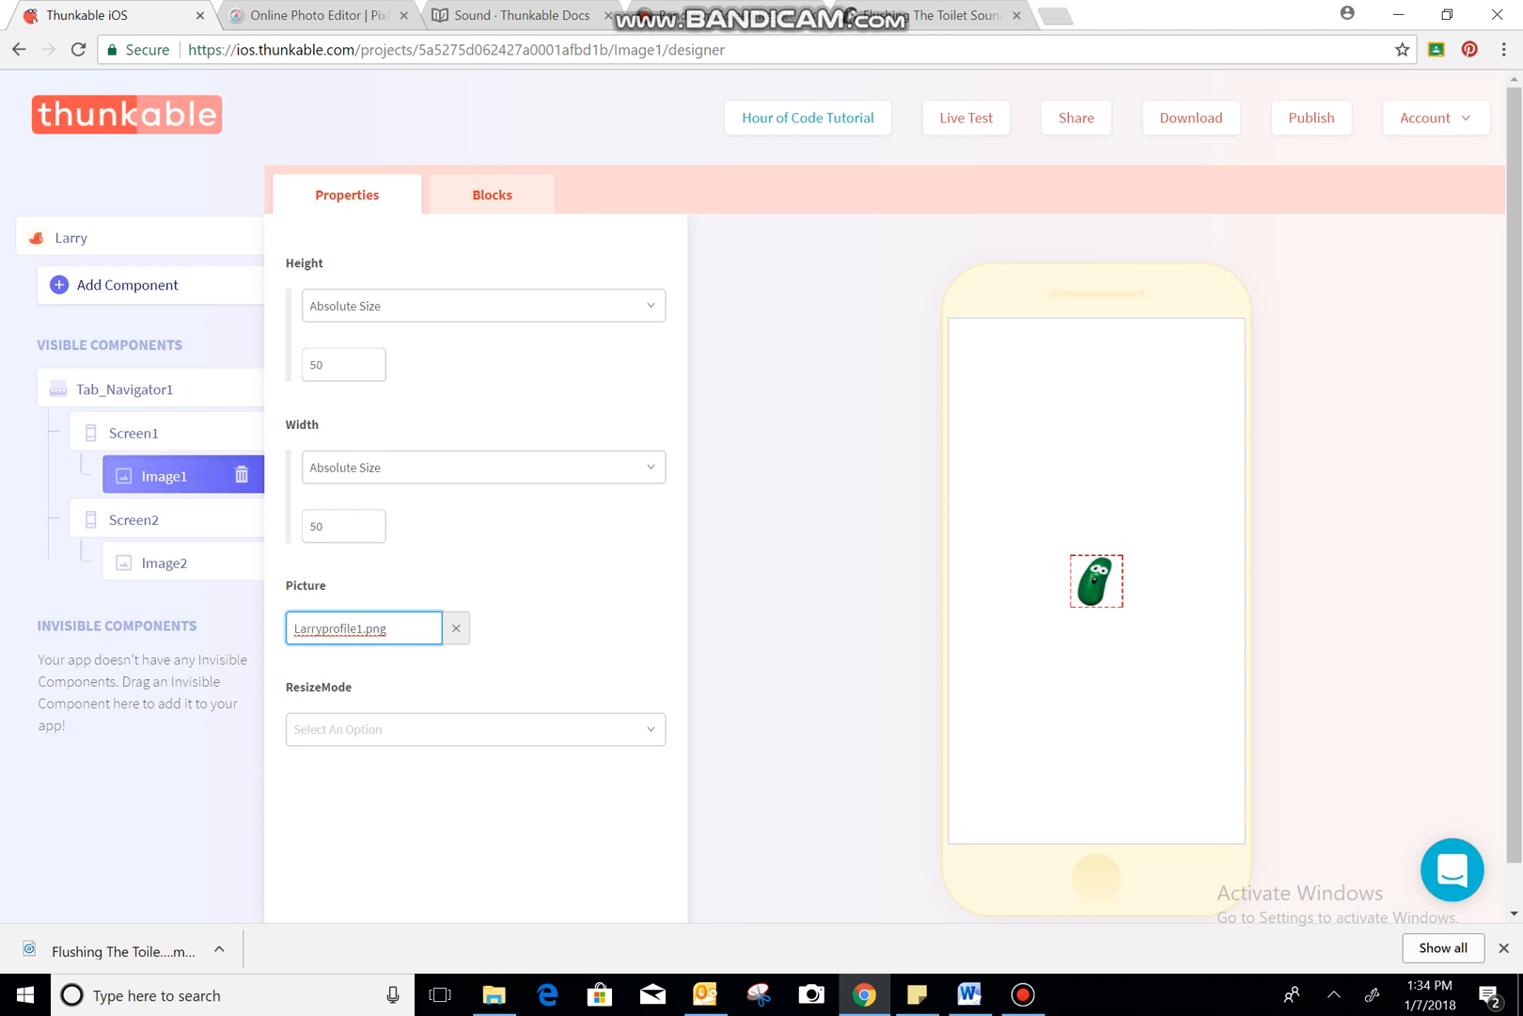
click(482, 306)
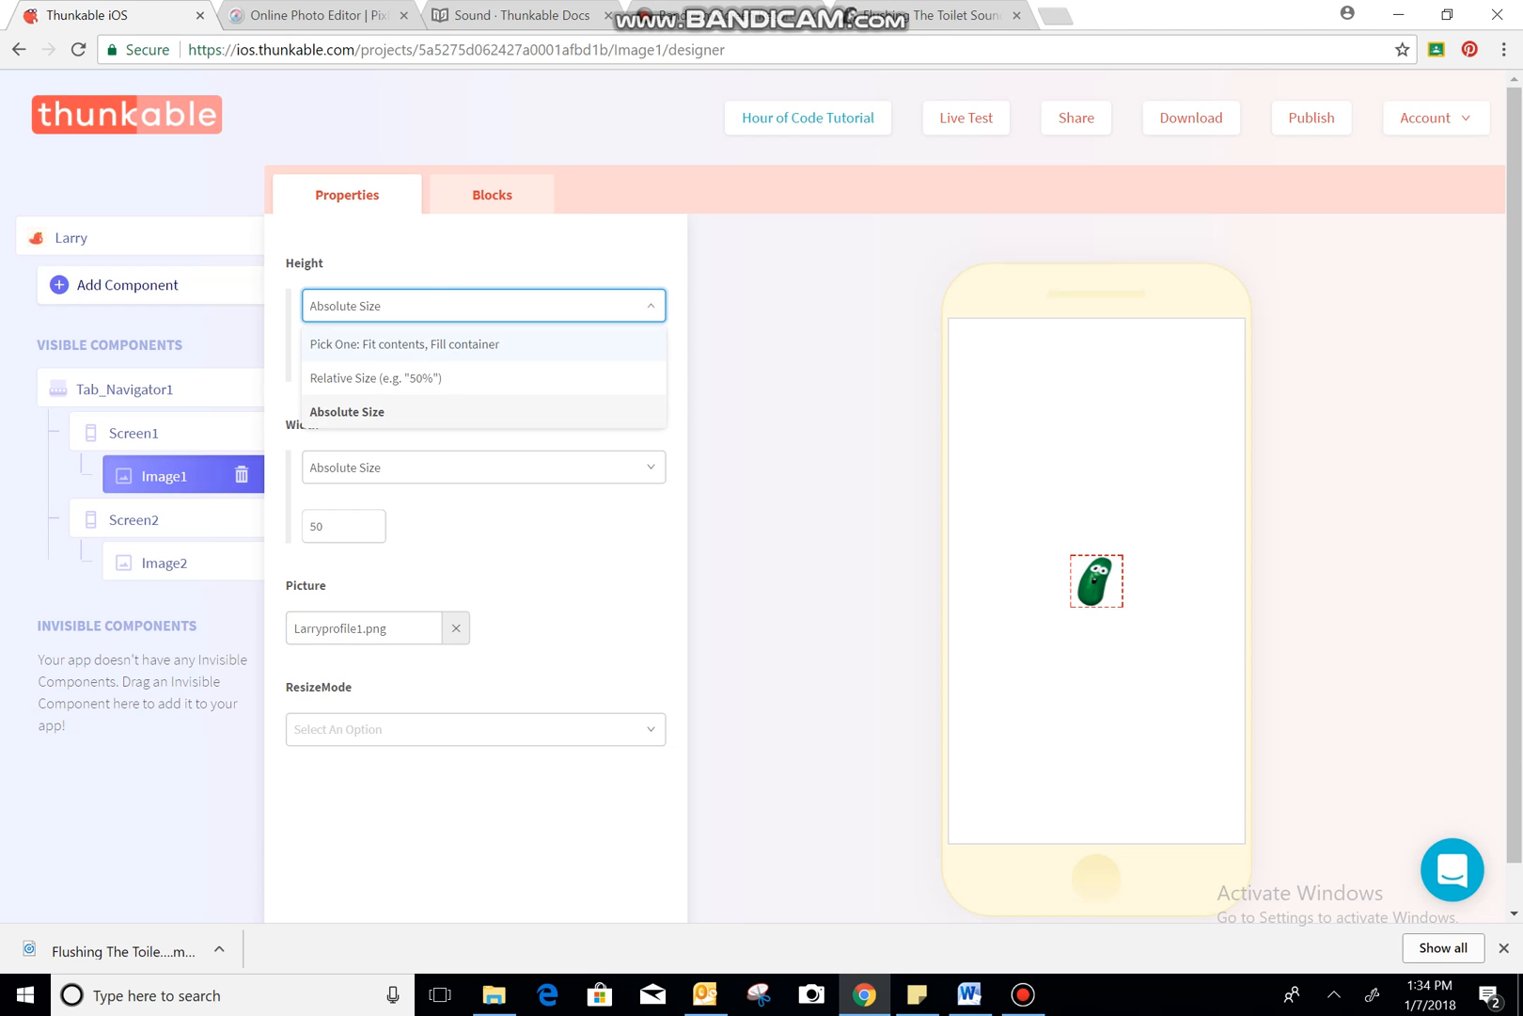
click(426, 344)
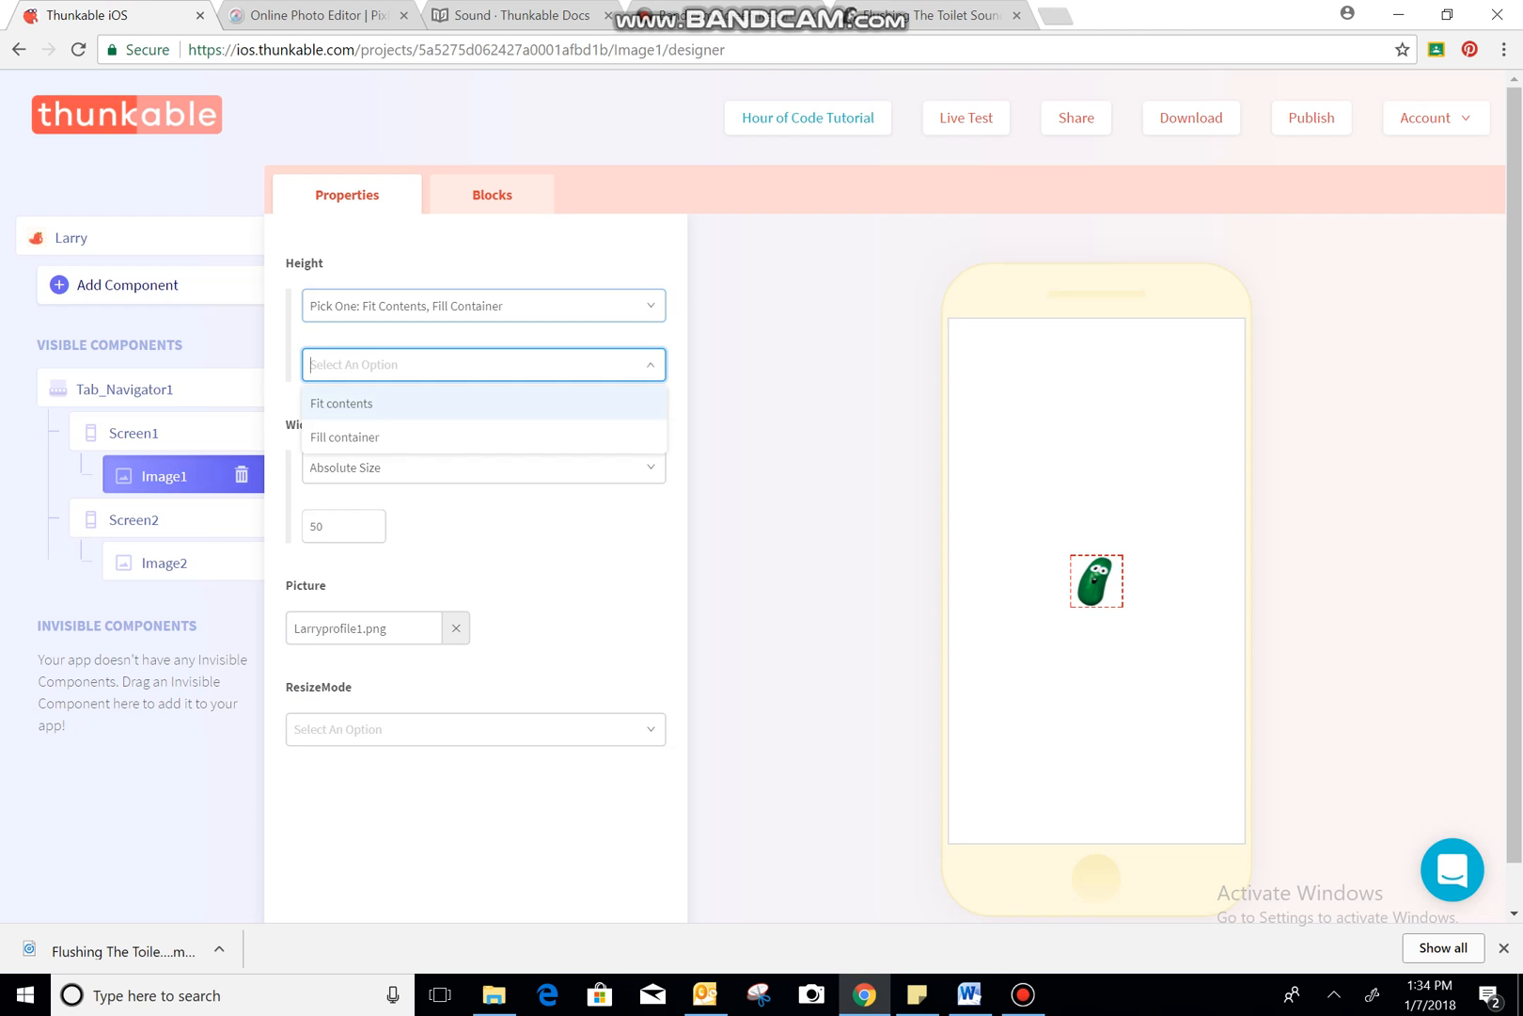
click(344, 437)
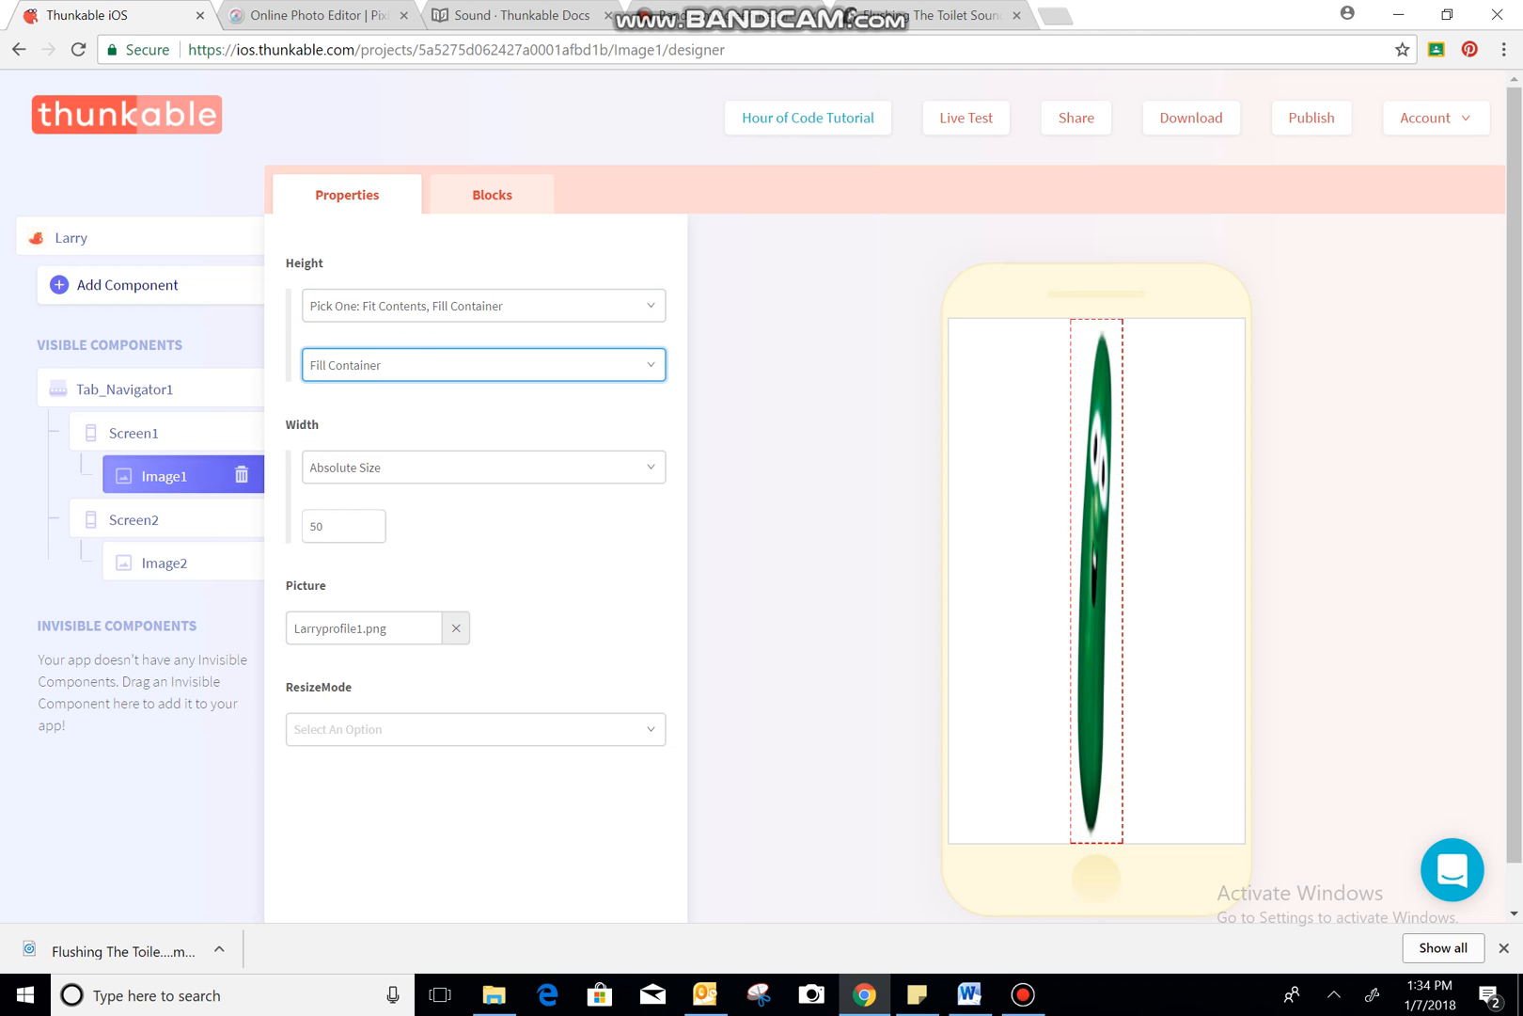
- Set Image1's width to a fit-or-fill mode and return to the uploaded files list
click(482, 466)
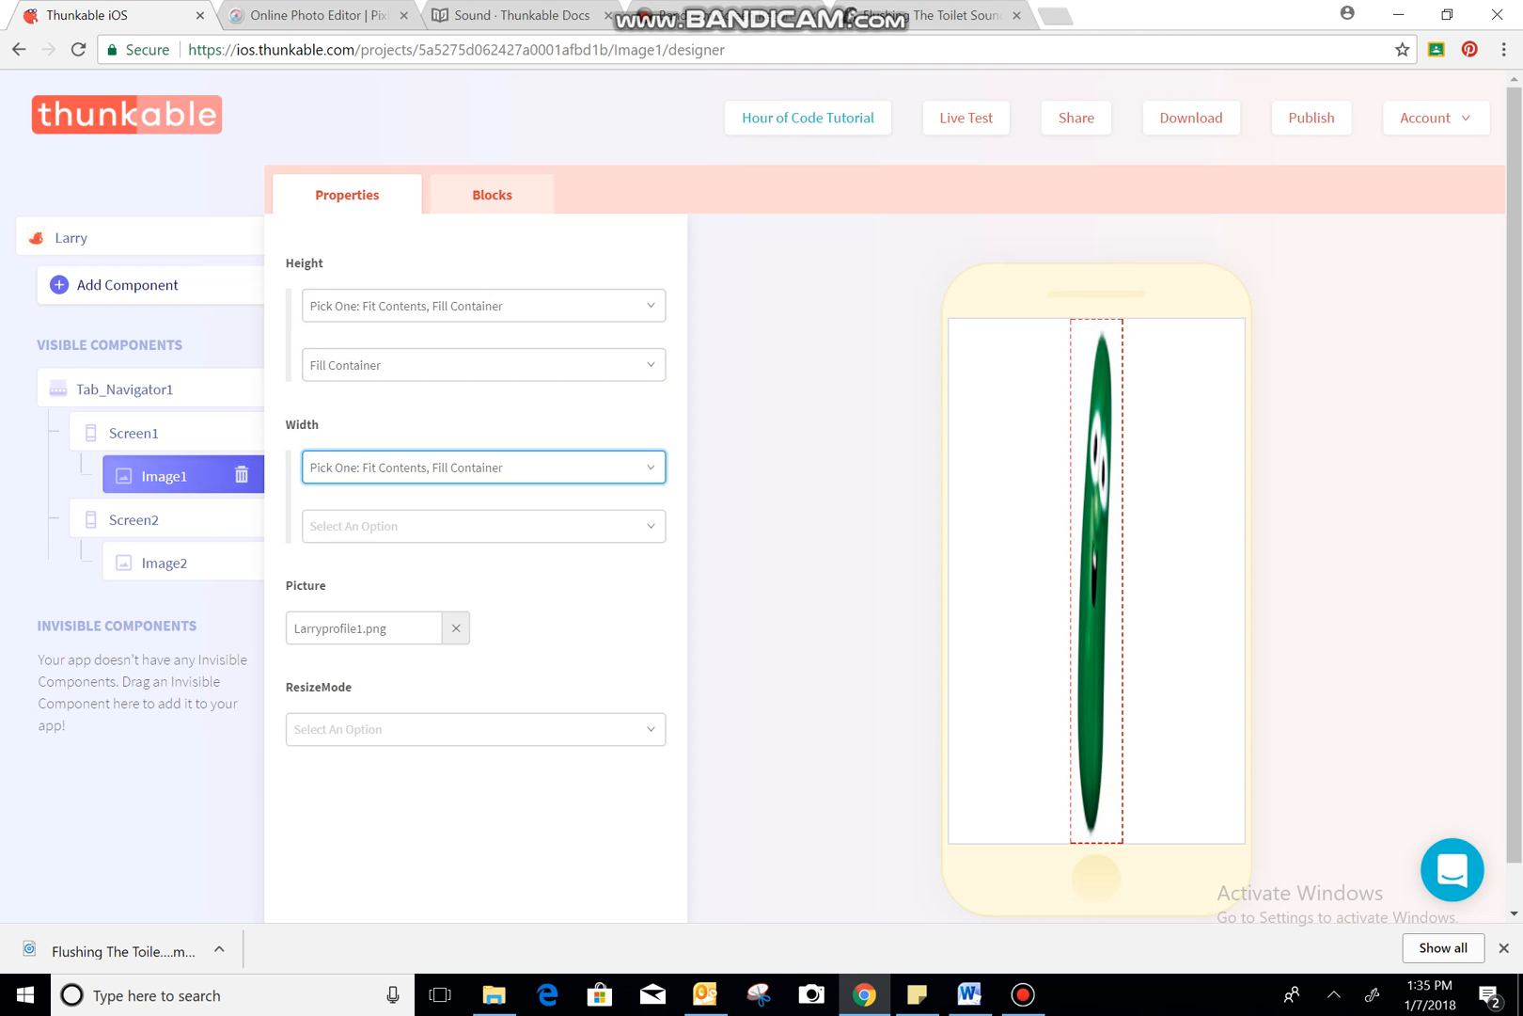
click(481, 526)
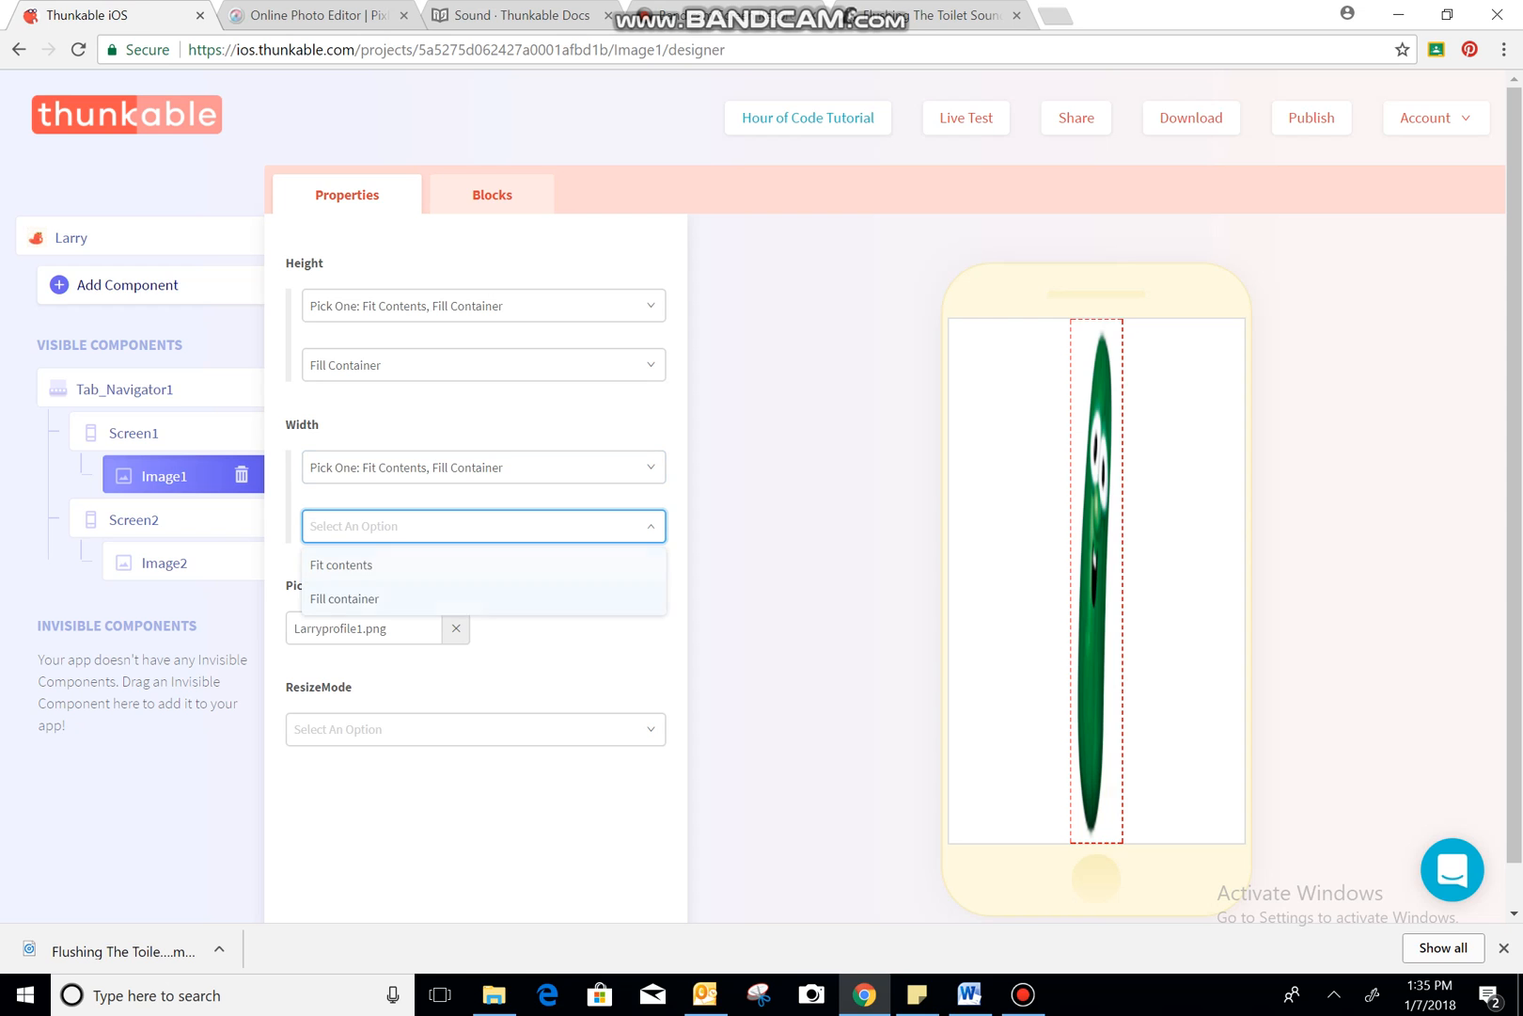
click(343, 598)
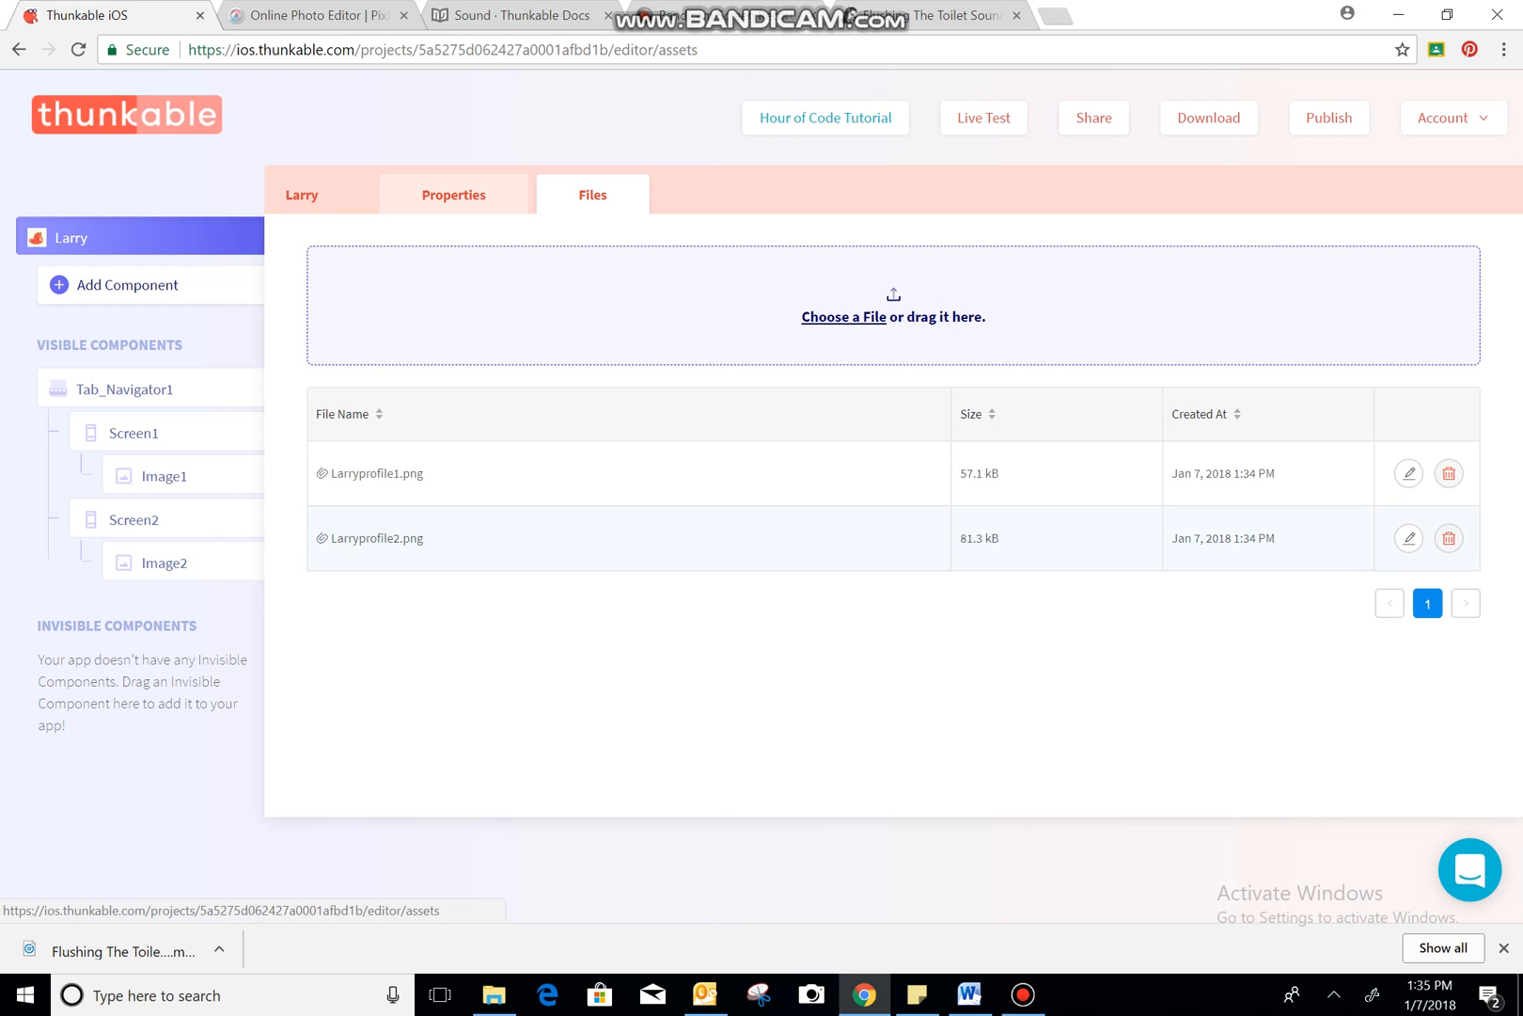
double_click(375, 538)
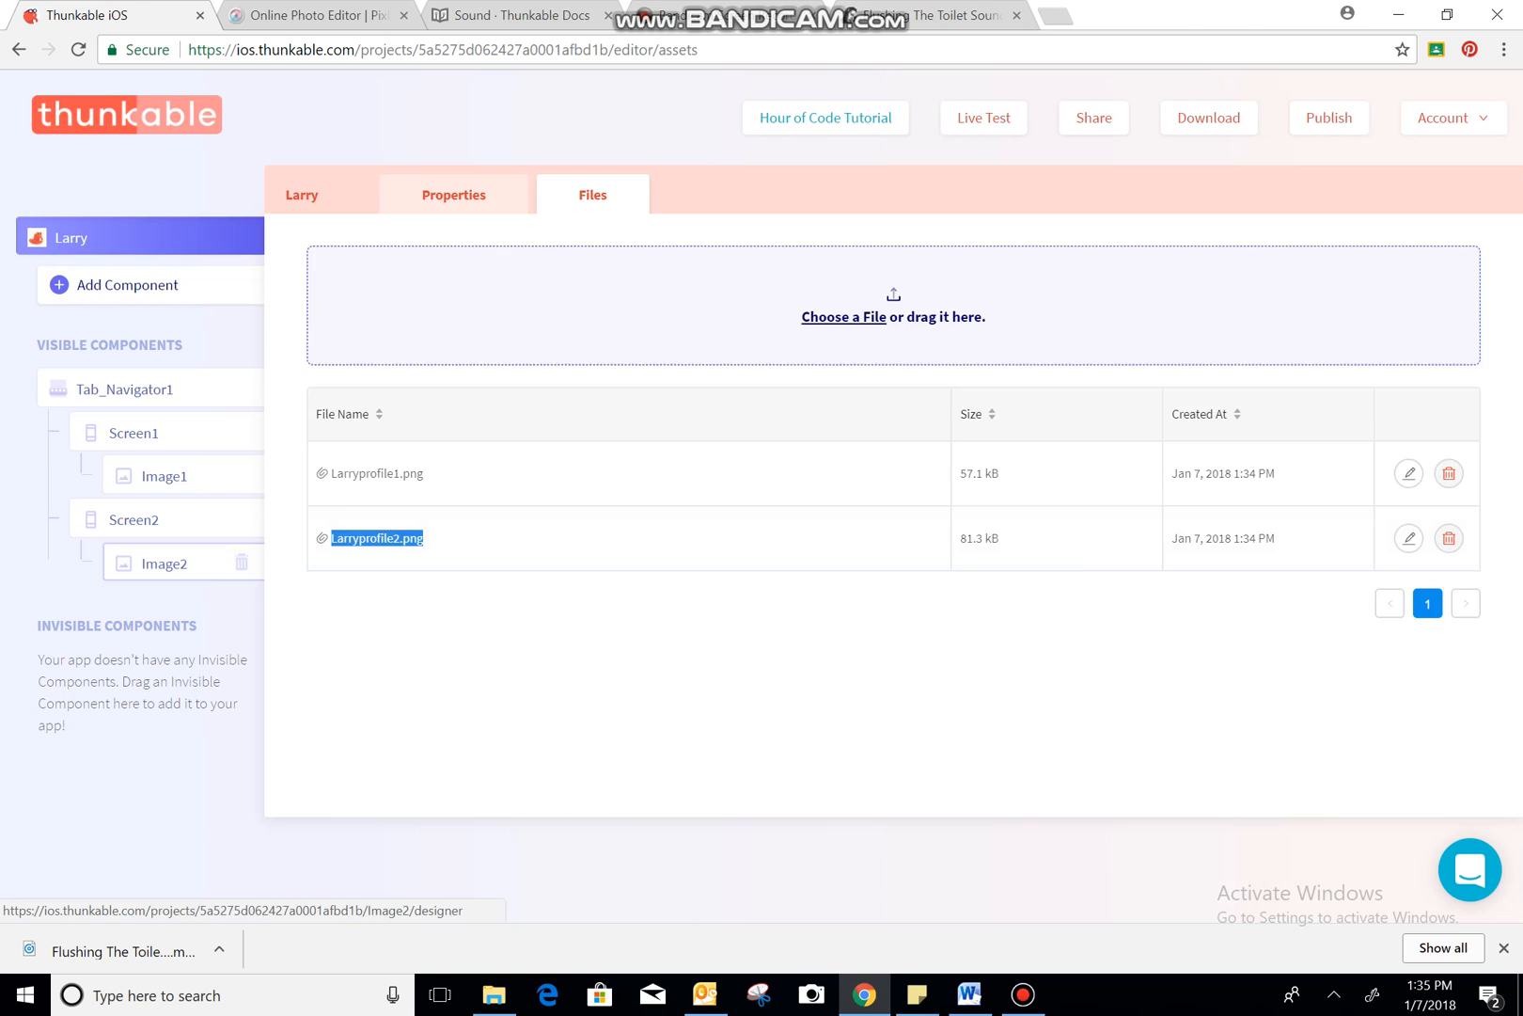
- Set Image2's height and width both to Fill Container so it covers the whole screen
click(167, 563)
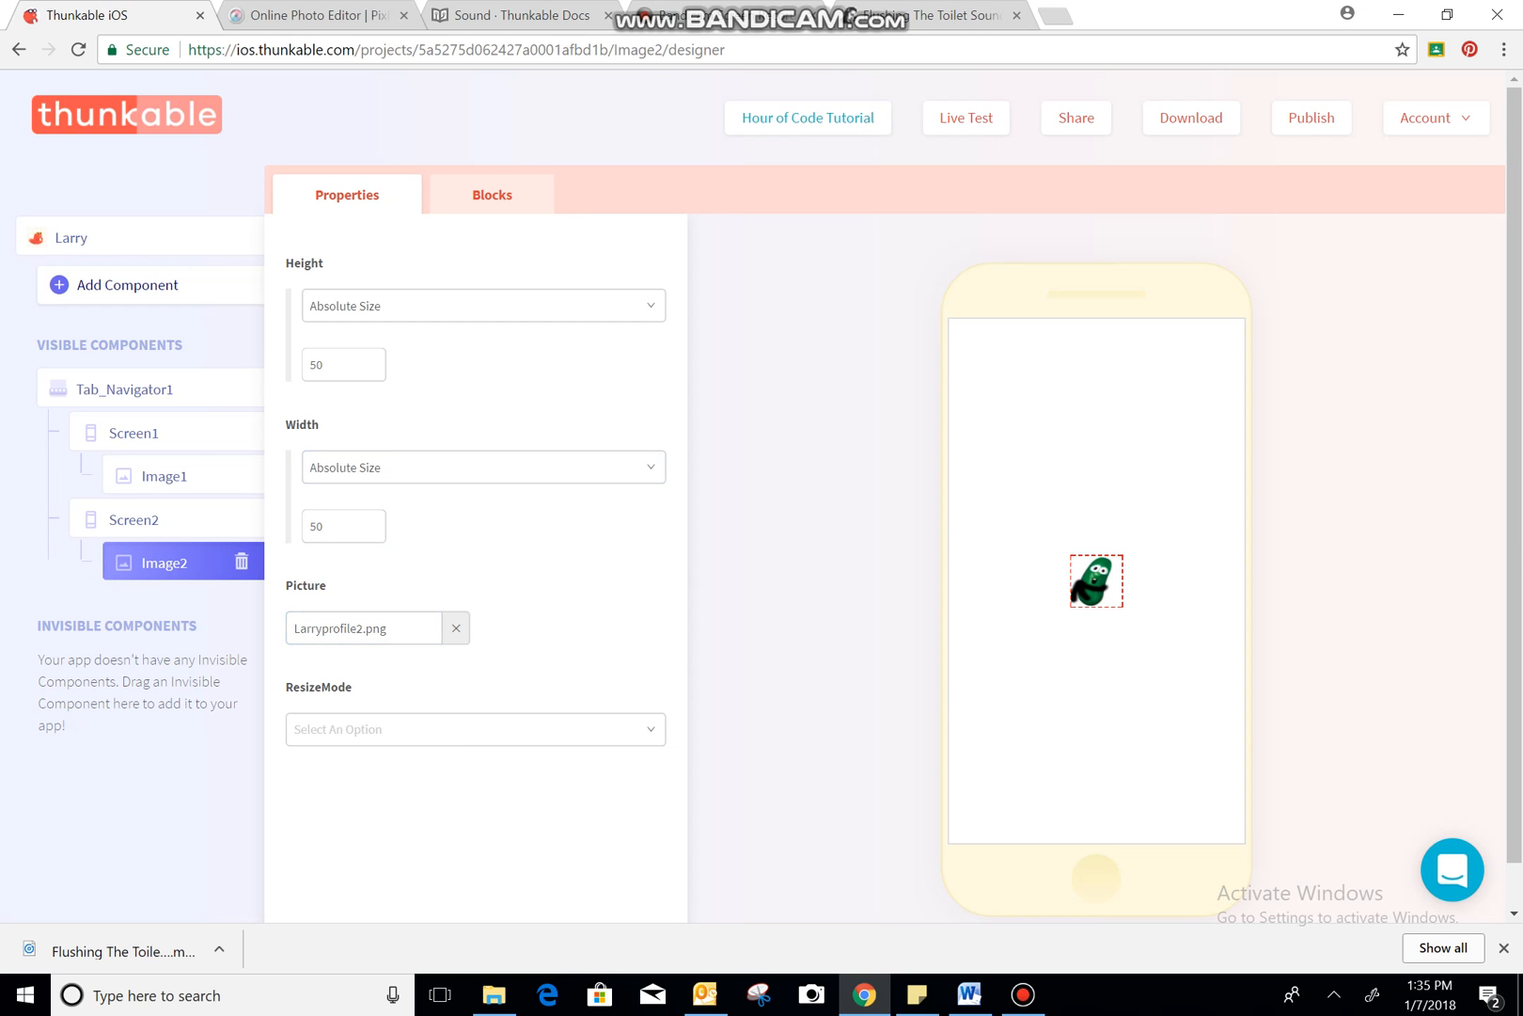
click(482, 306)
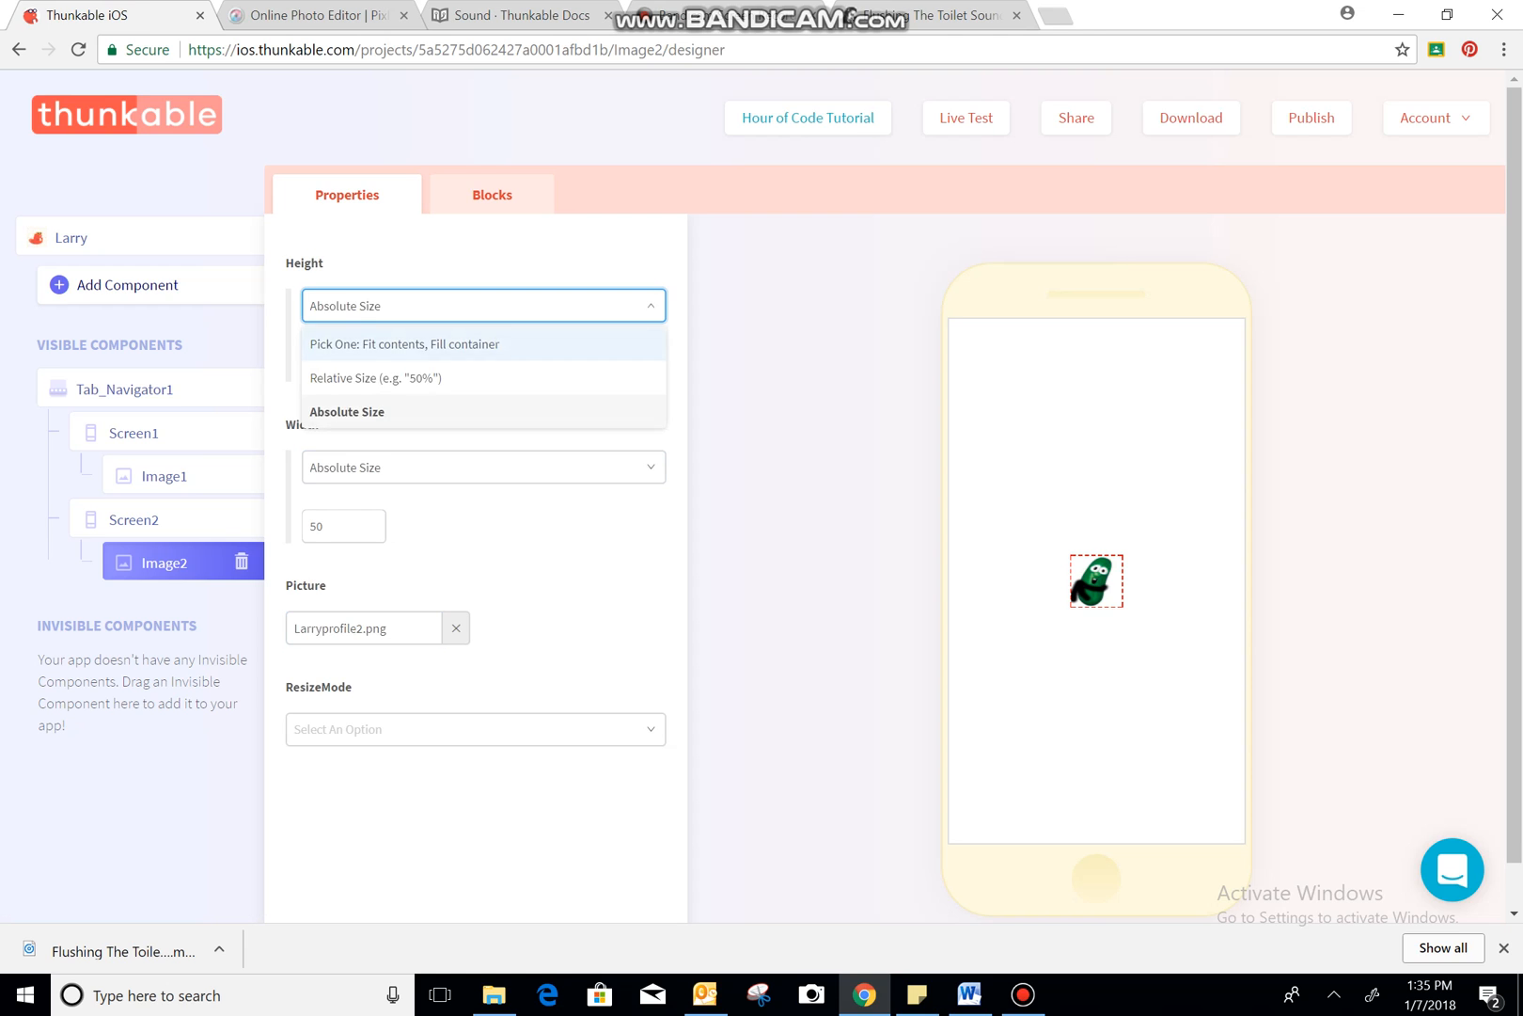
click(402, 344)
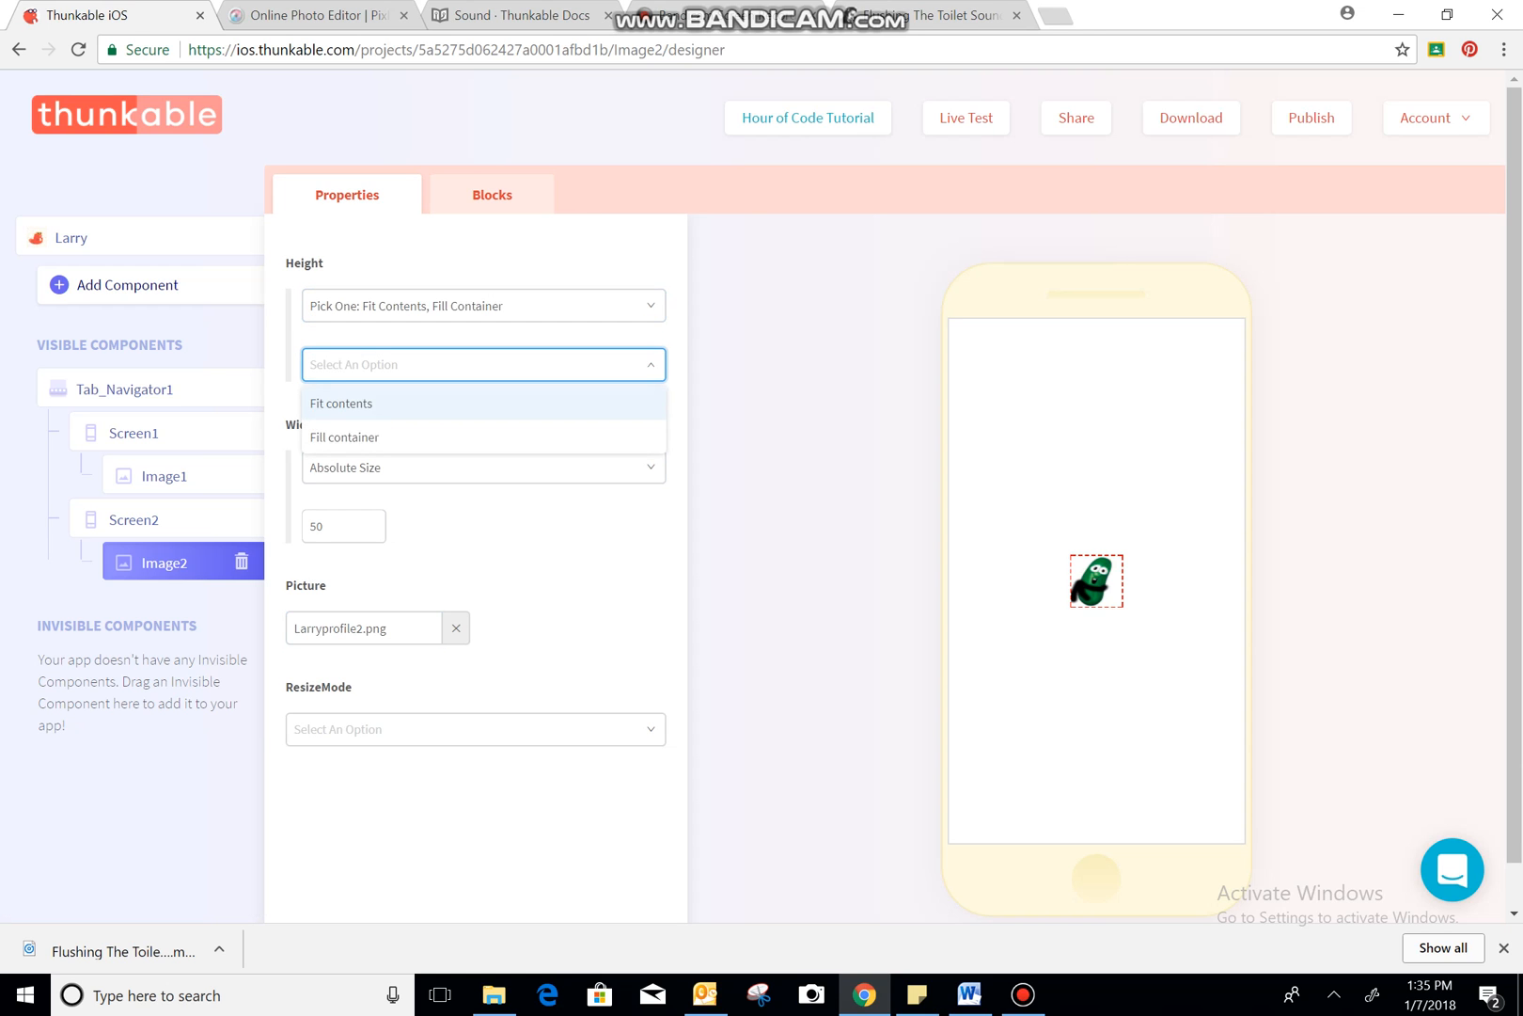
click(344, 436)
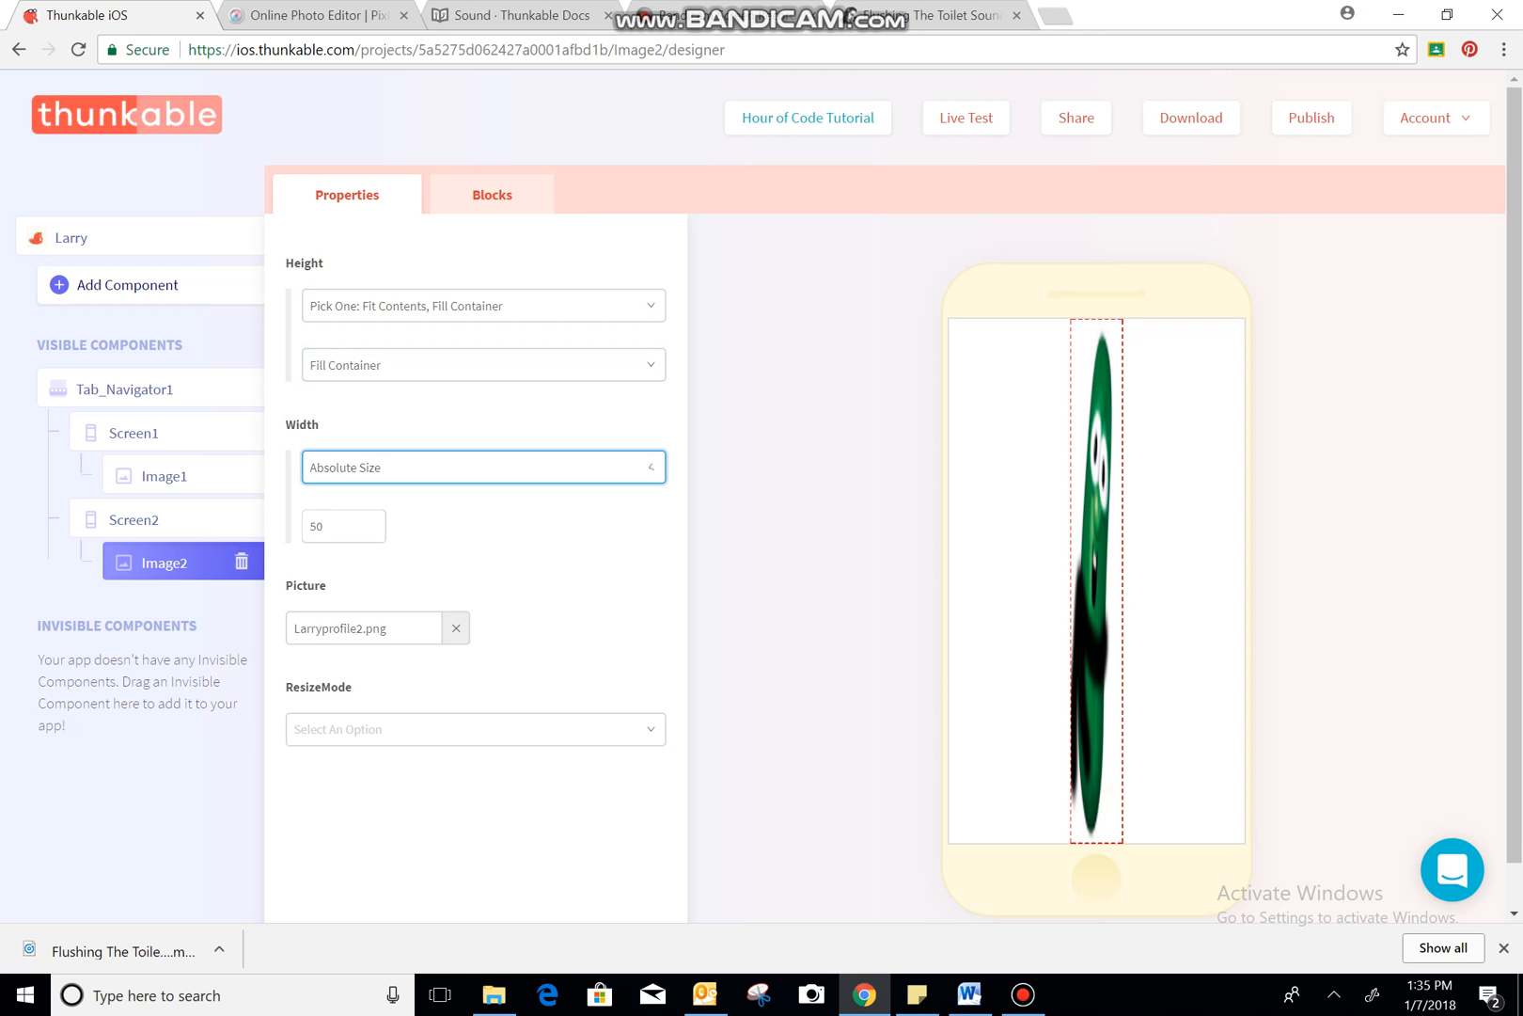
click(482, 467)
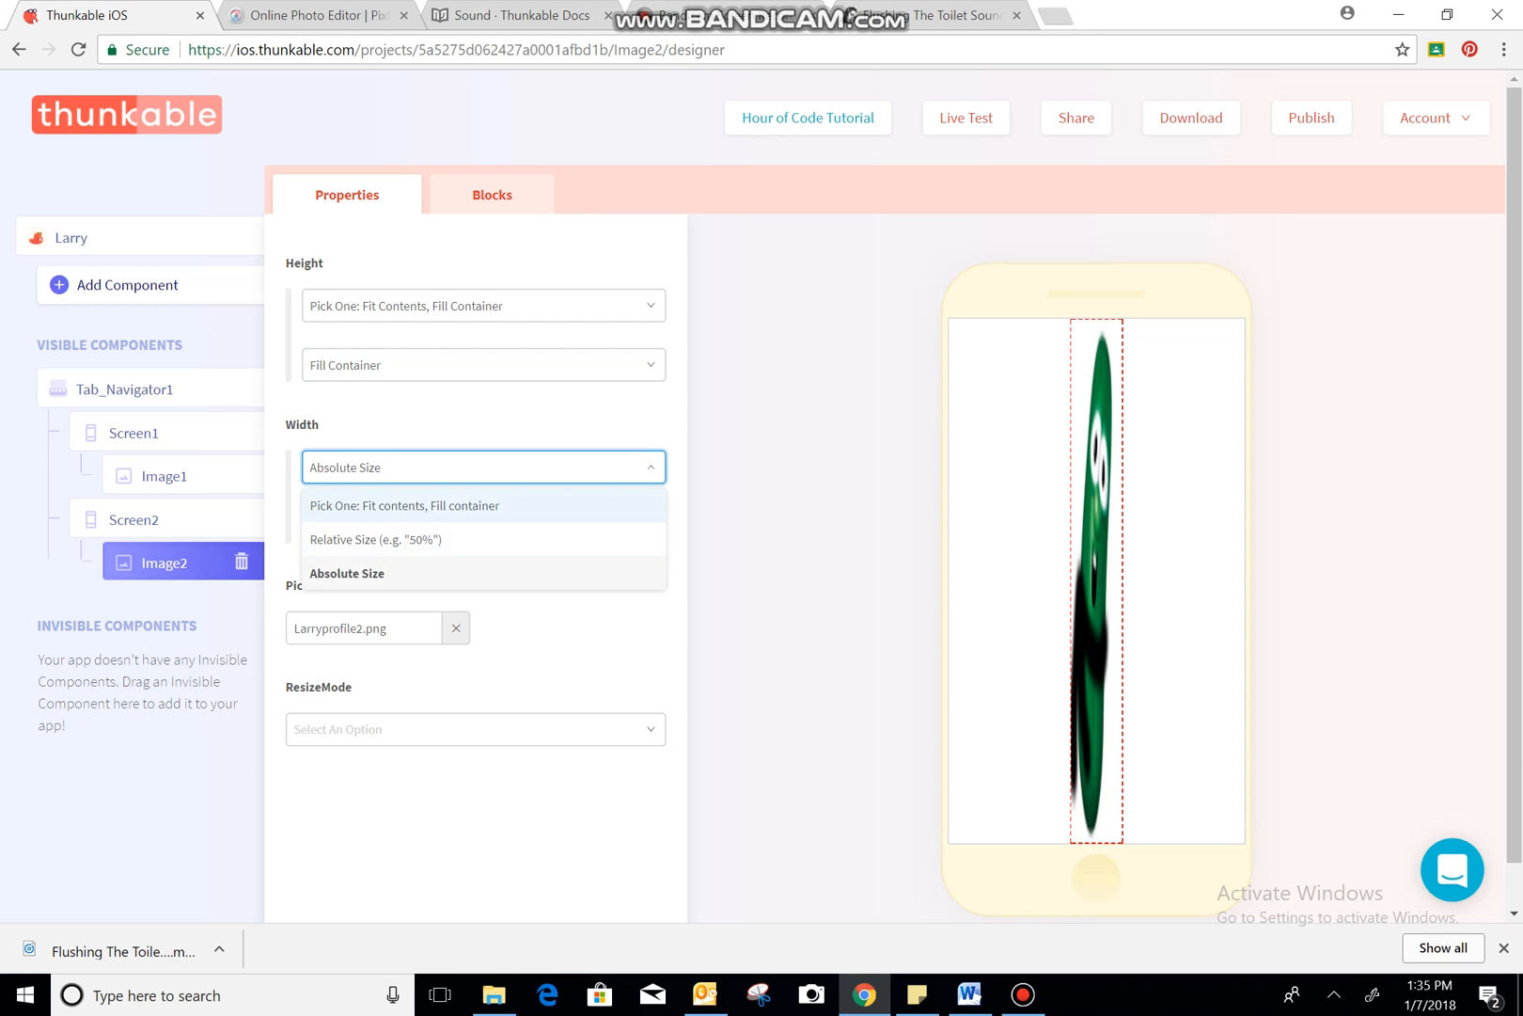
click(405, 505)
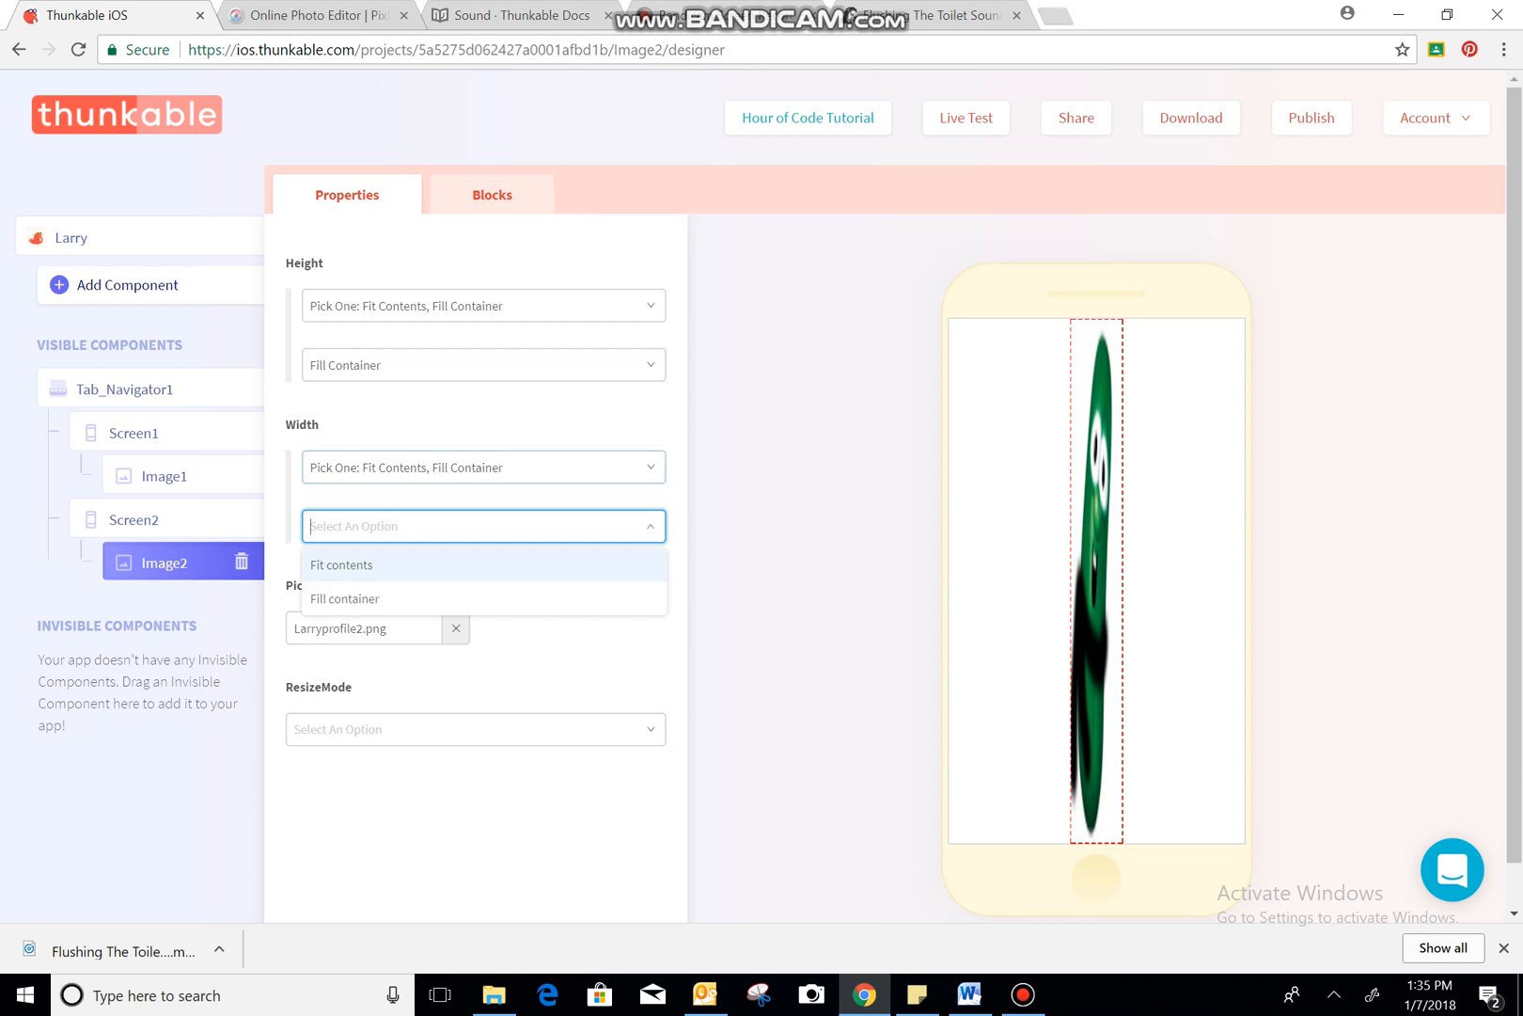
click(344, 599)
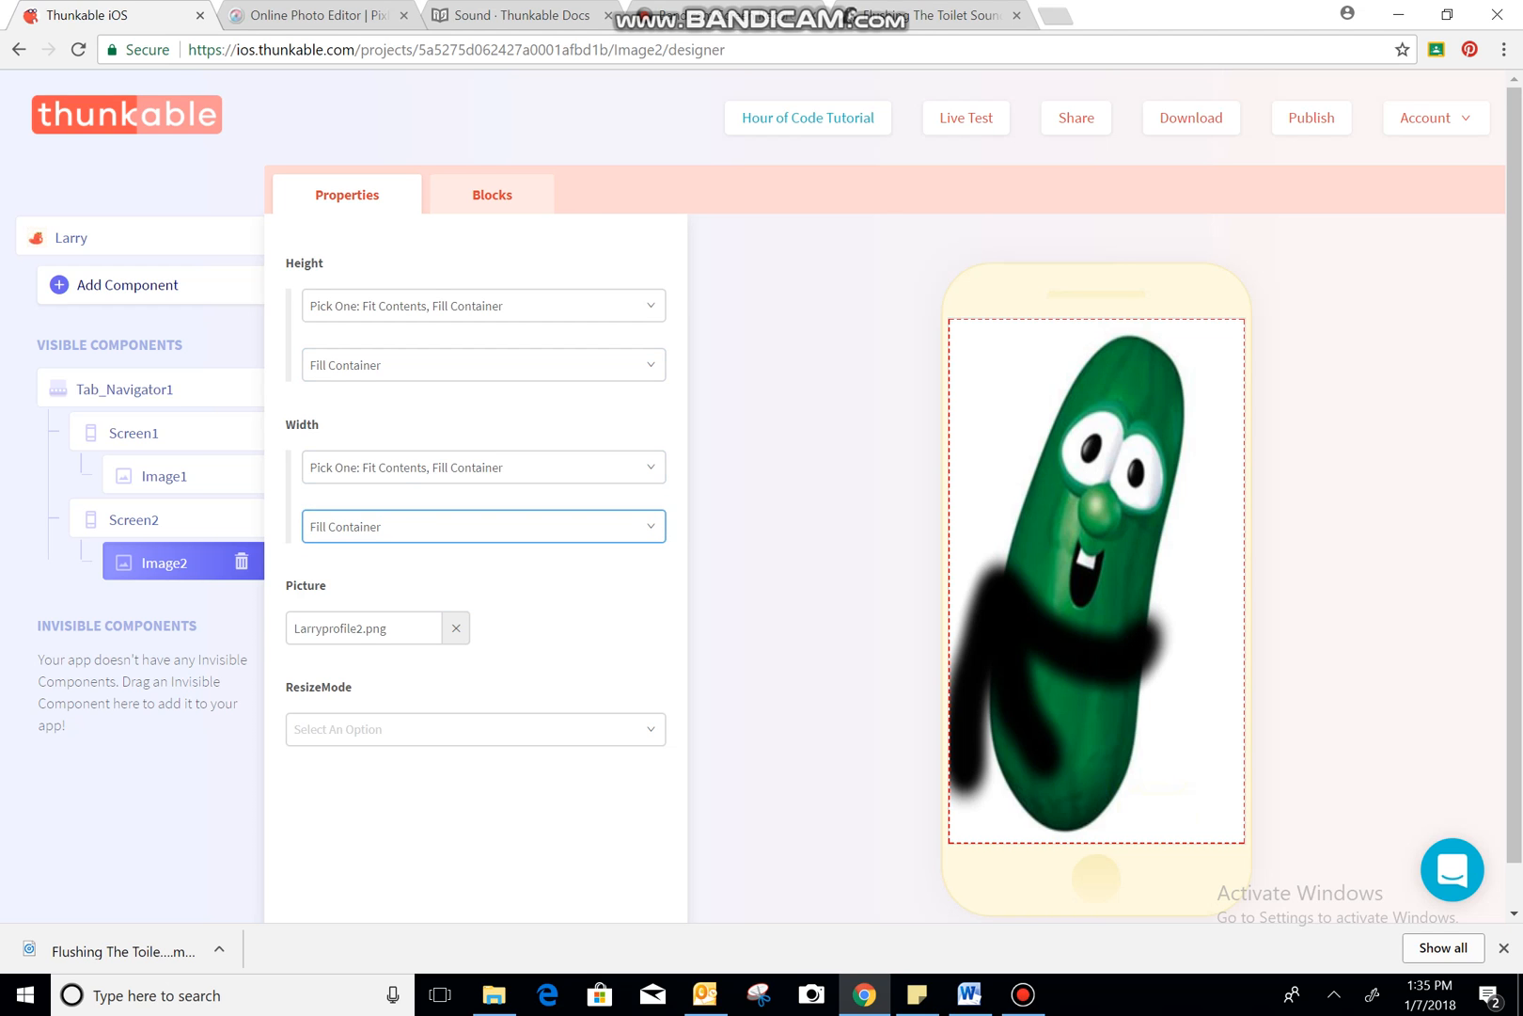
click(123, 389)
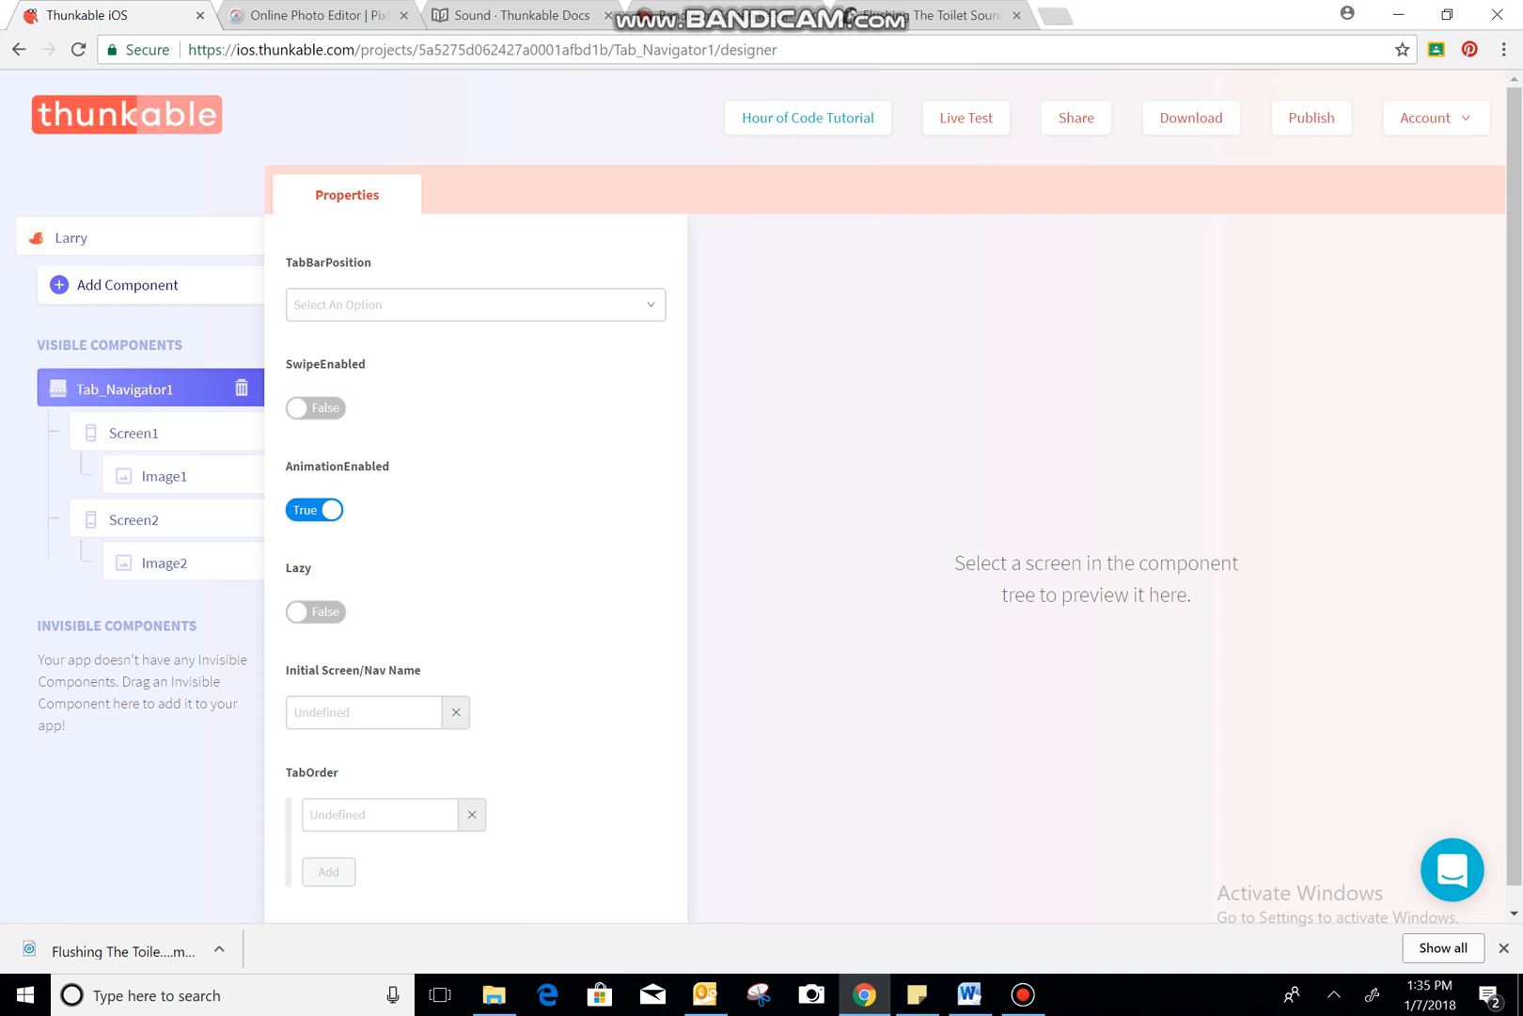
- Go back from the Larry project to the Thunkable projects list
click(315, 407)
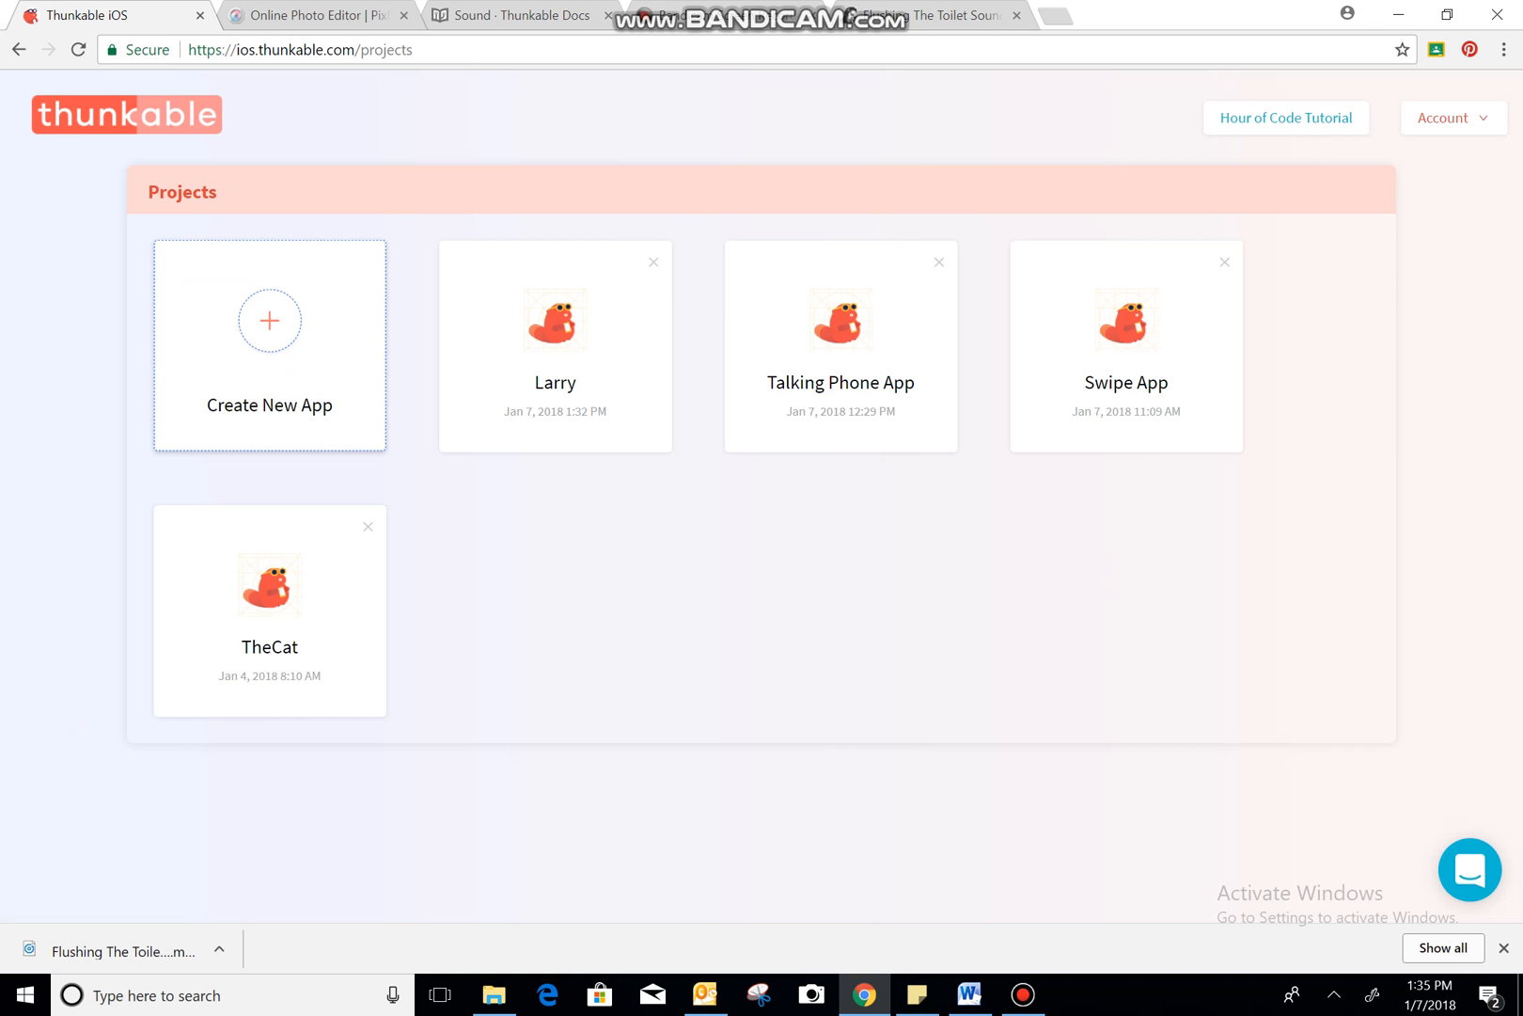
- Create a new app project named 'Find New Artists'
click(269, 345)
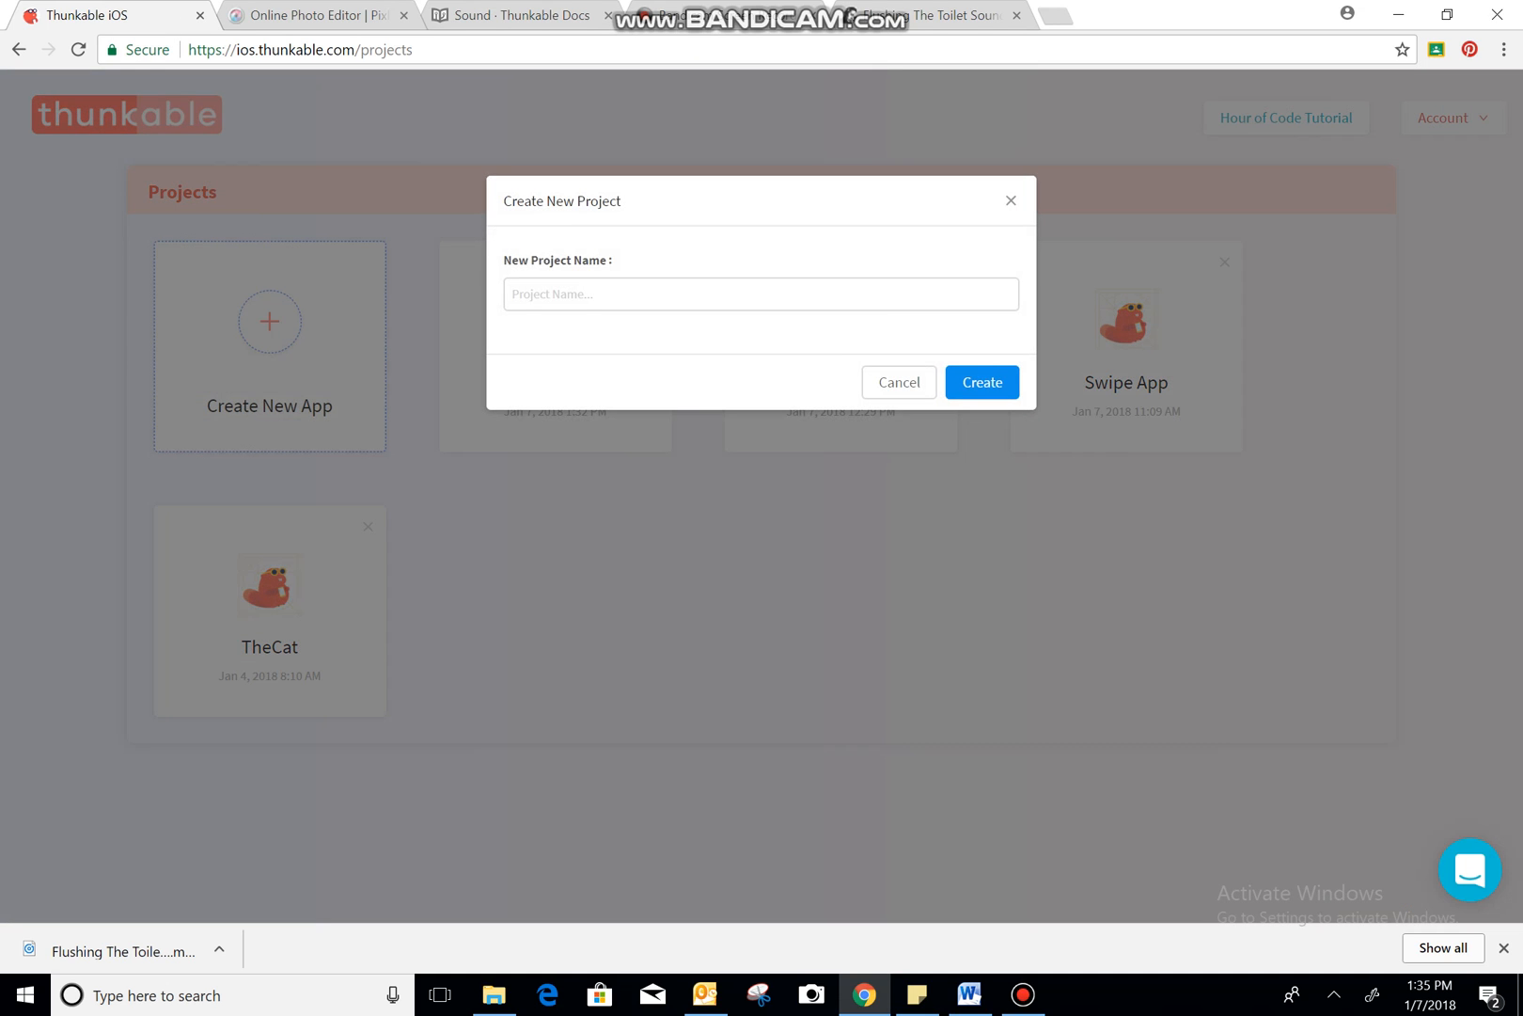
click(761, 293)
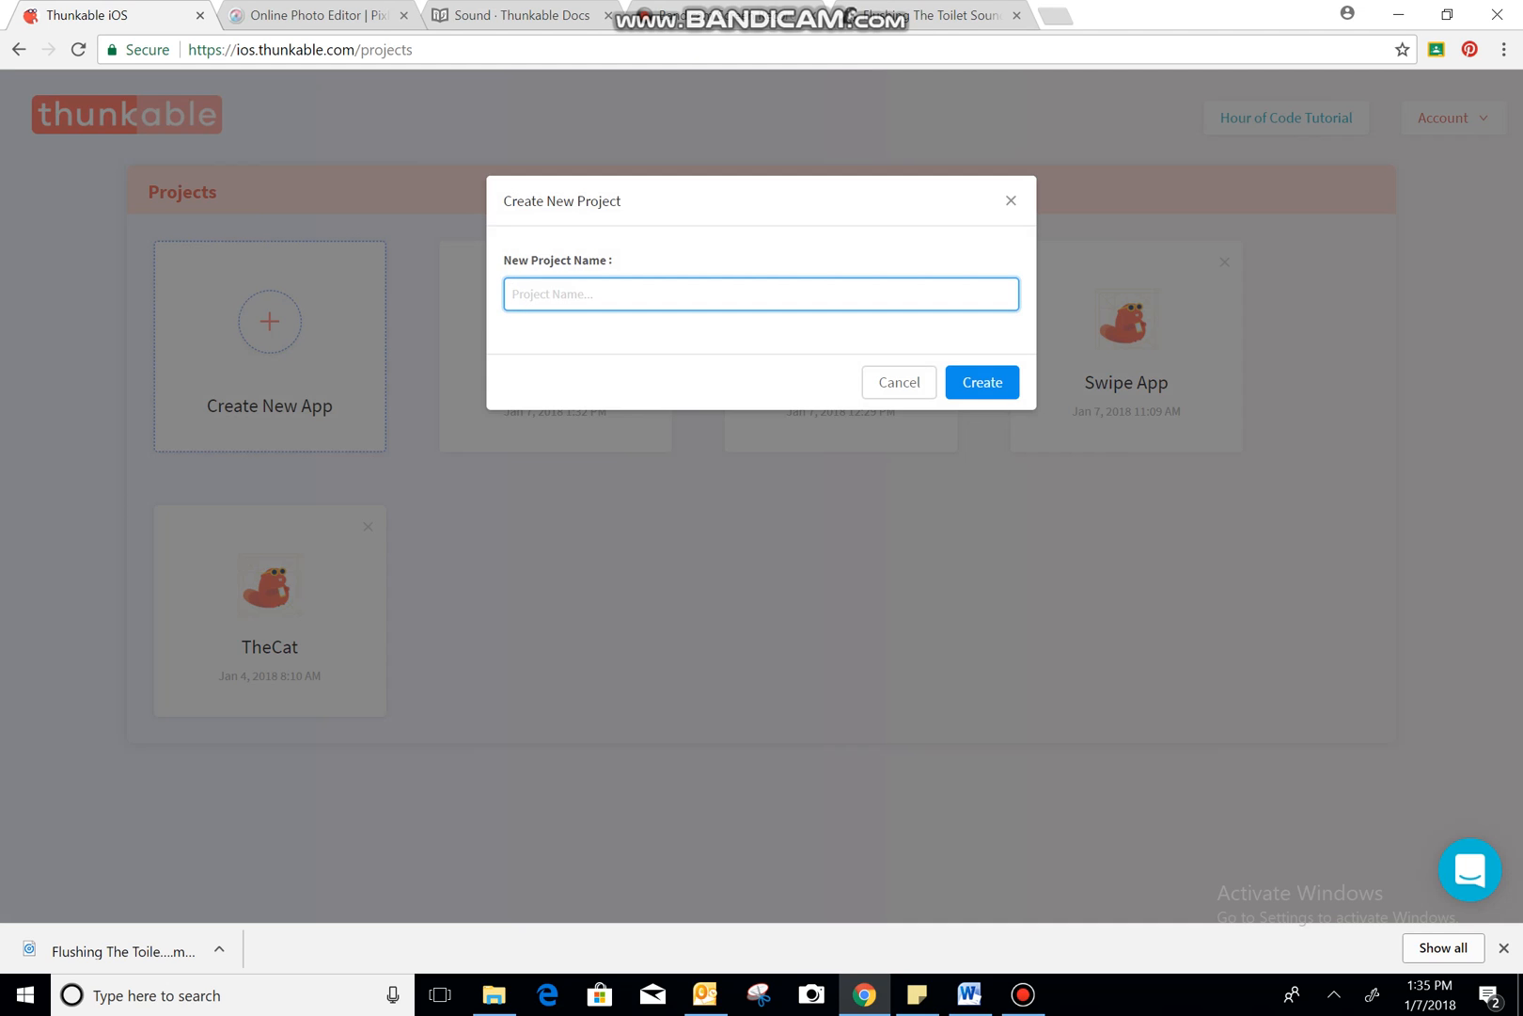
click(761, 294)
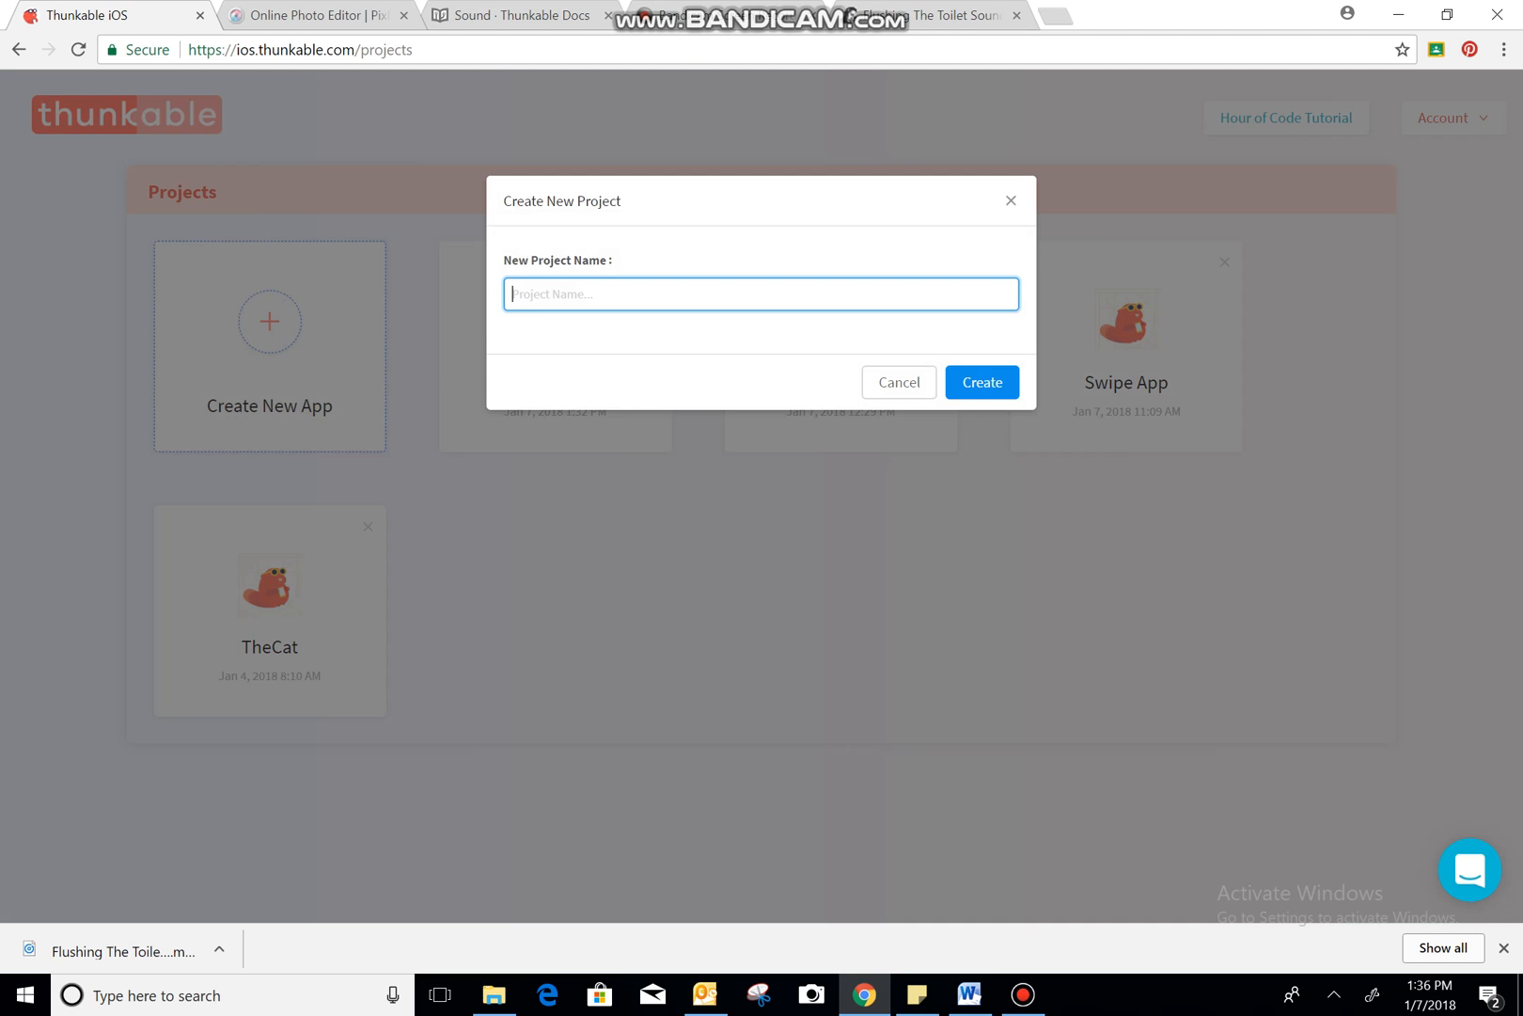
text(Find)
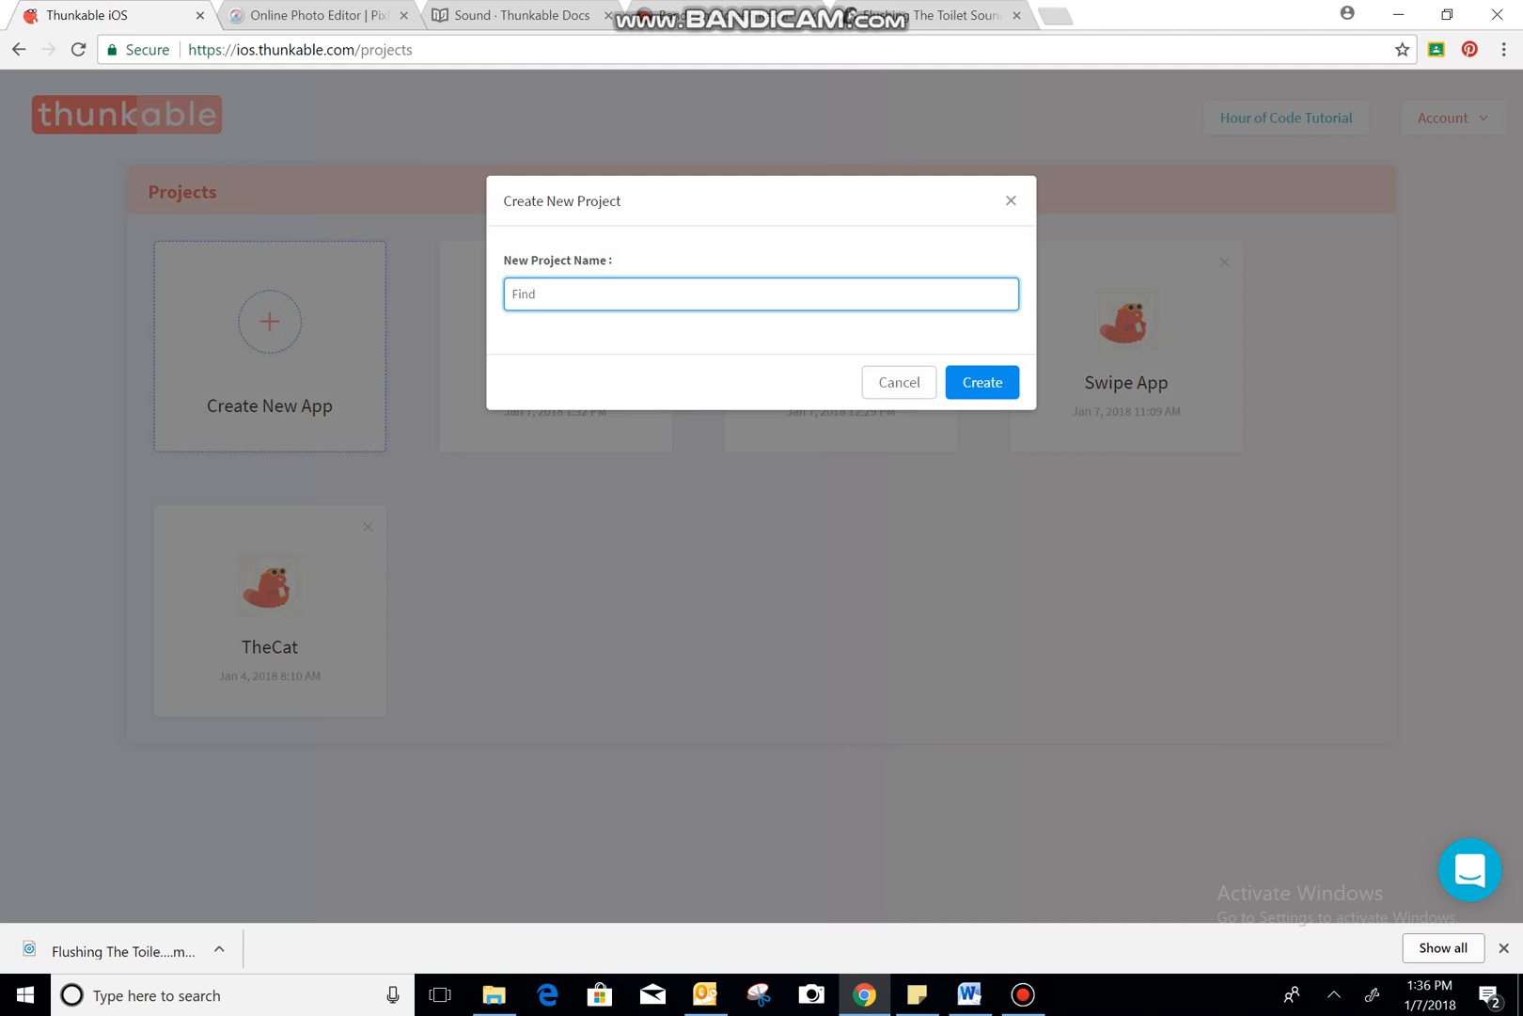
text(New Art)
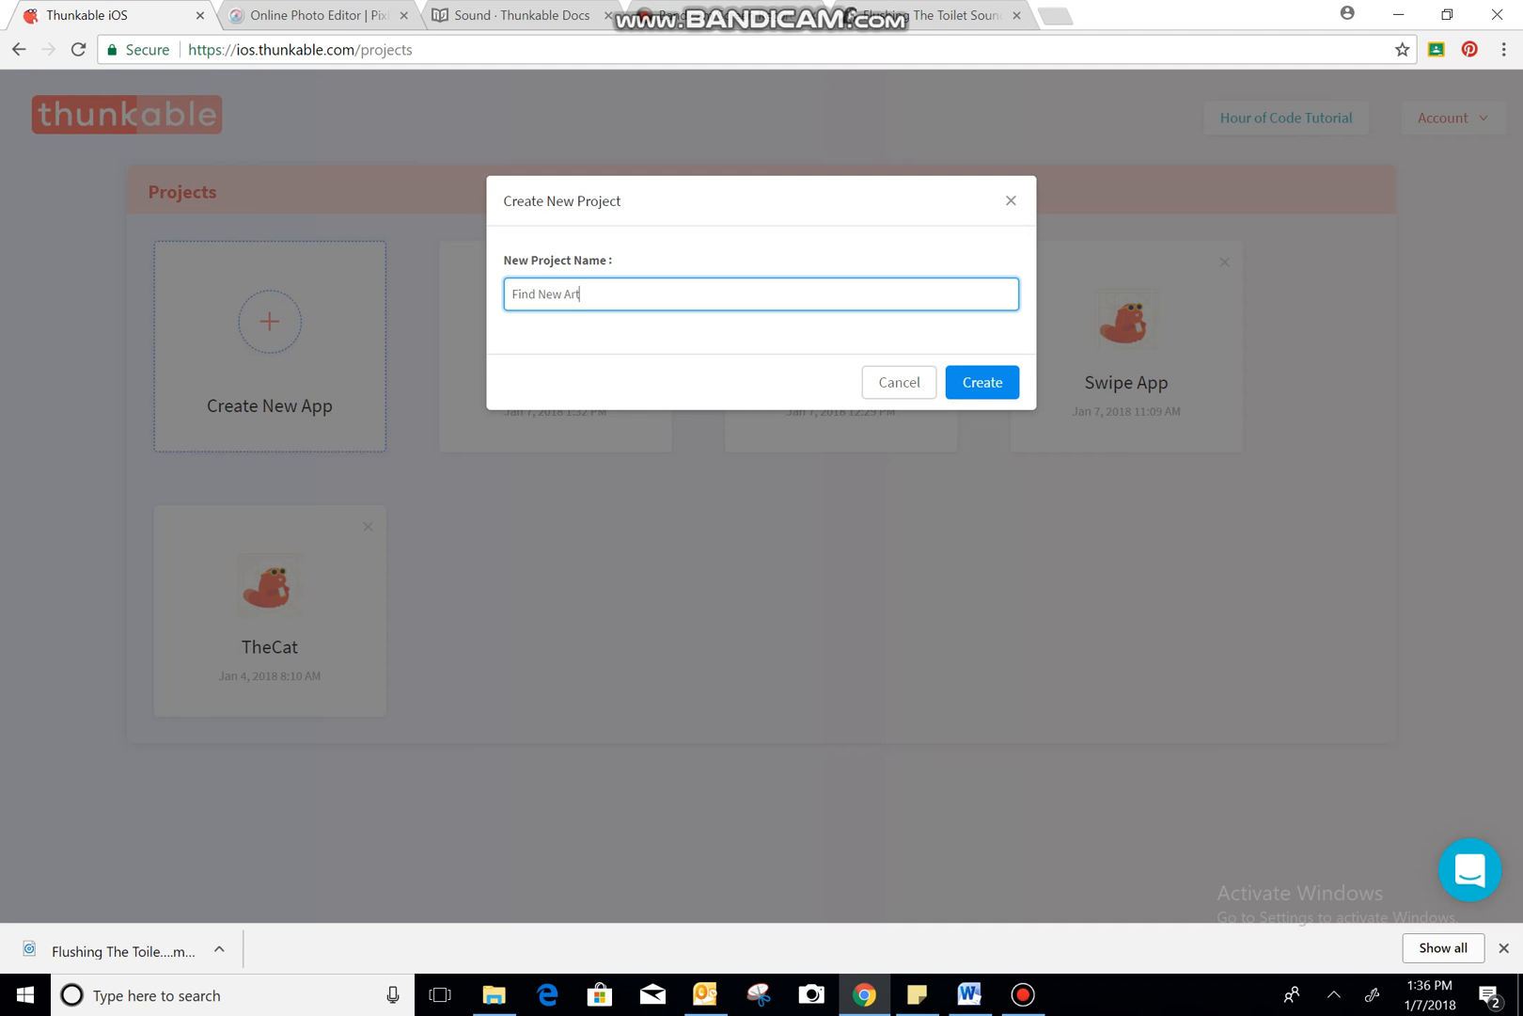
text(ists)
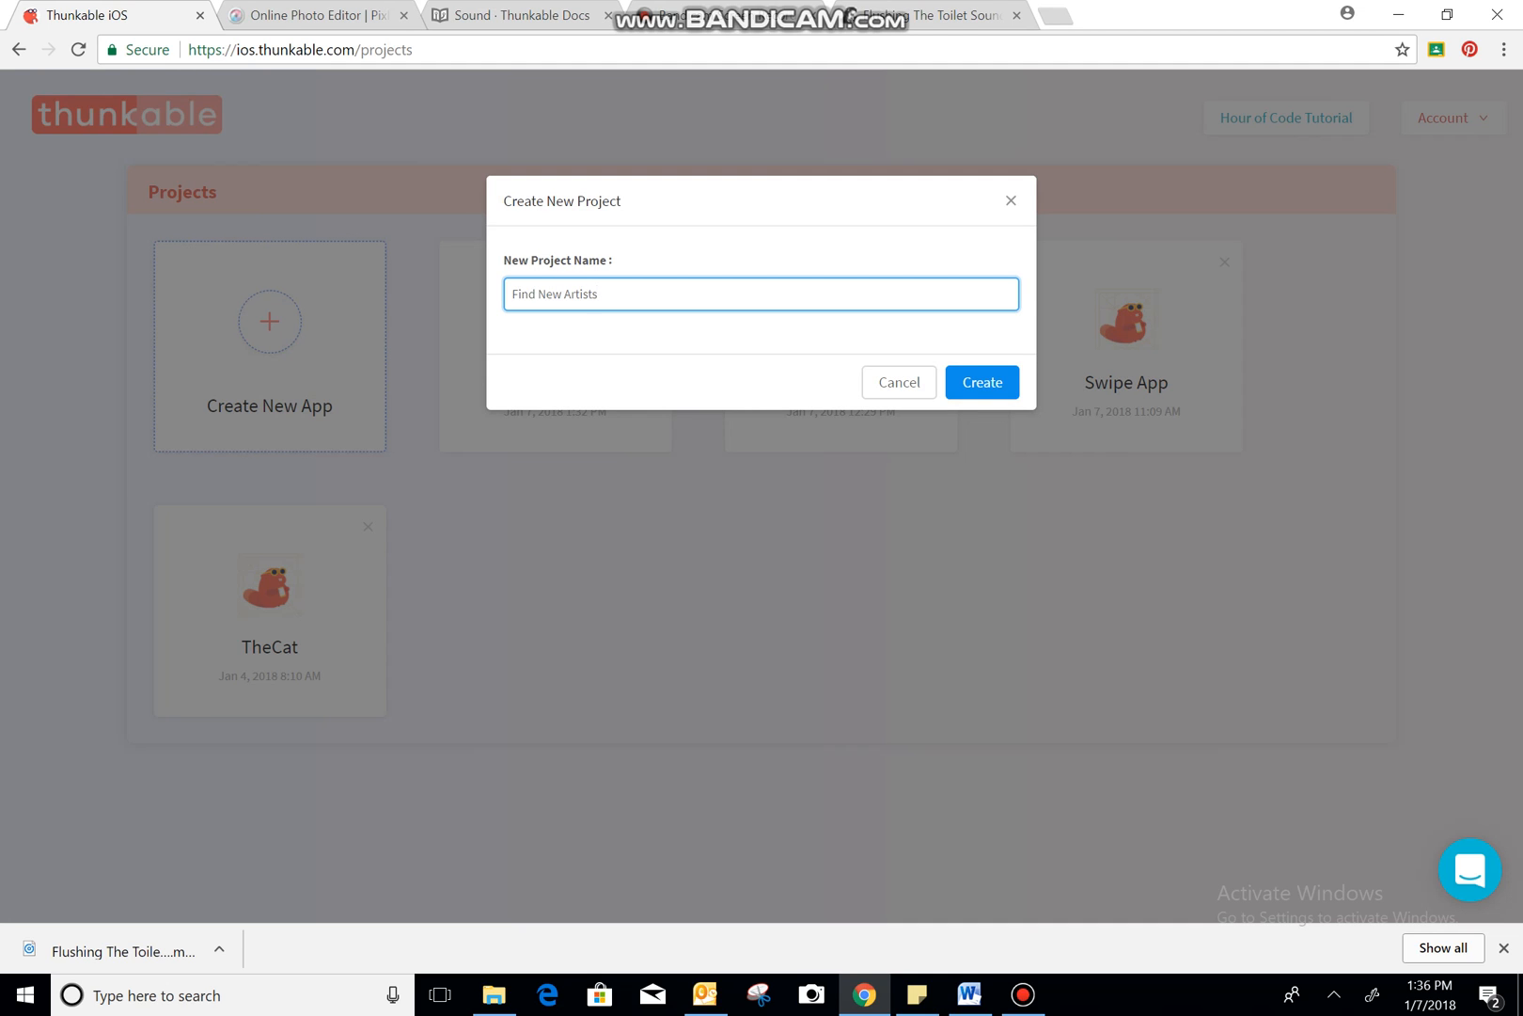
click(897, 382)
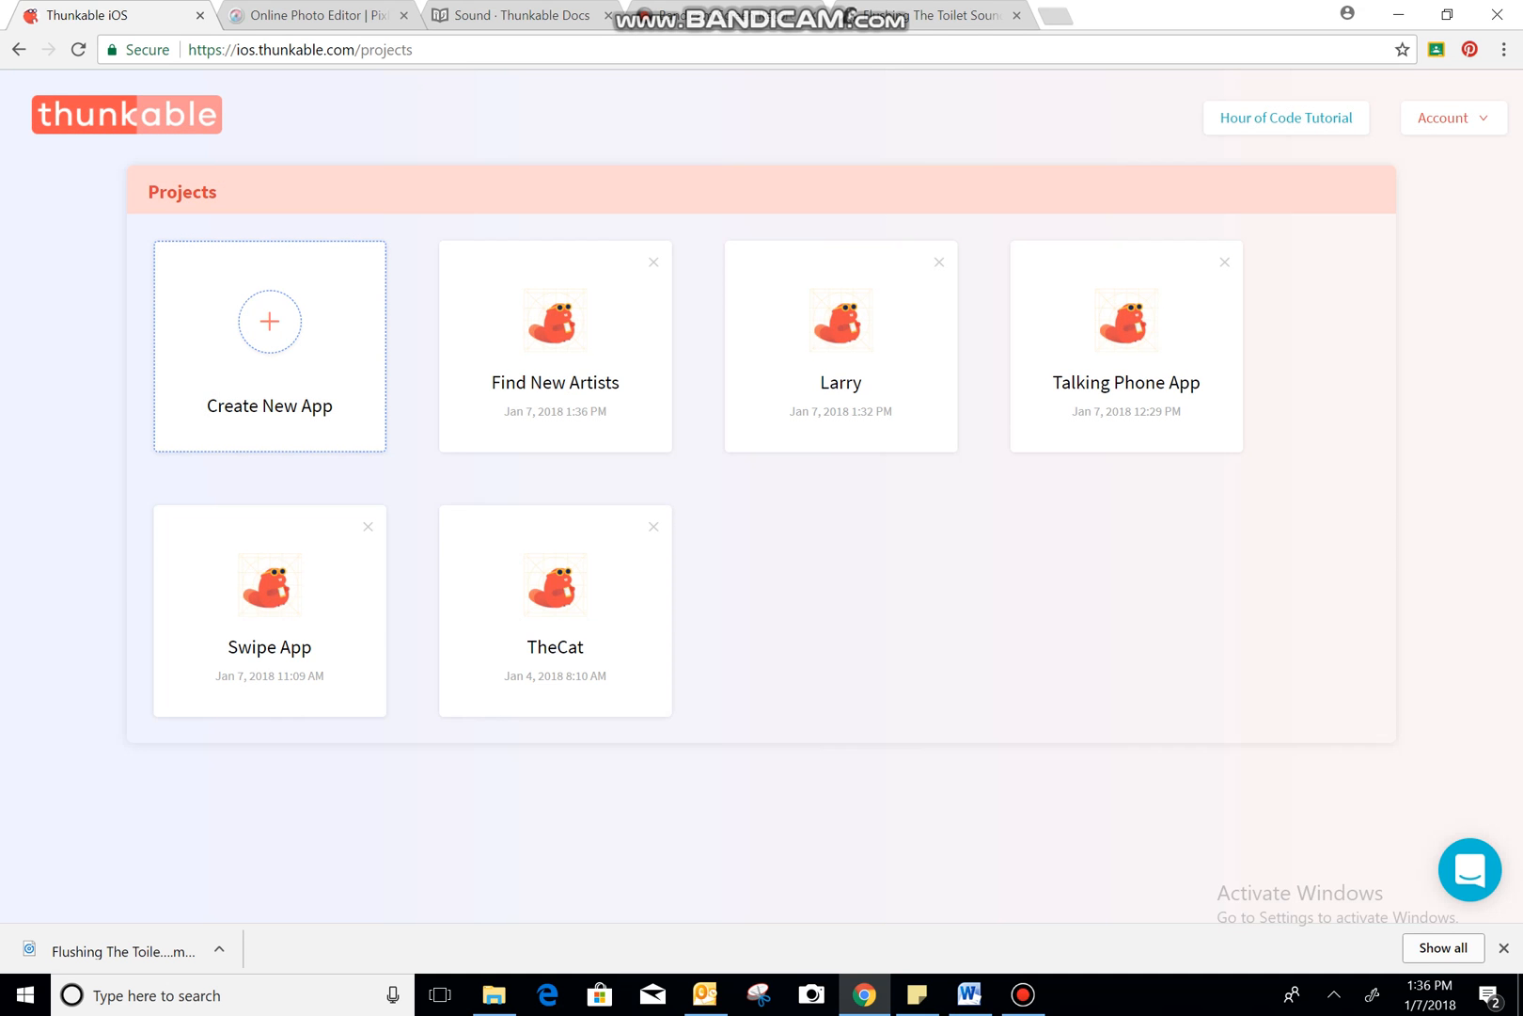
- Open the Find New Artists project in the designer
click(555, 345)
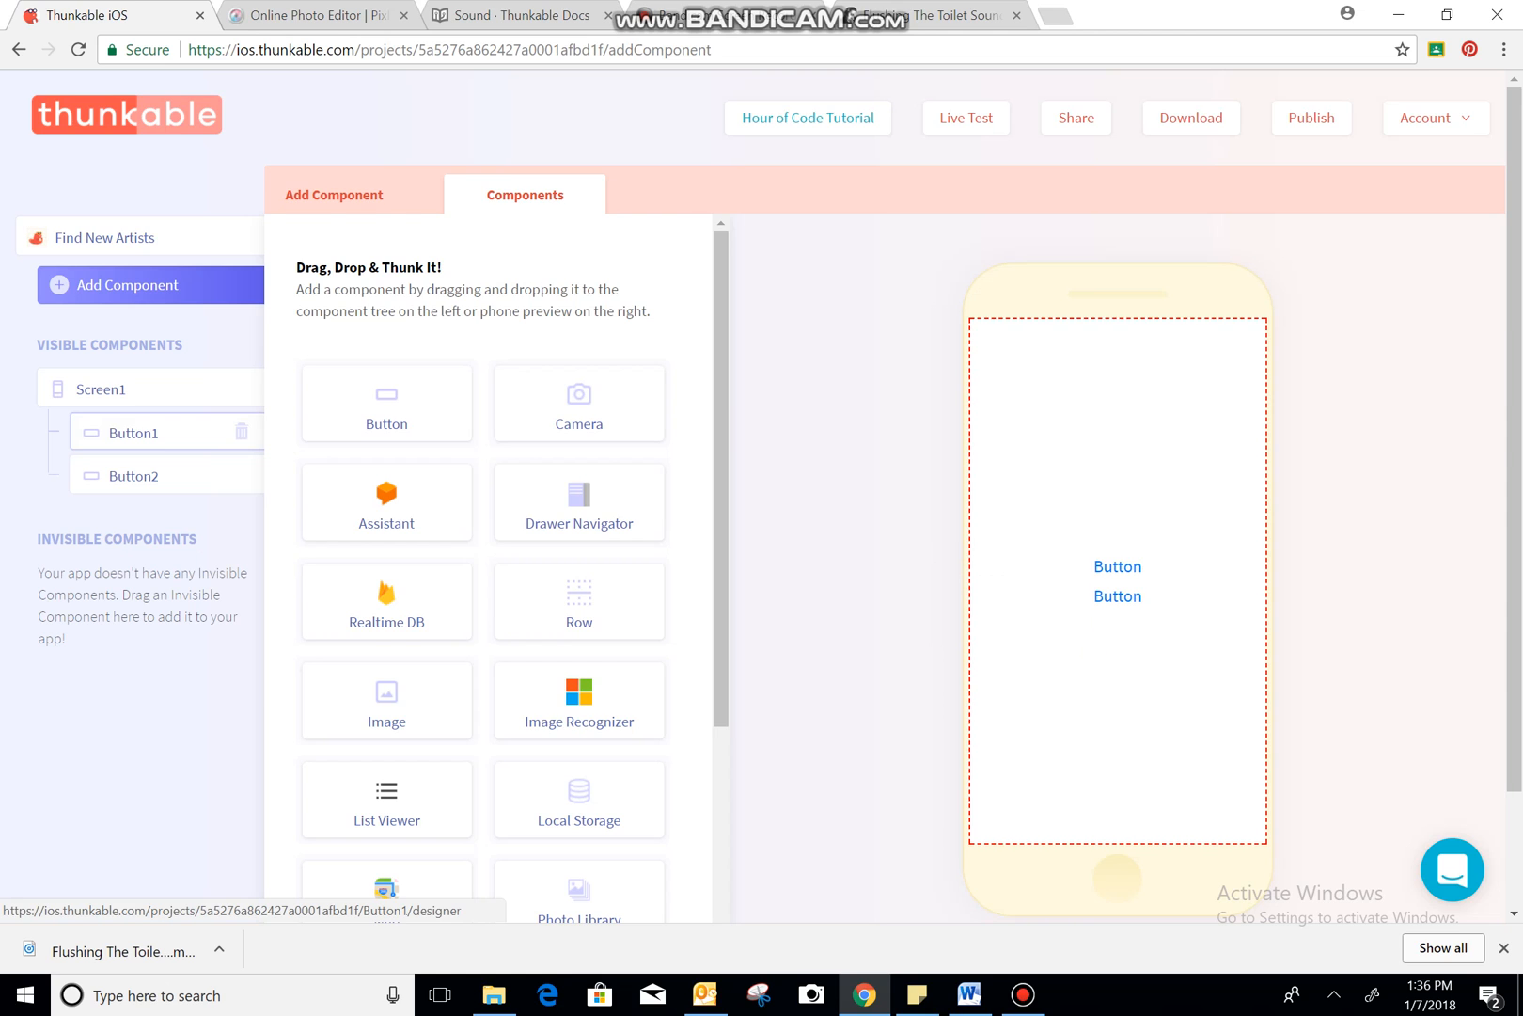
- Label Button1 'Lil Romeo' in bold text with font size 20
click(133, 431)
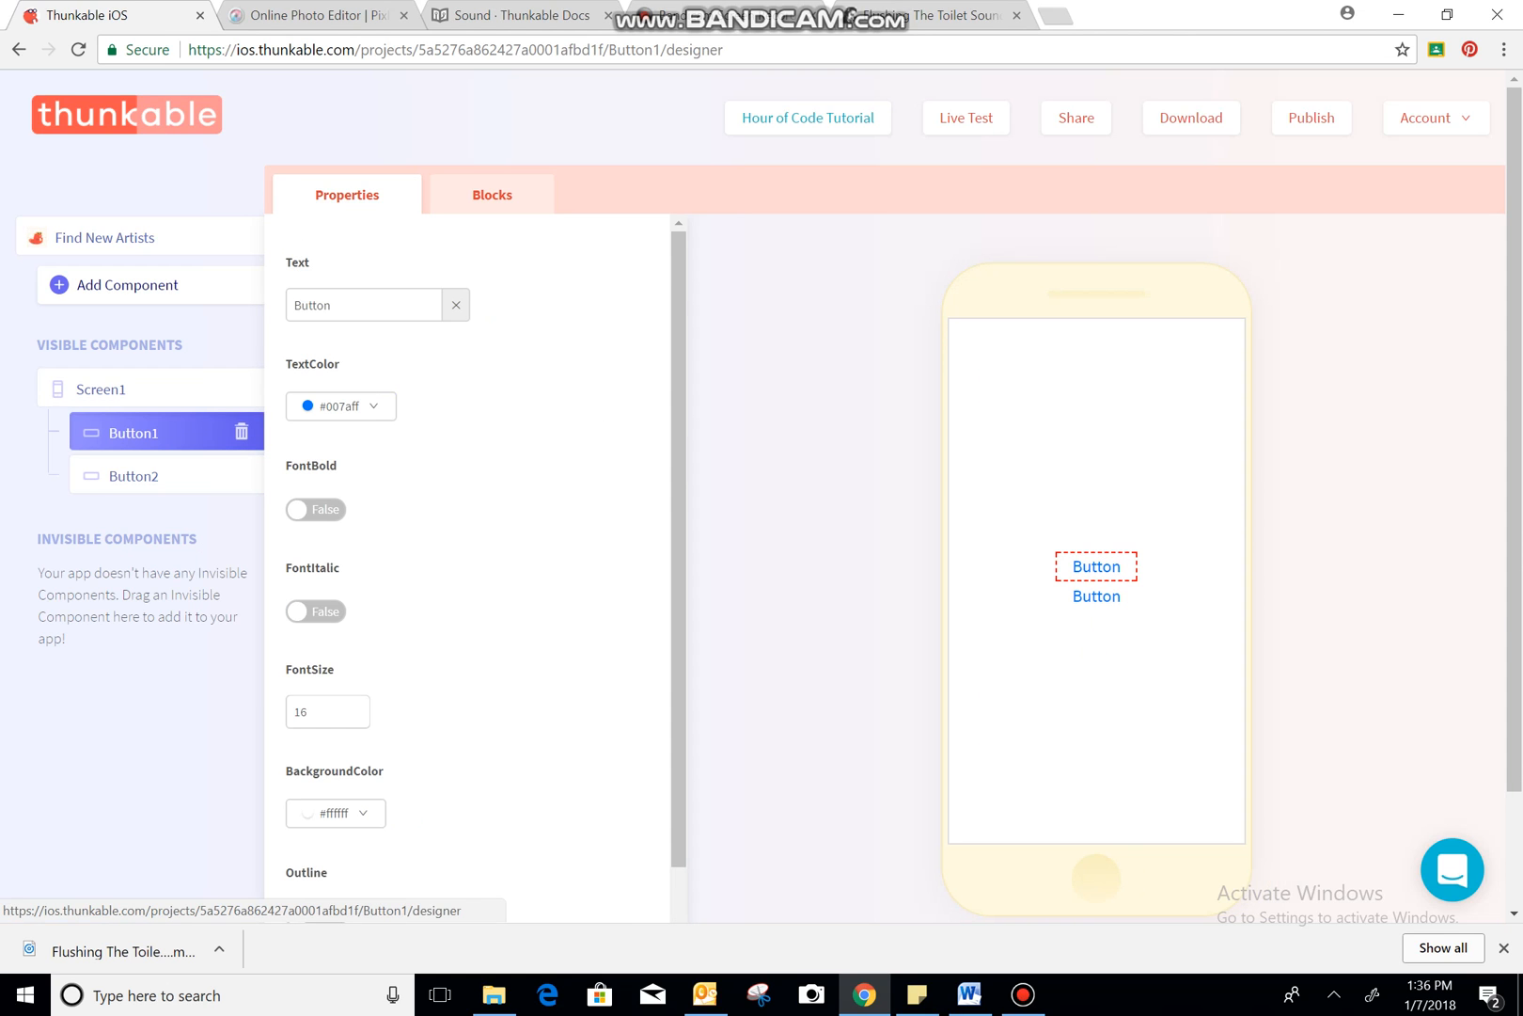
key(Backspace)
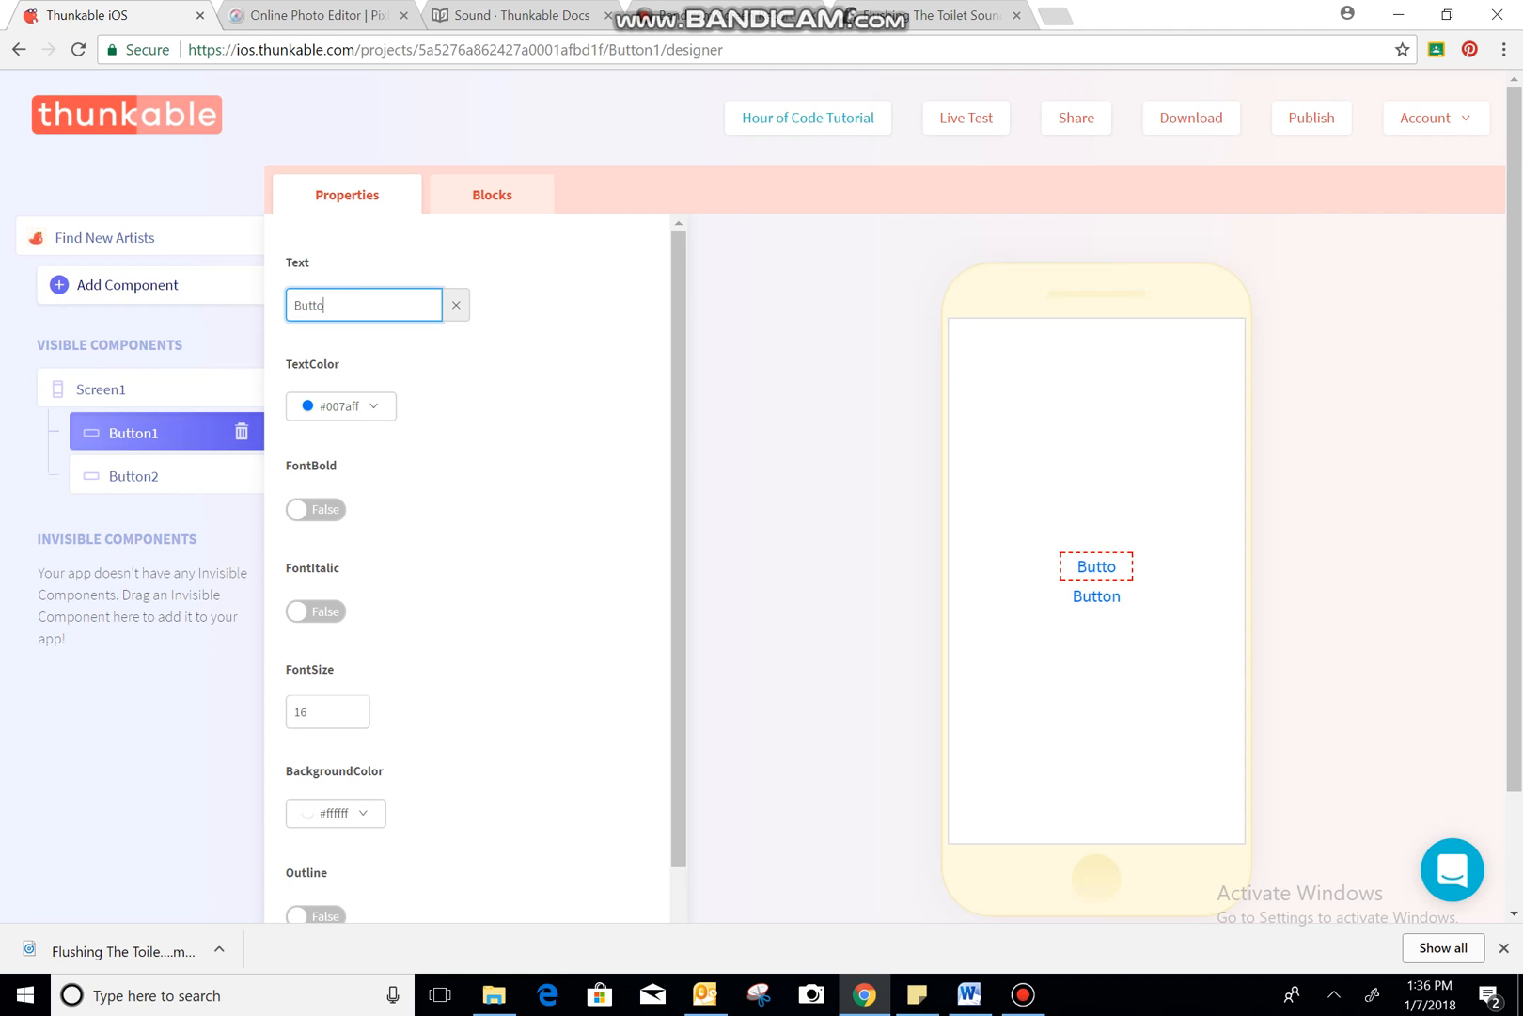
text(Lil)
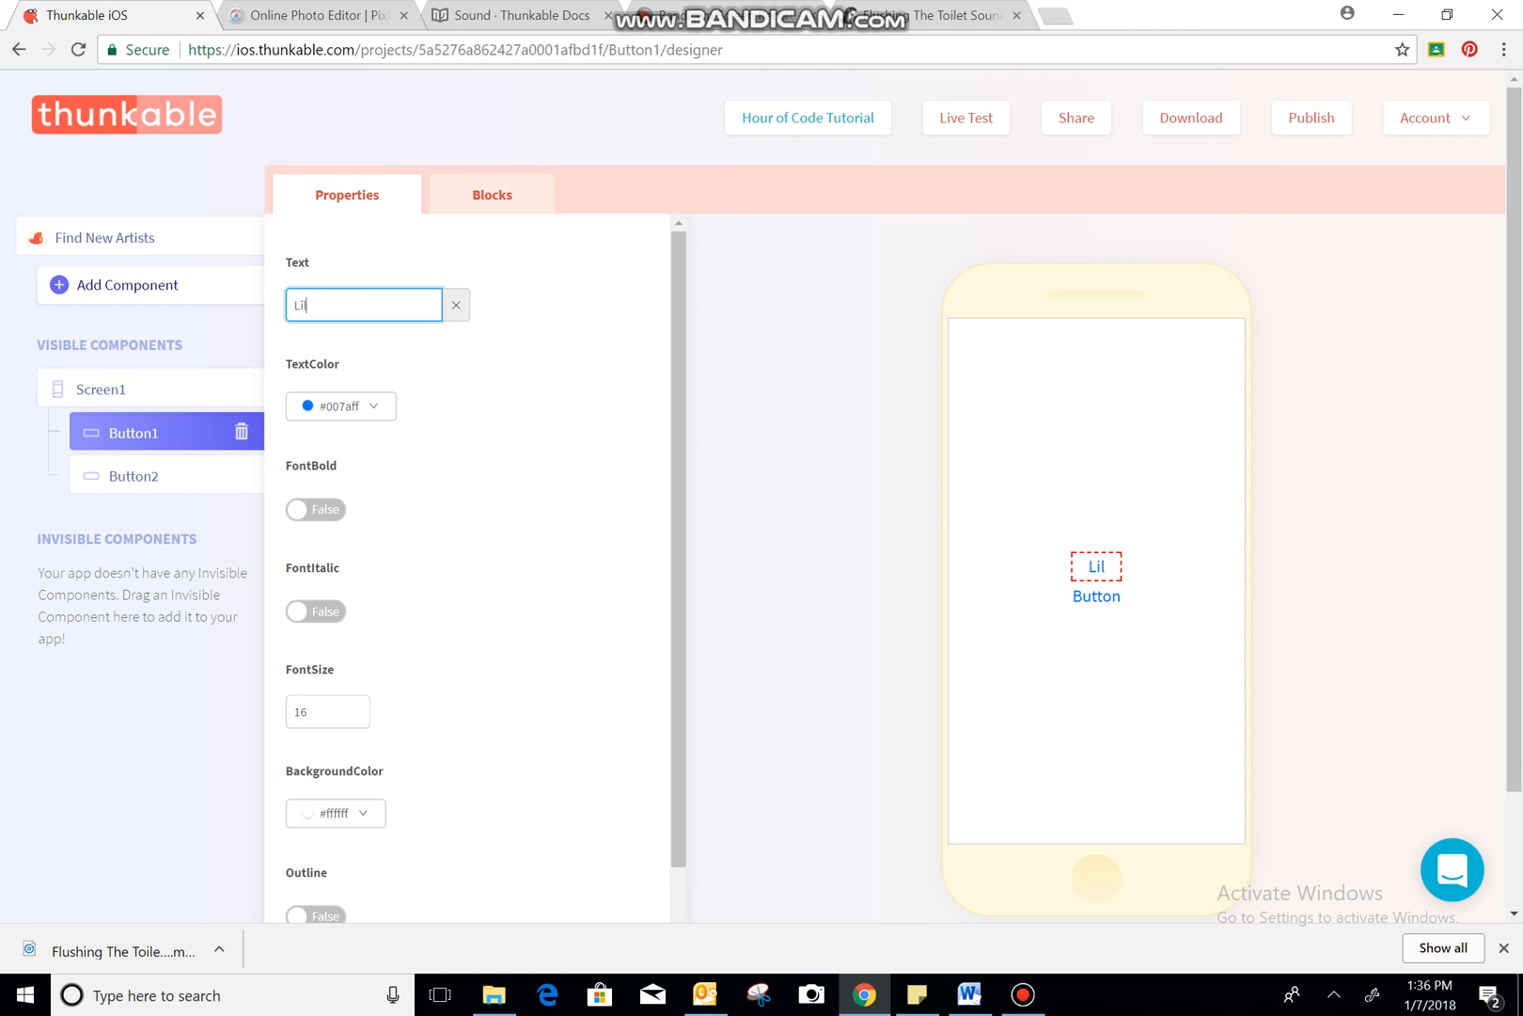
text(Romeo)
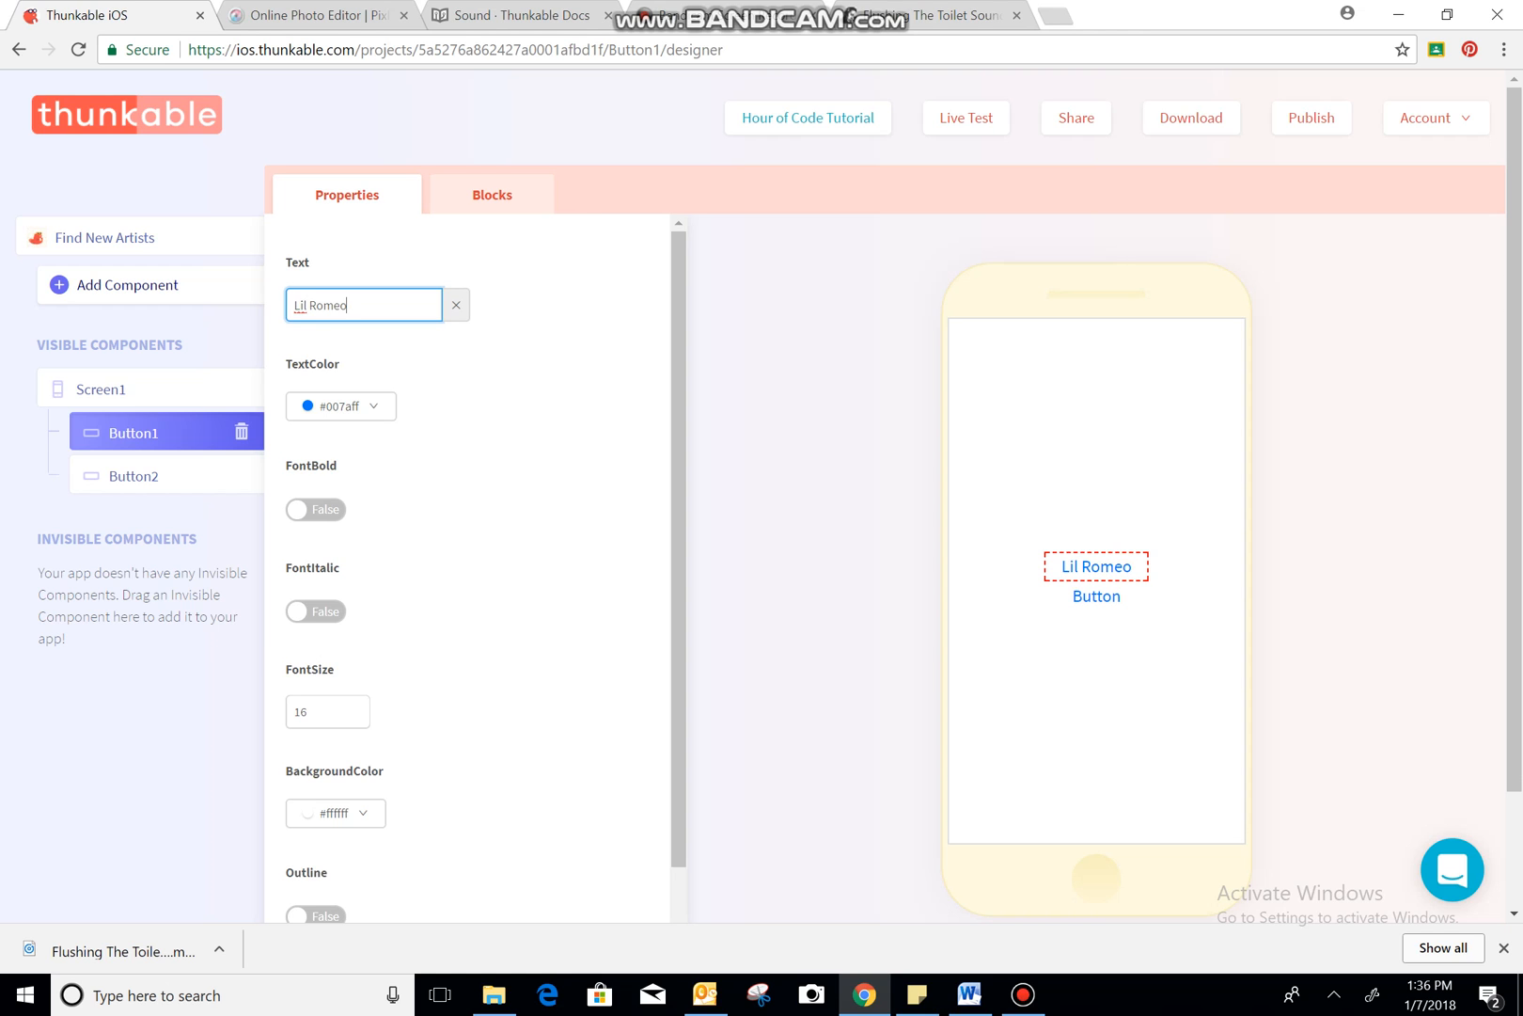
click(315, 510)
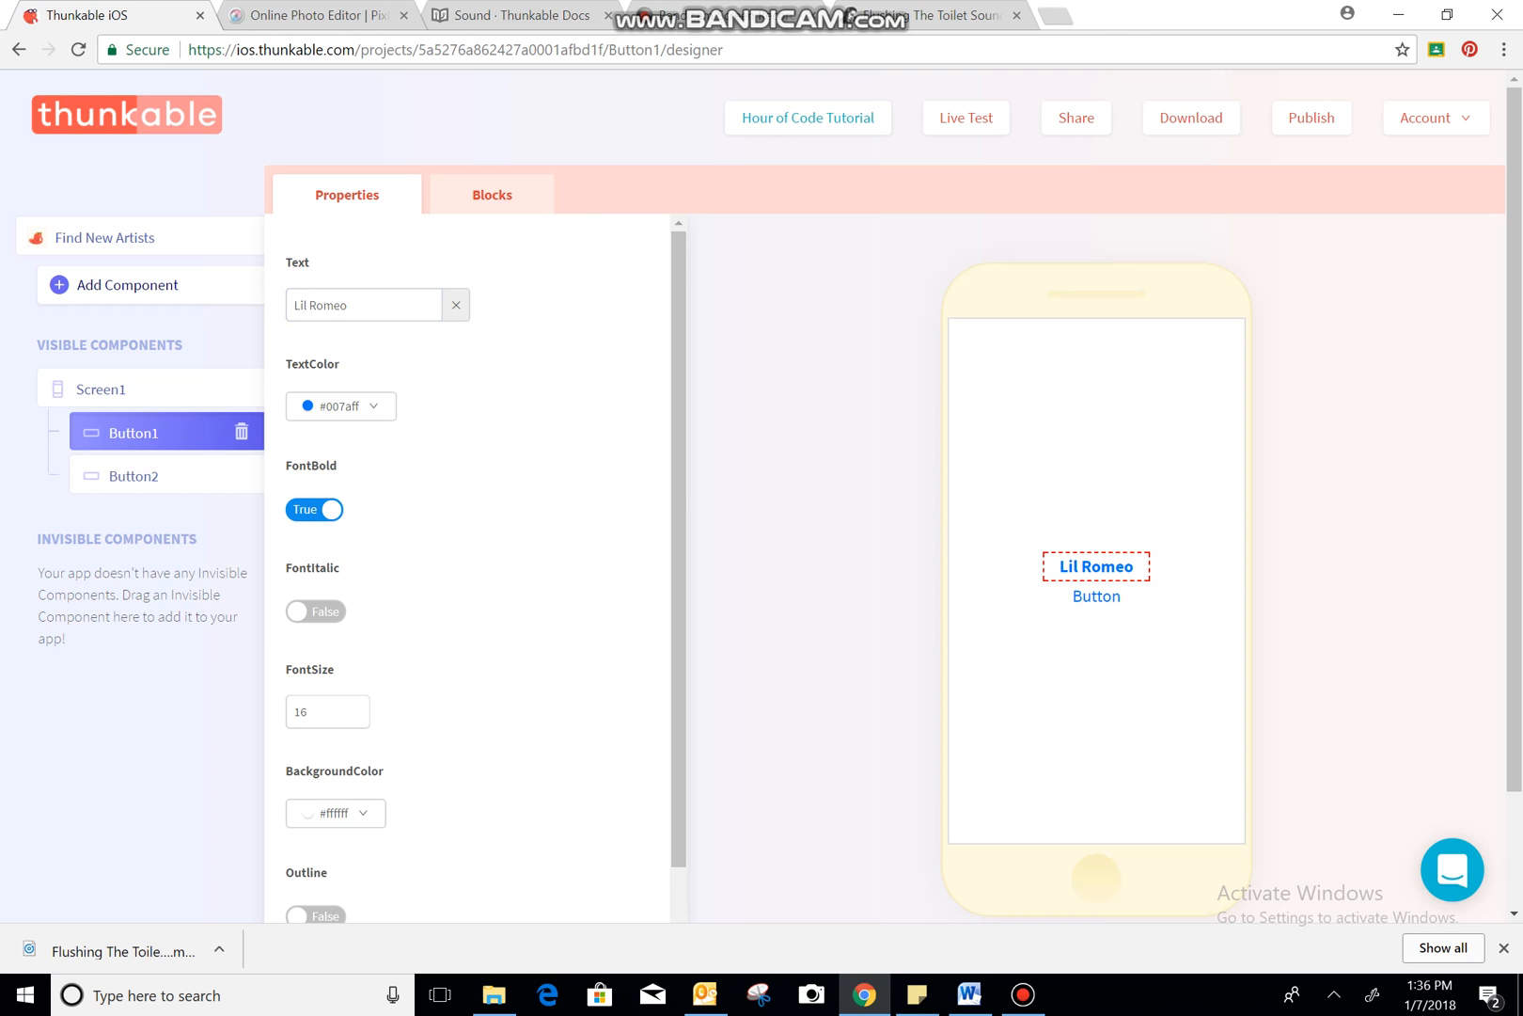
scroll(down, 3)
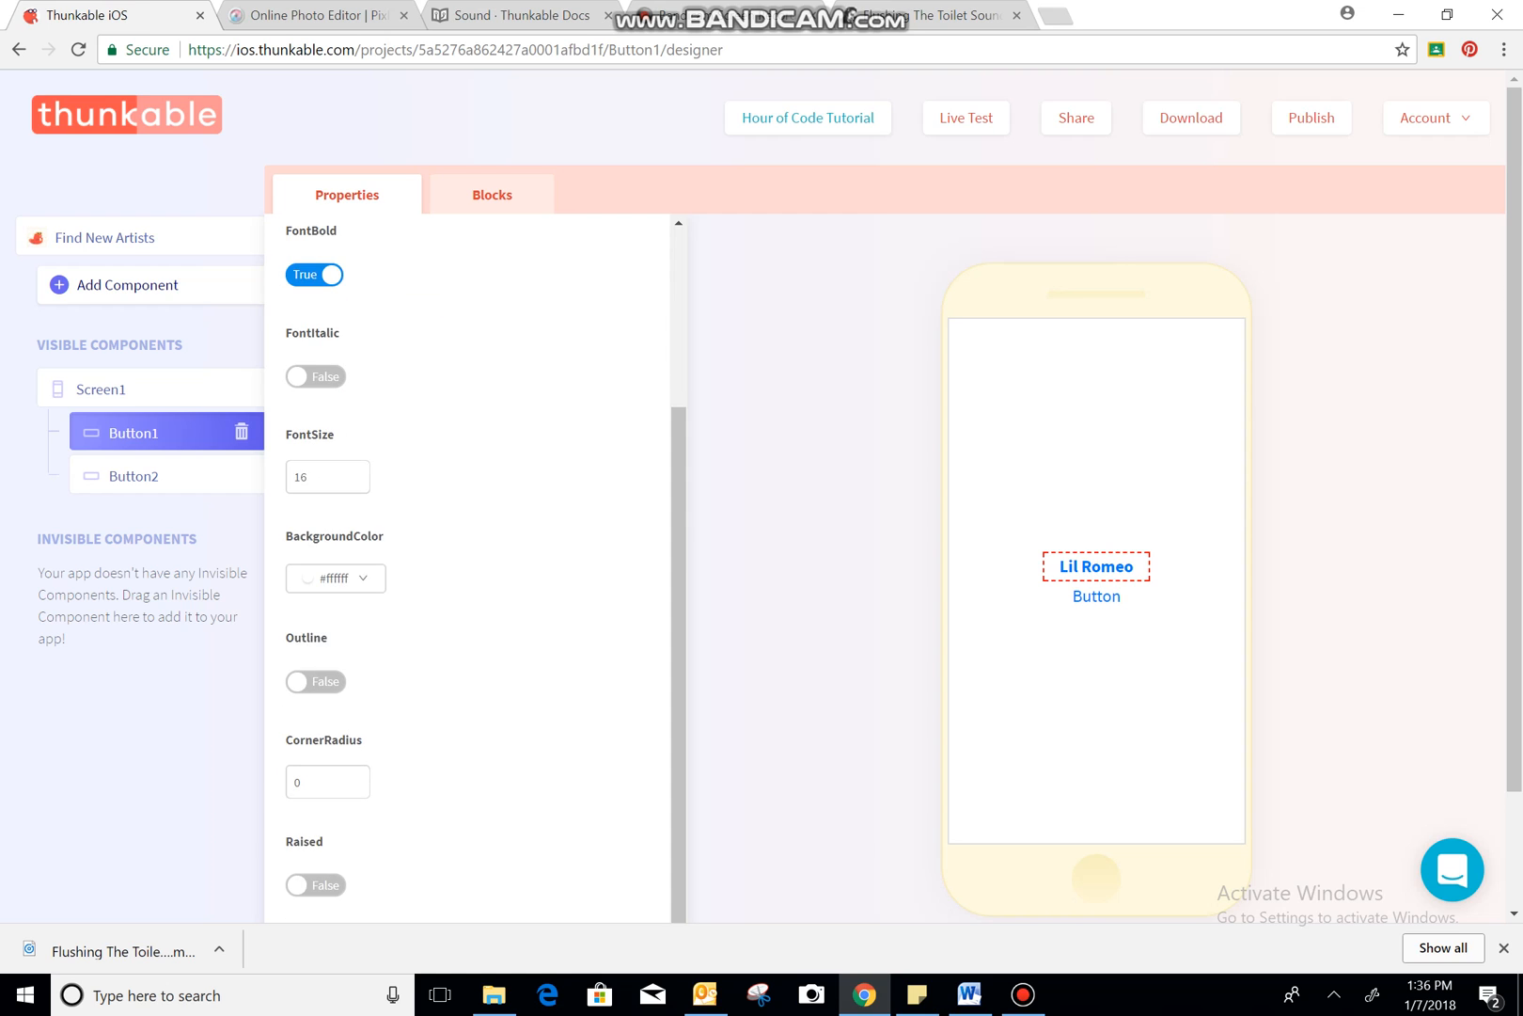
triple_click(327, 476)
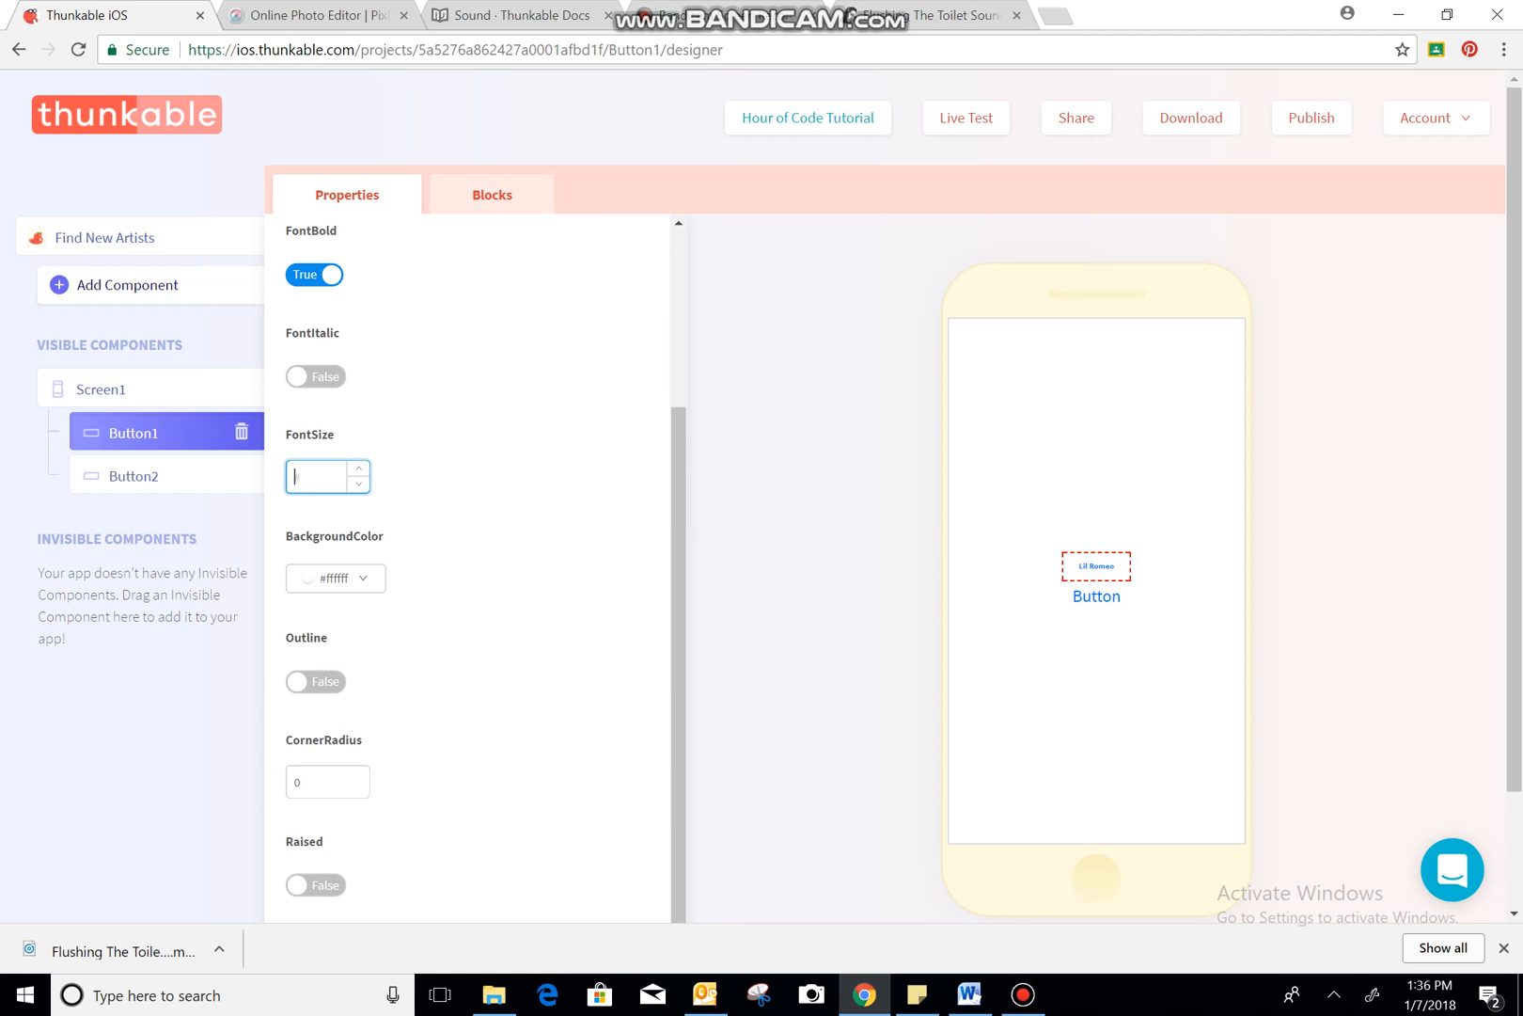
text(20)
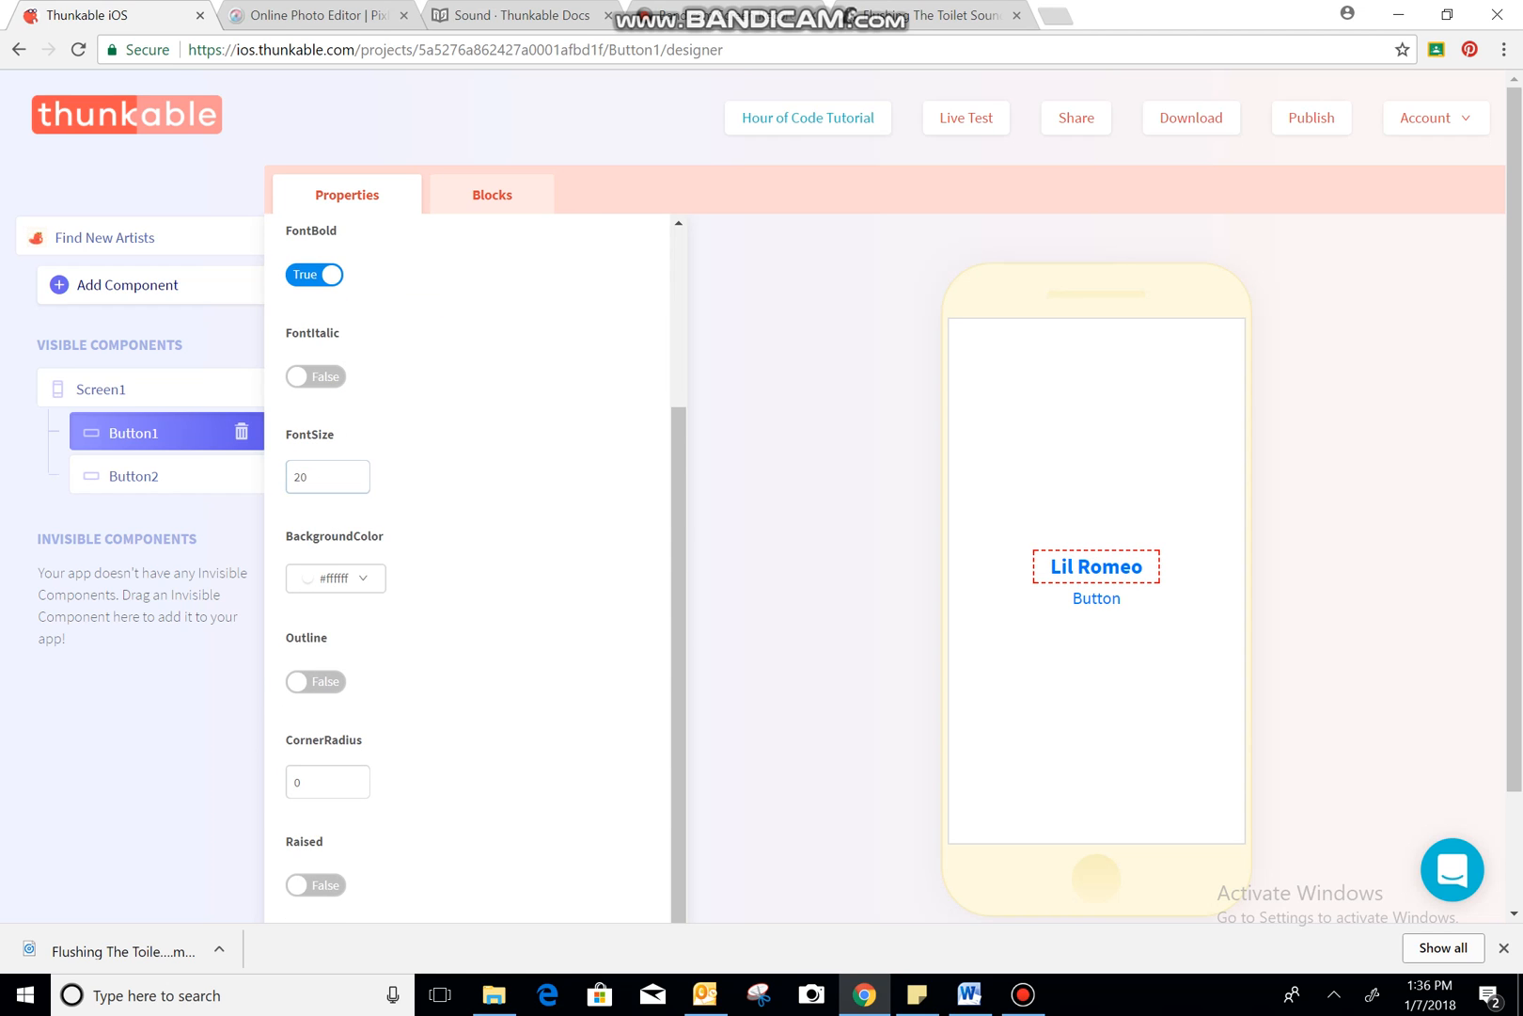
- Give the Lil Romeo button a red background and corner radius 18, then select Button2
click(334, 578)
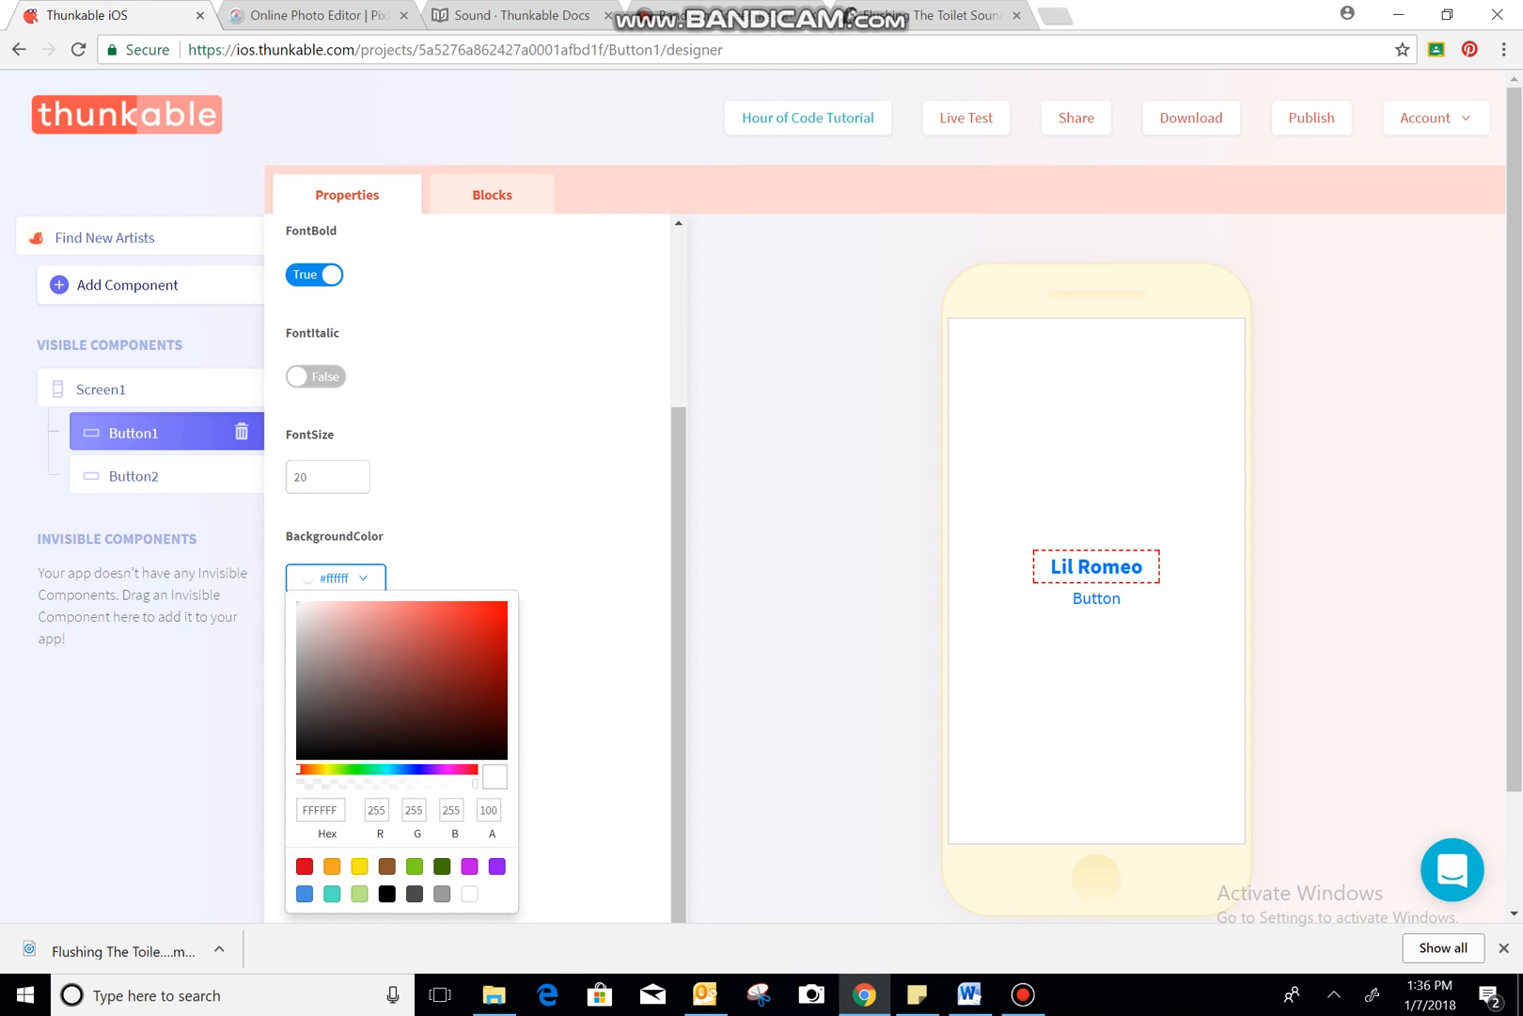
click(303, 866)
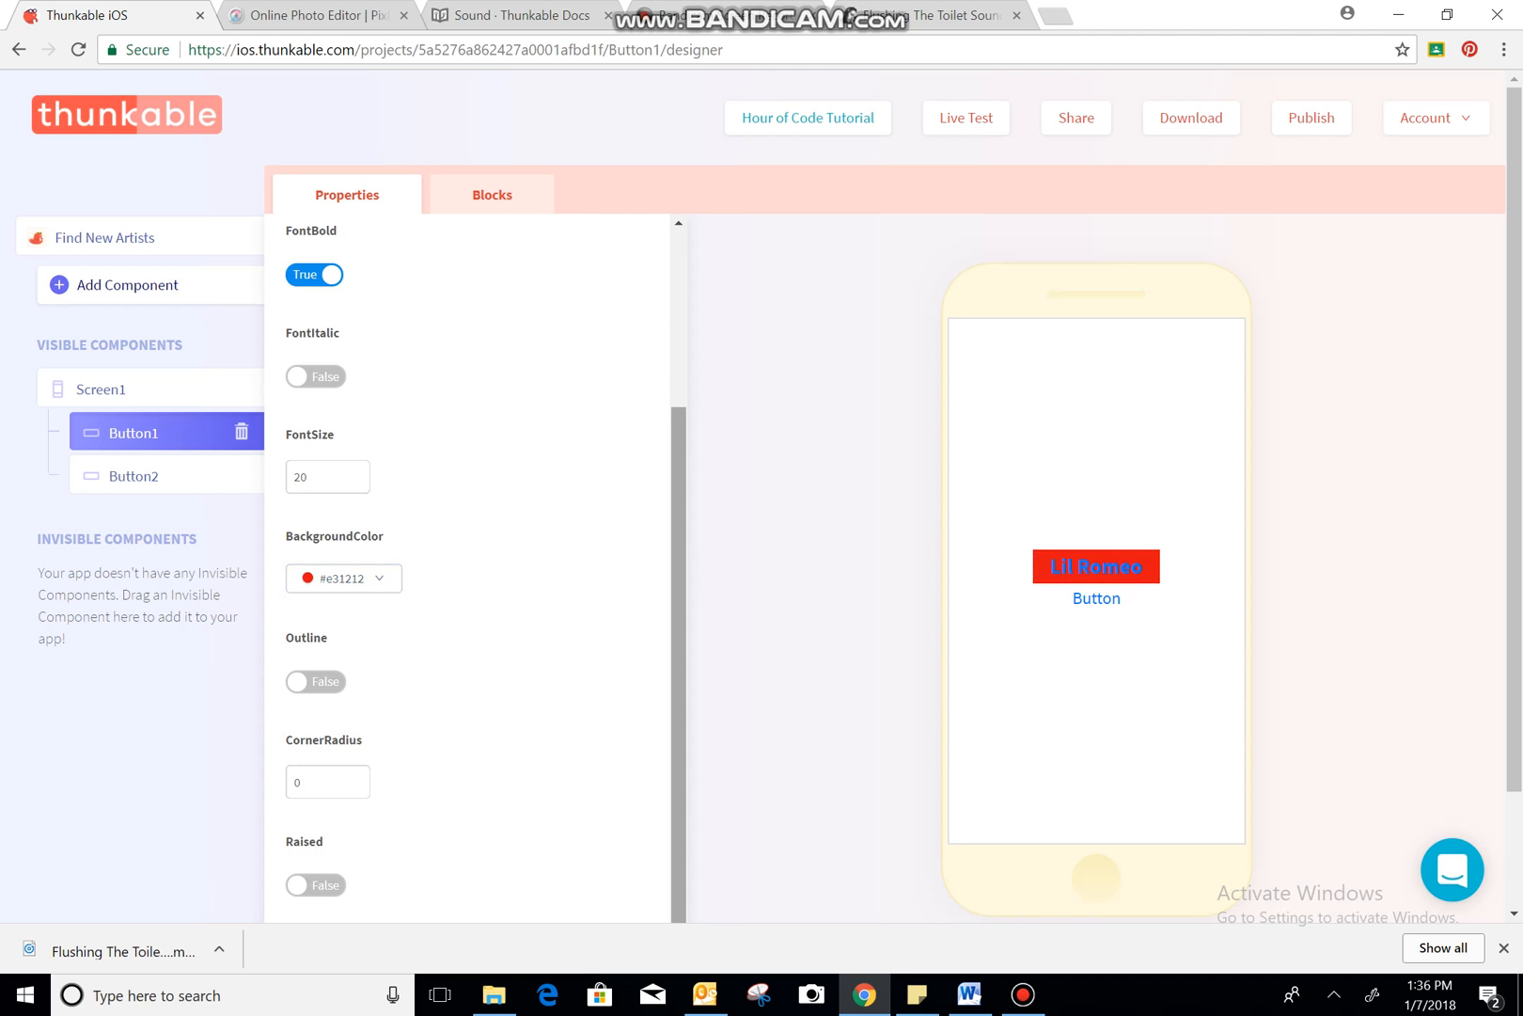
click(327, 781)
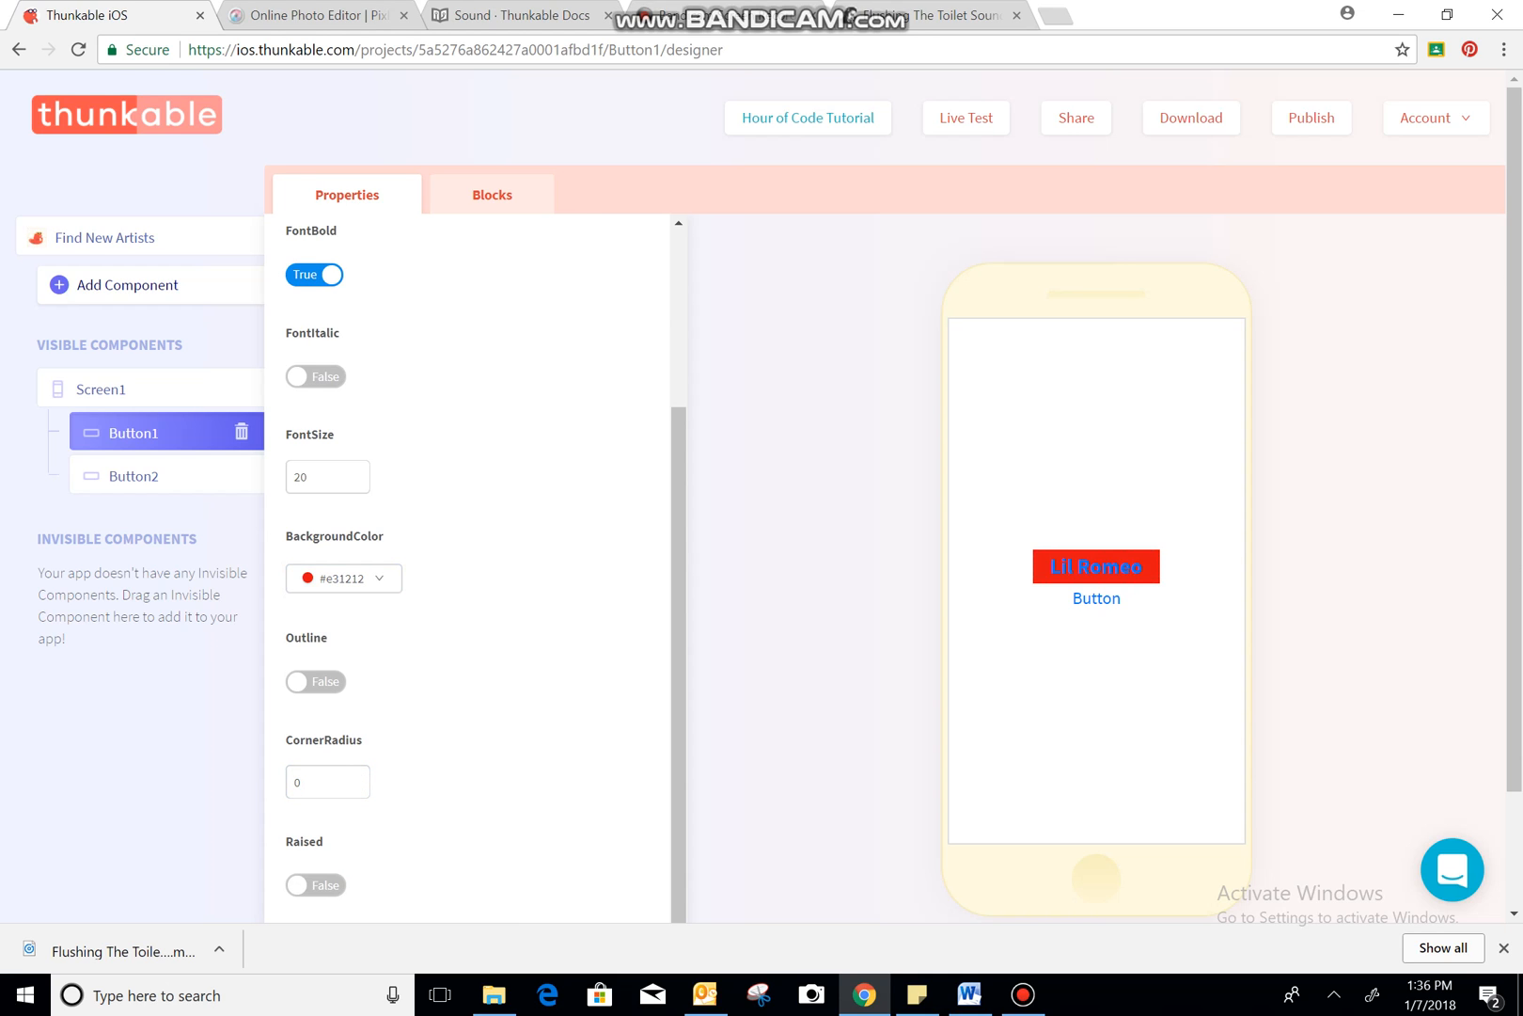
click(328, 781)
text(18)
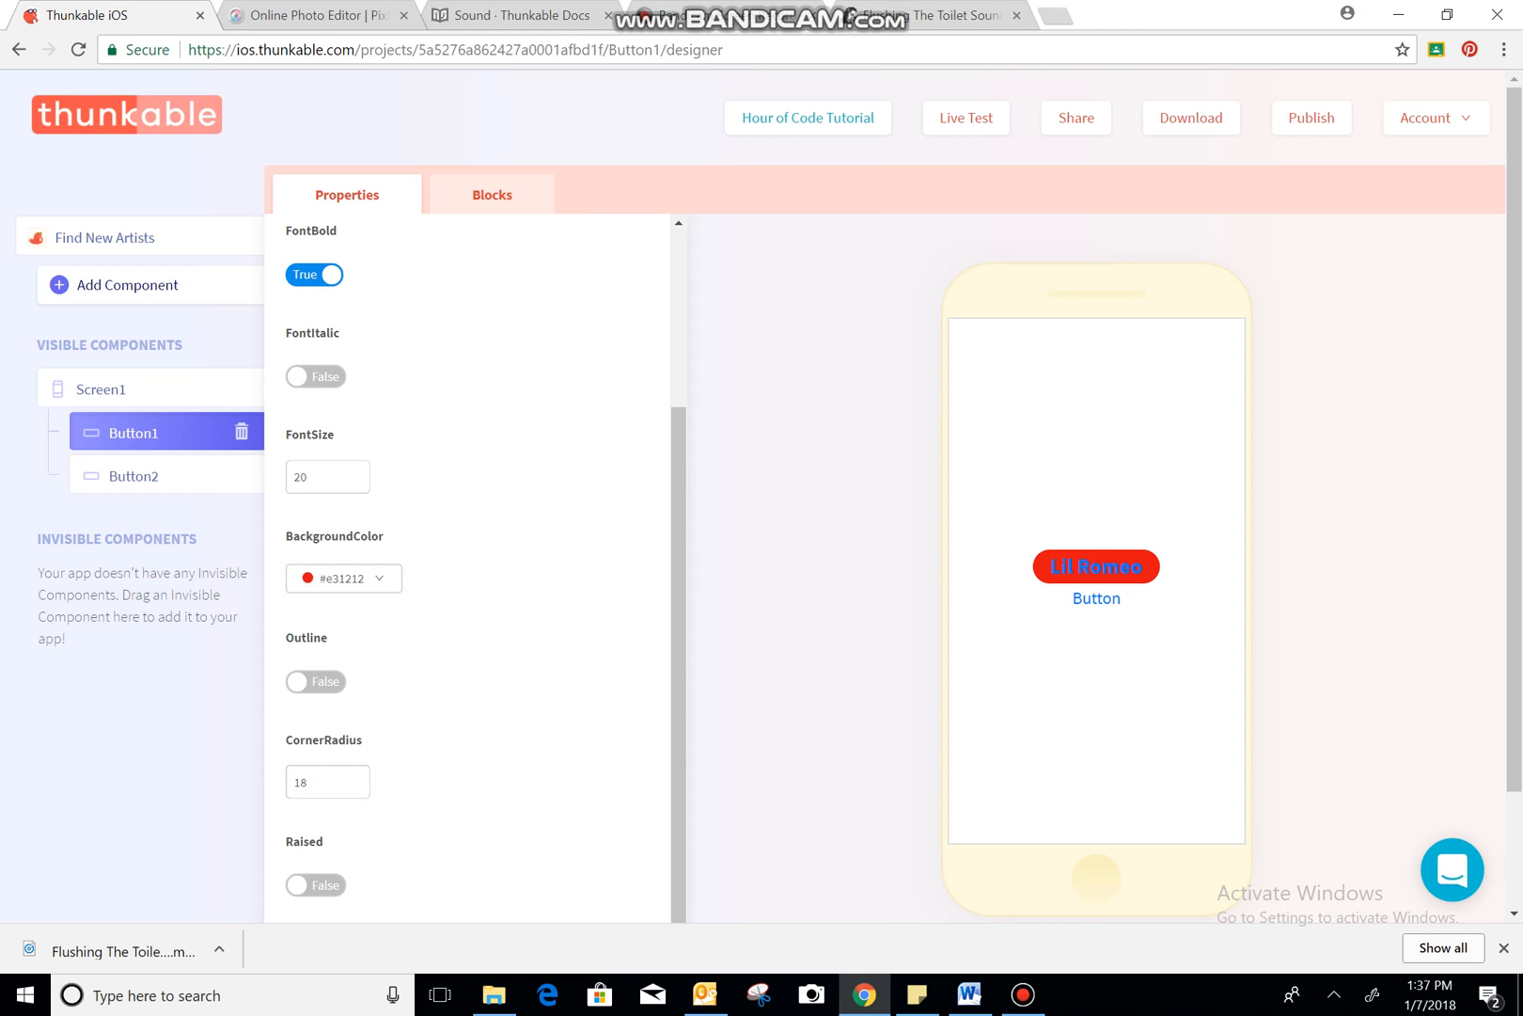
click(135, 475)
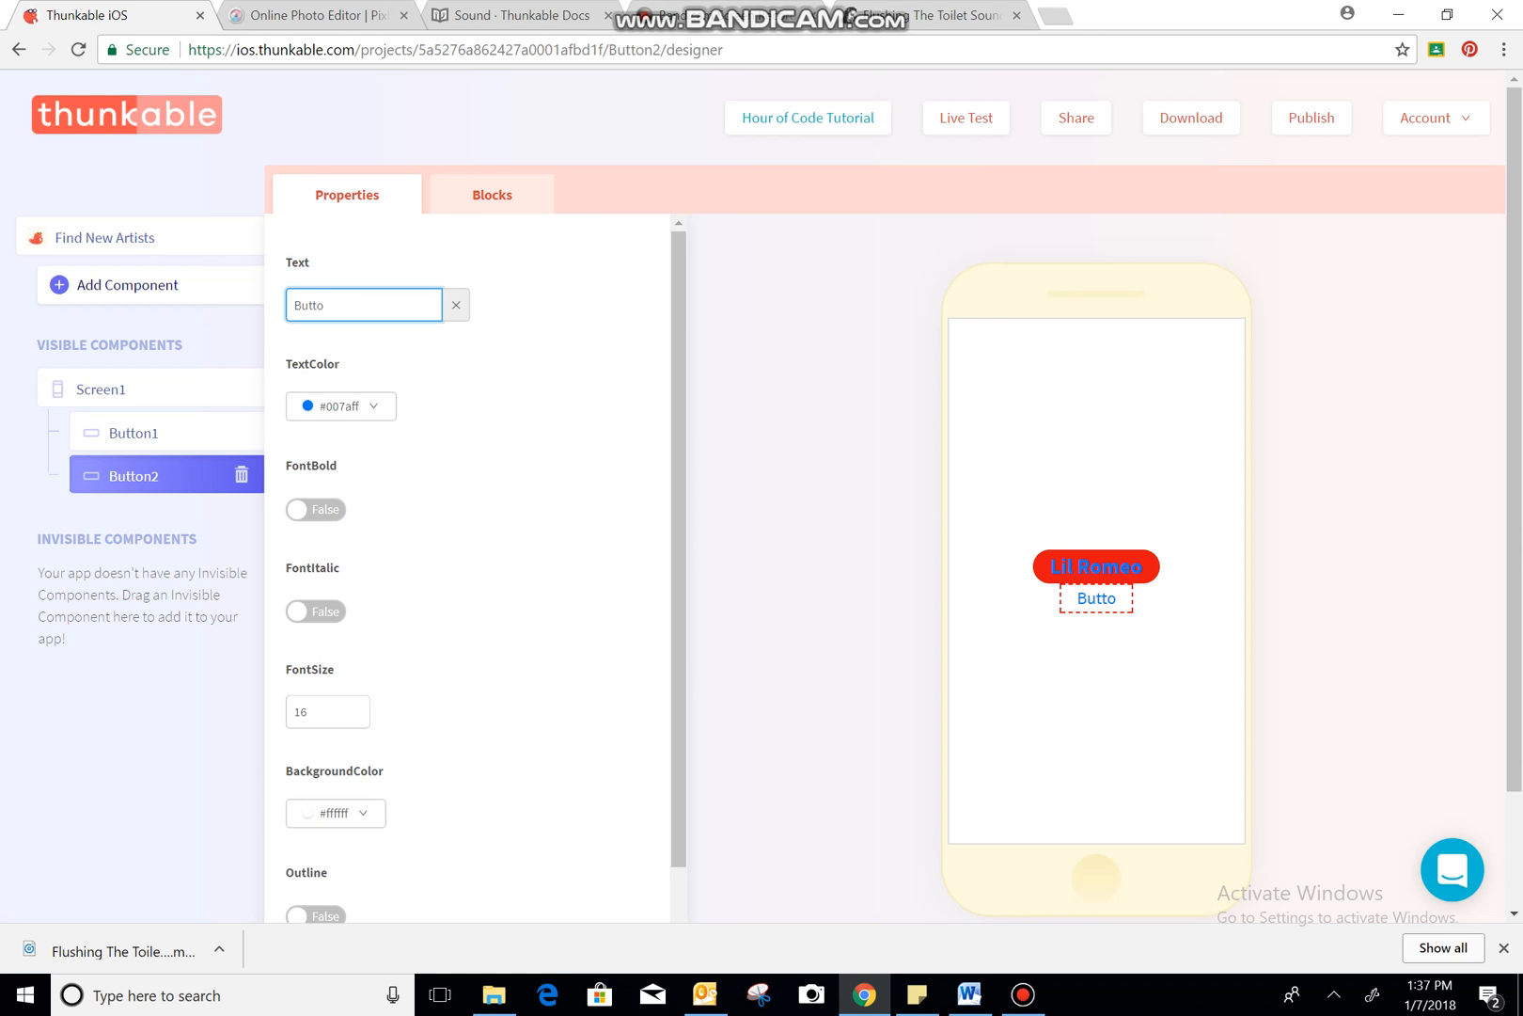
- Label Button2 'Nsync' and give it a red background
text(N)
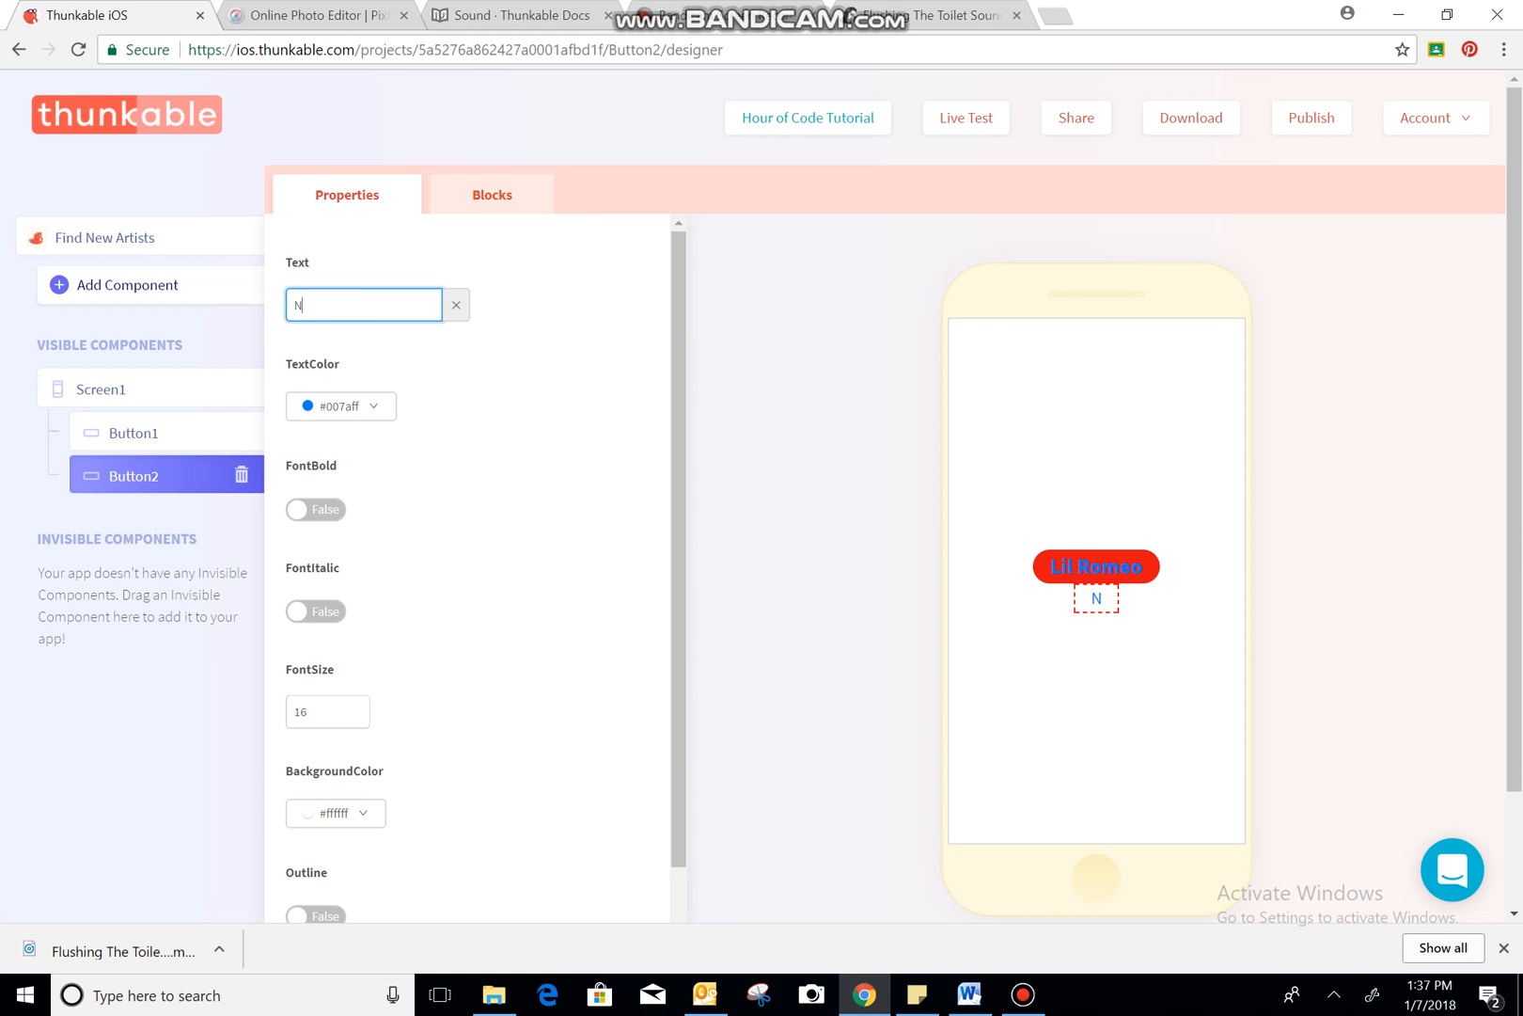
text(sync)
click(328, 710)
text(20)
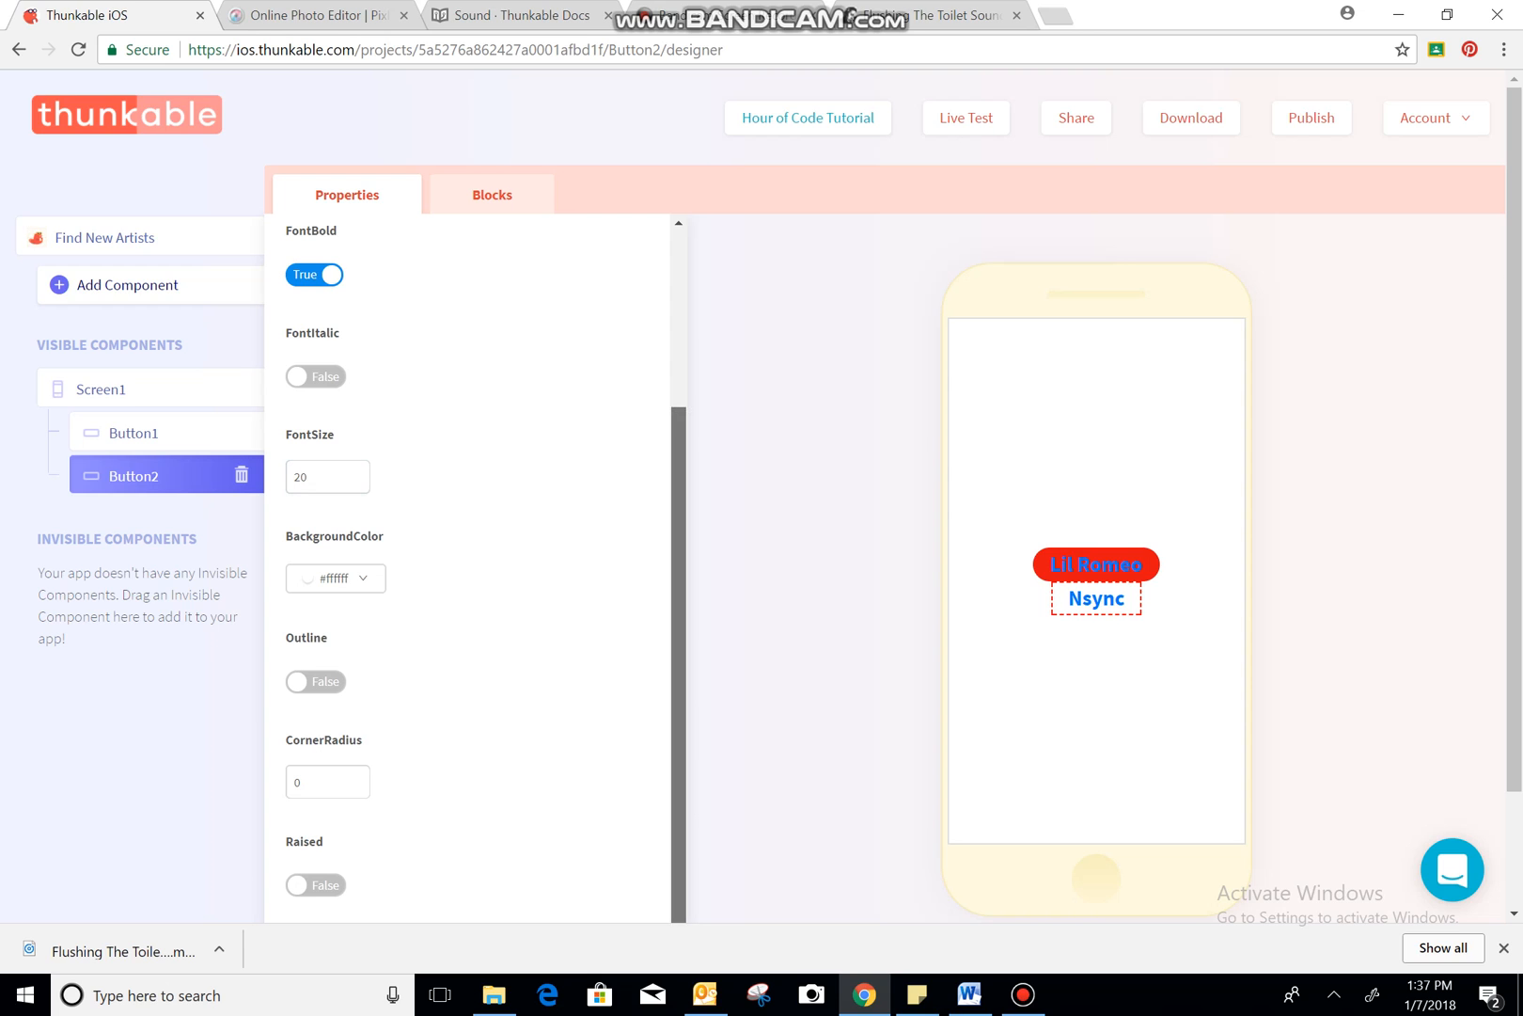
click(321, 781)
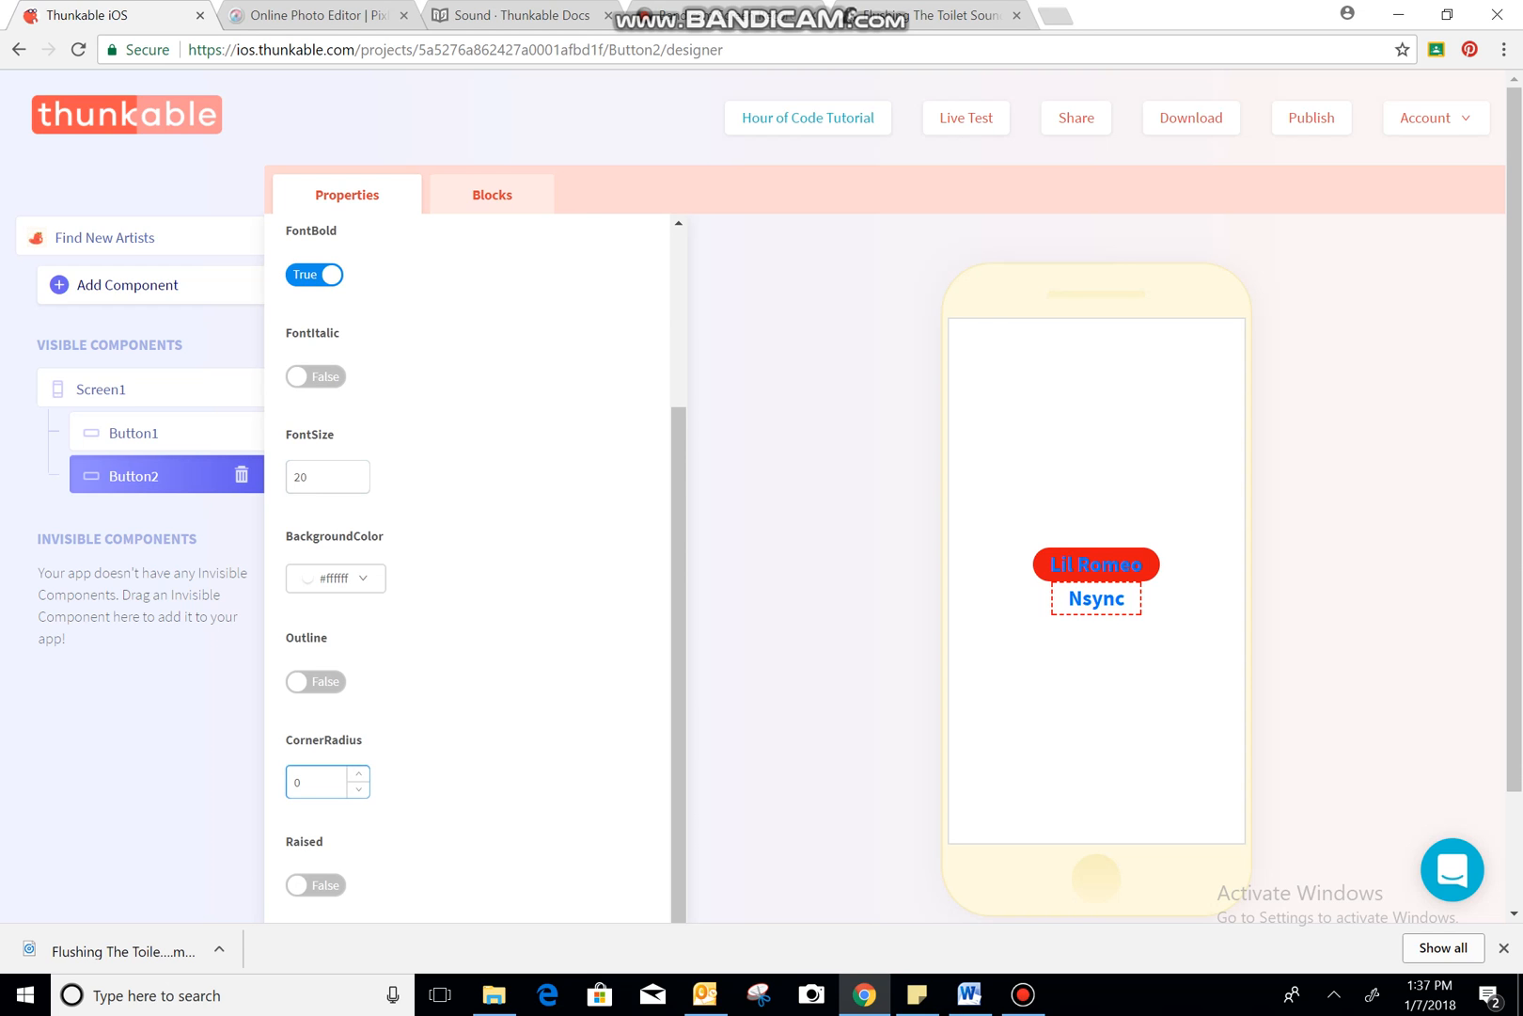
click(335, 577)
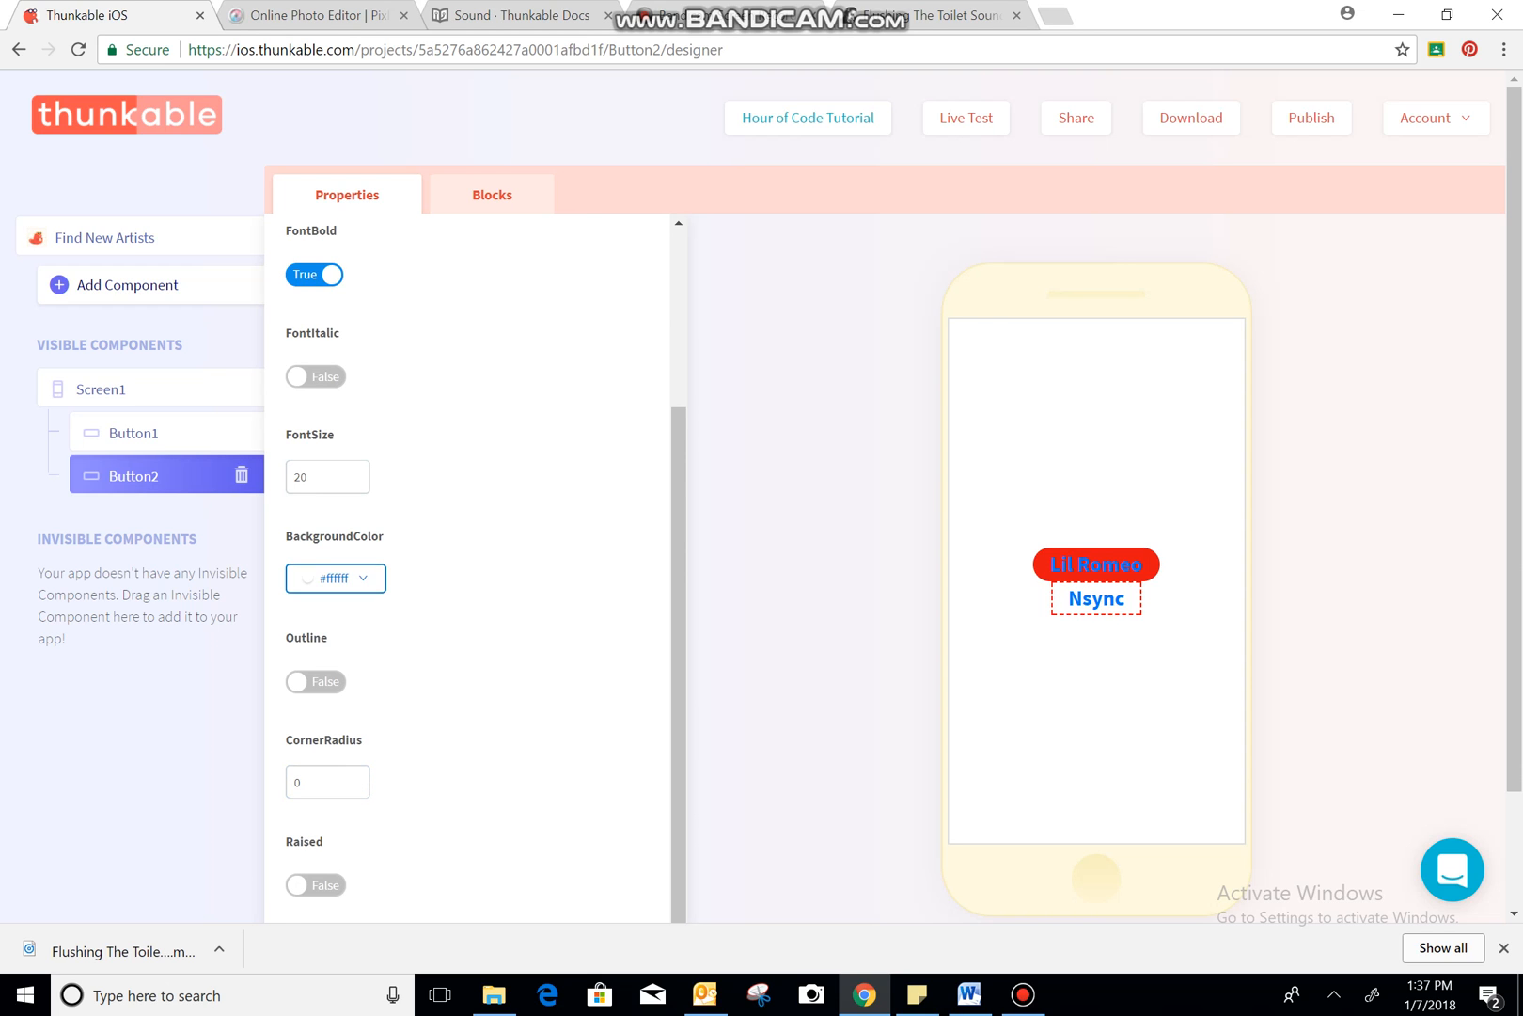
click(335, 578)
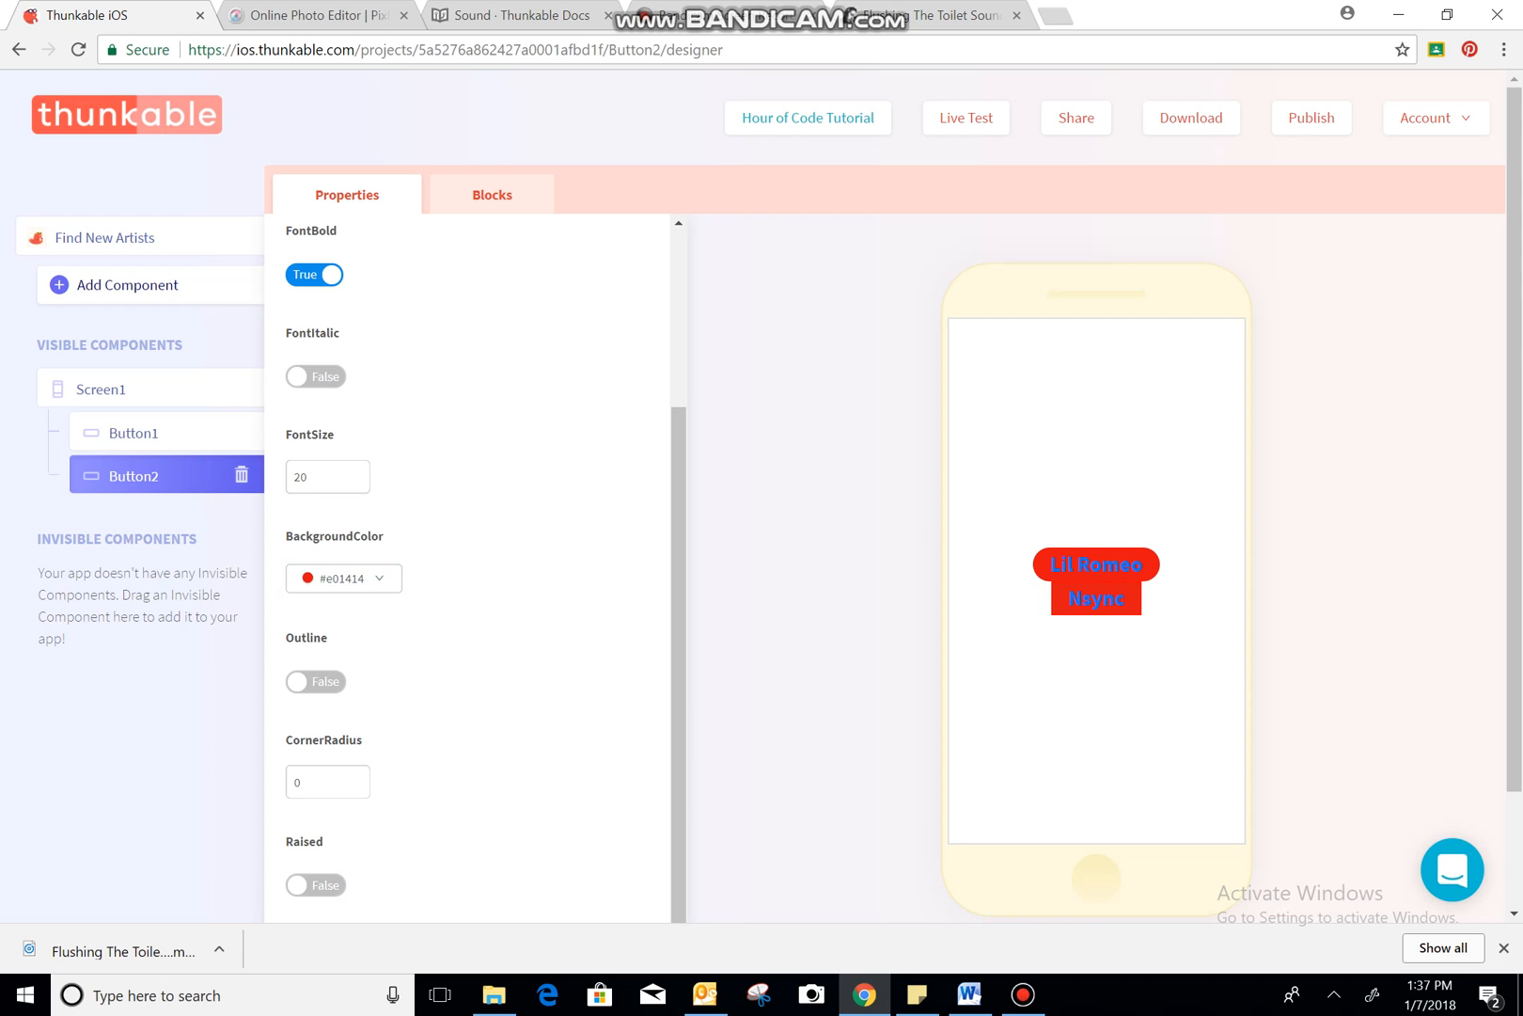
- Set the Nsync button's corner radius to 18, toggling Raised on and back off
click(321, 782)
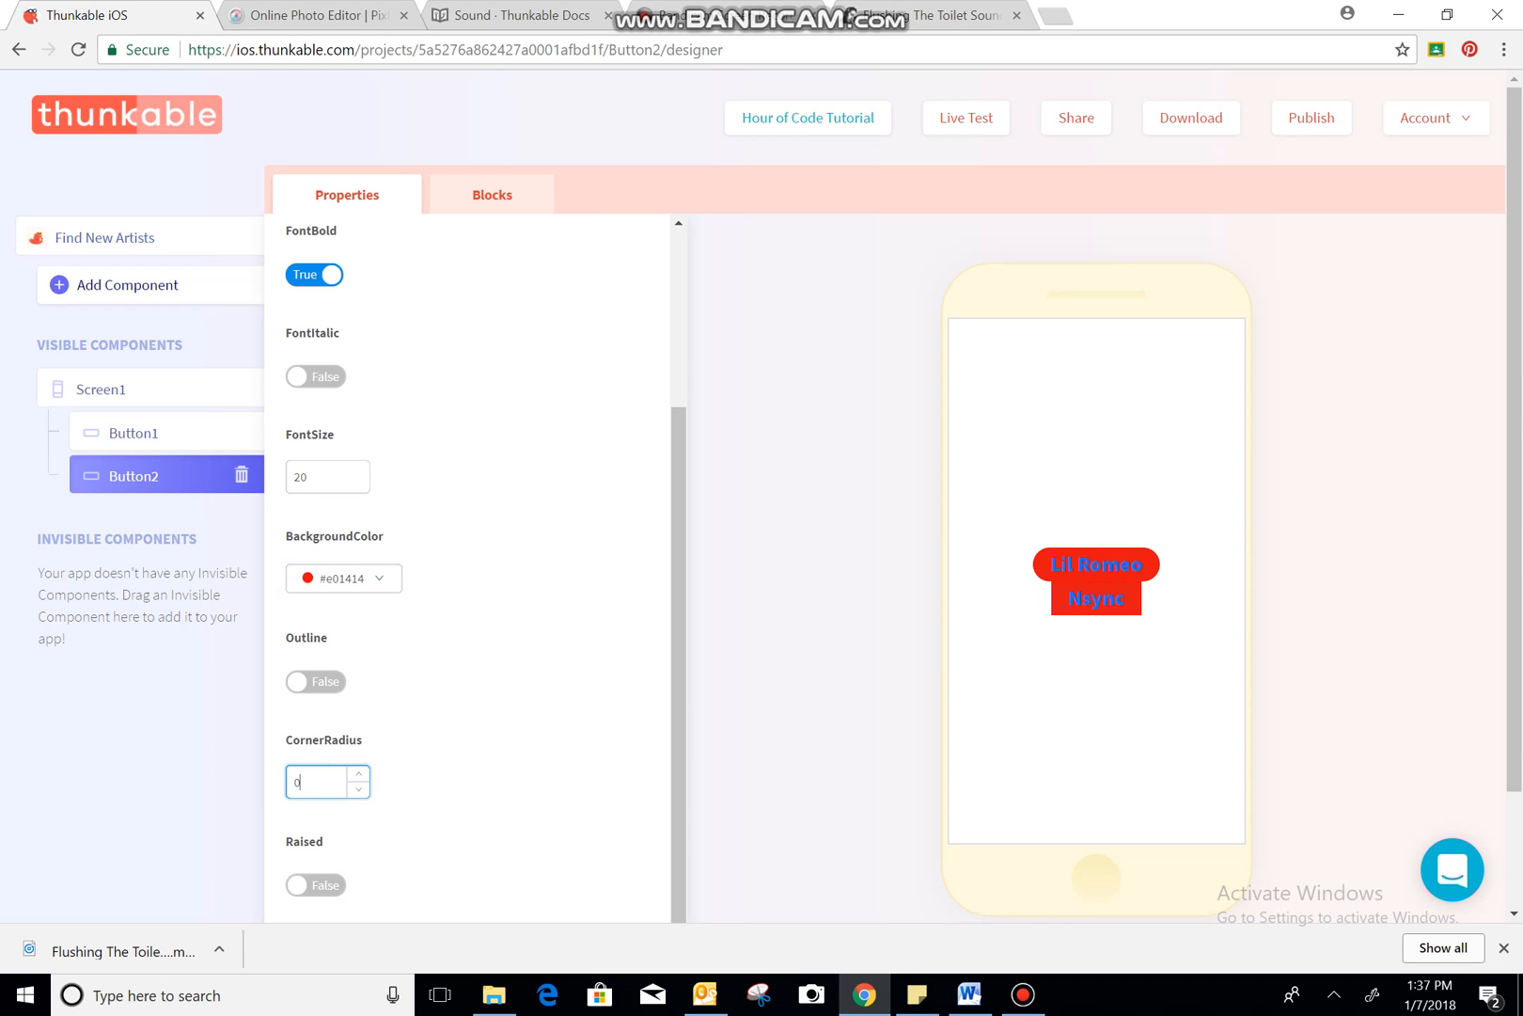
text(18)
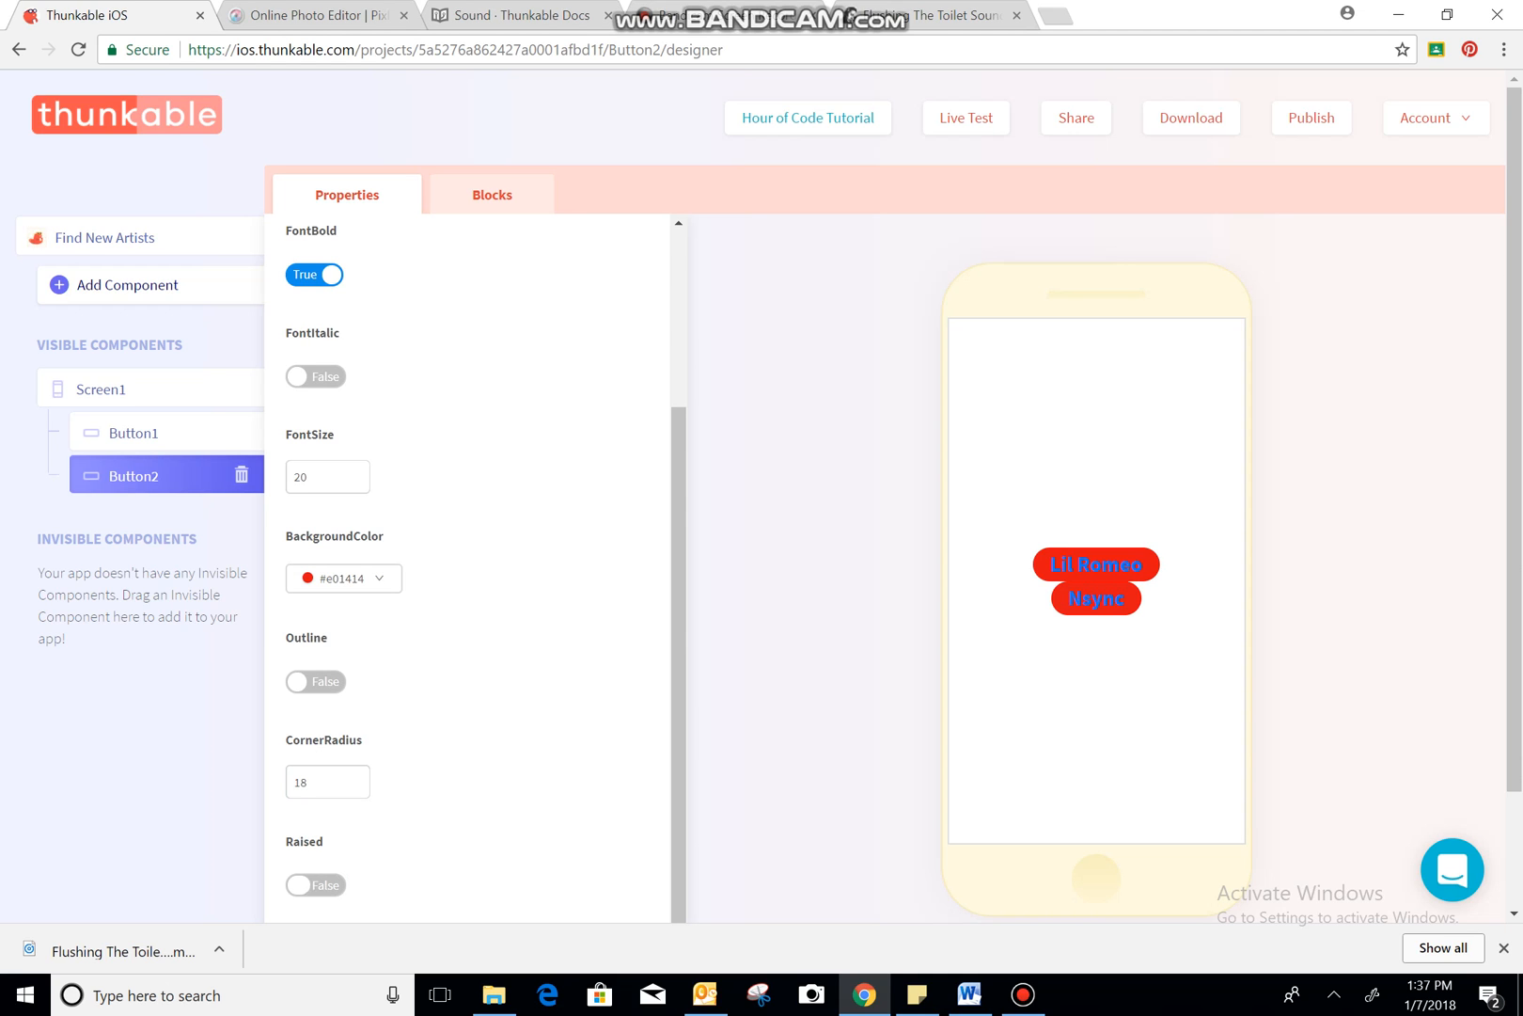
click(314, 884)
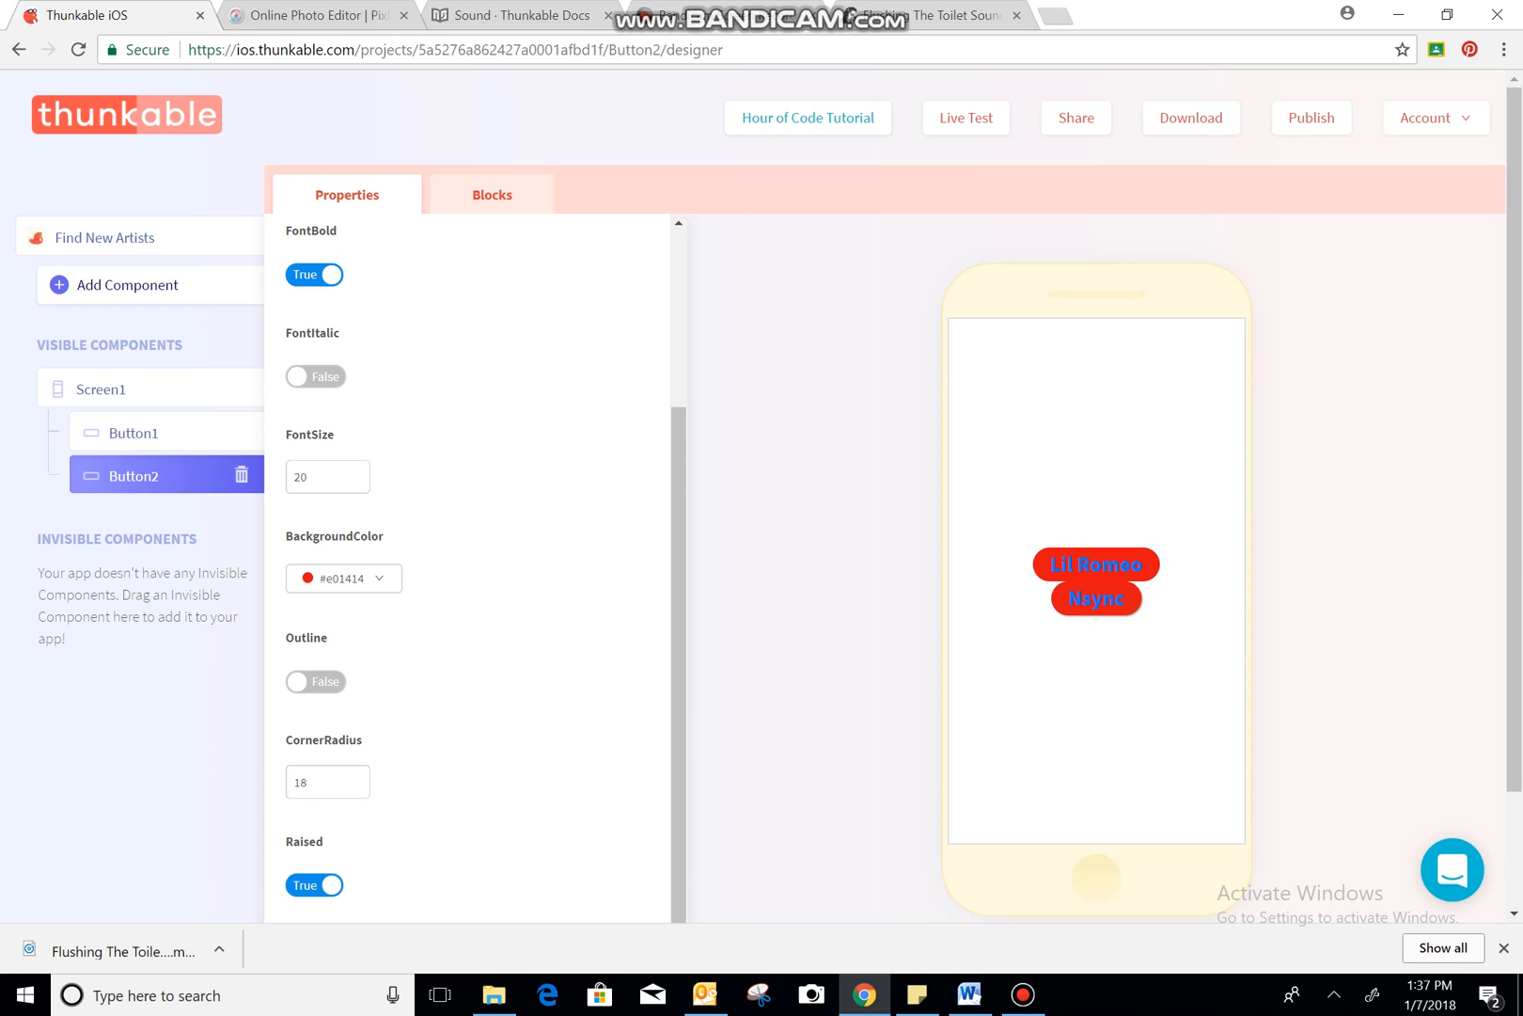
click(314, 884)
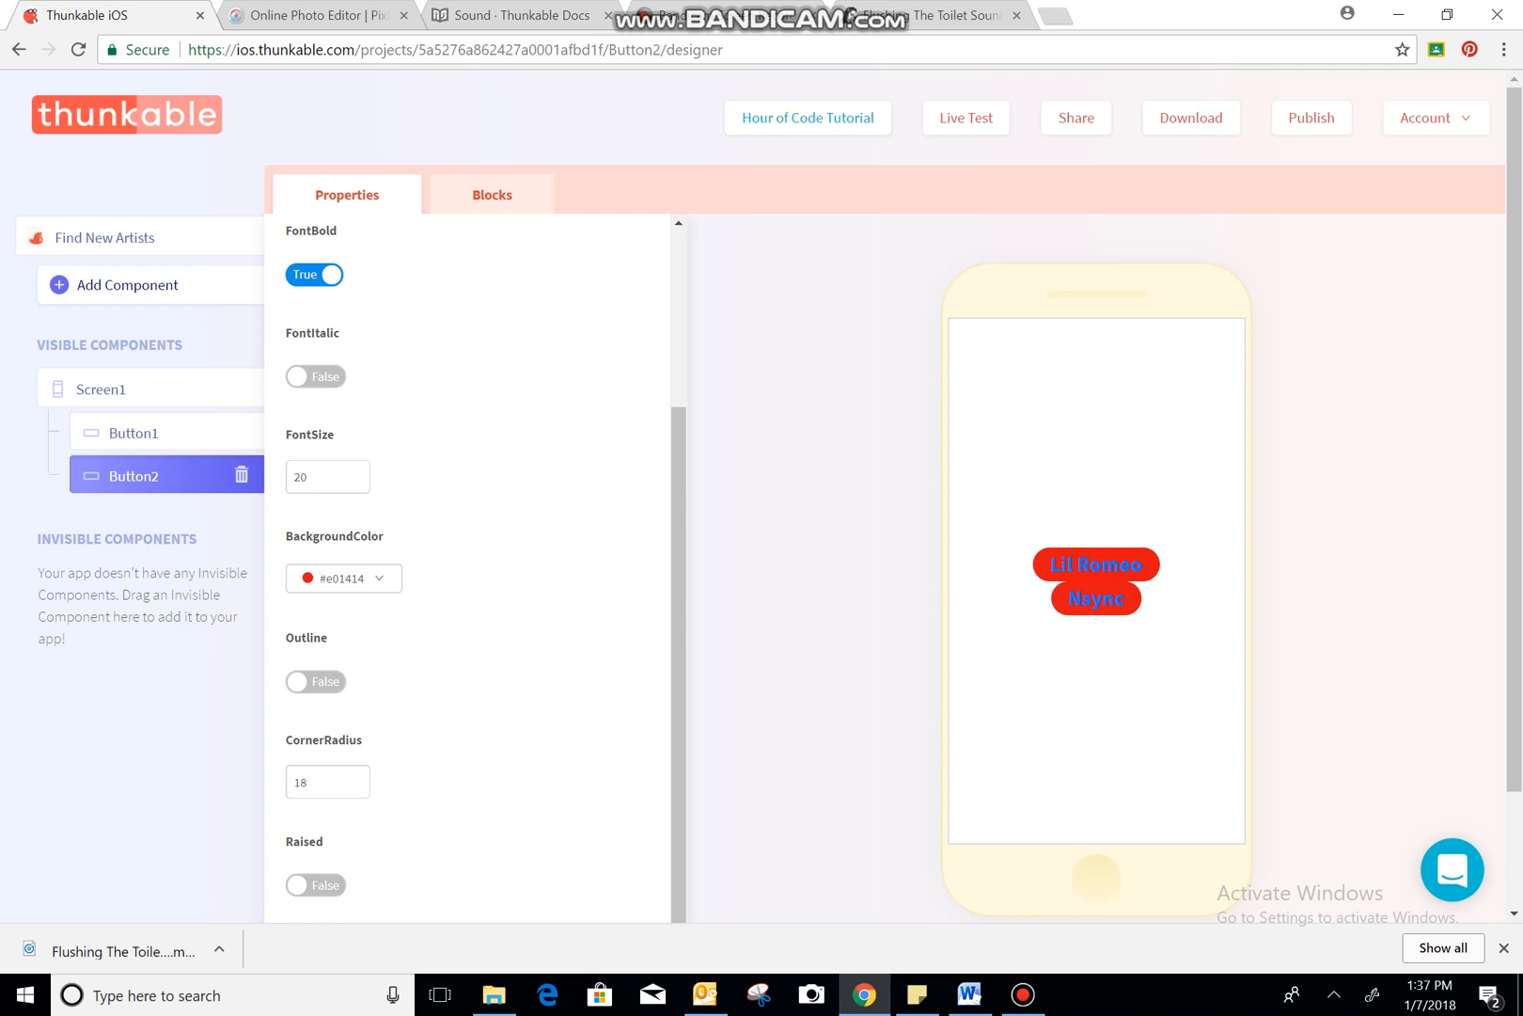
- Give the Lil Romeo button a click handler that navigates to Screen1
click(133, 433)
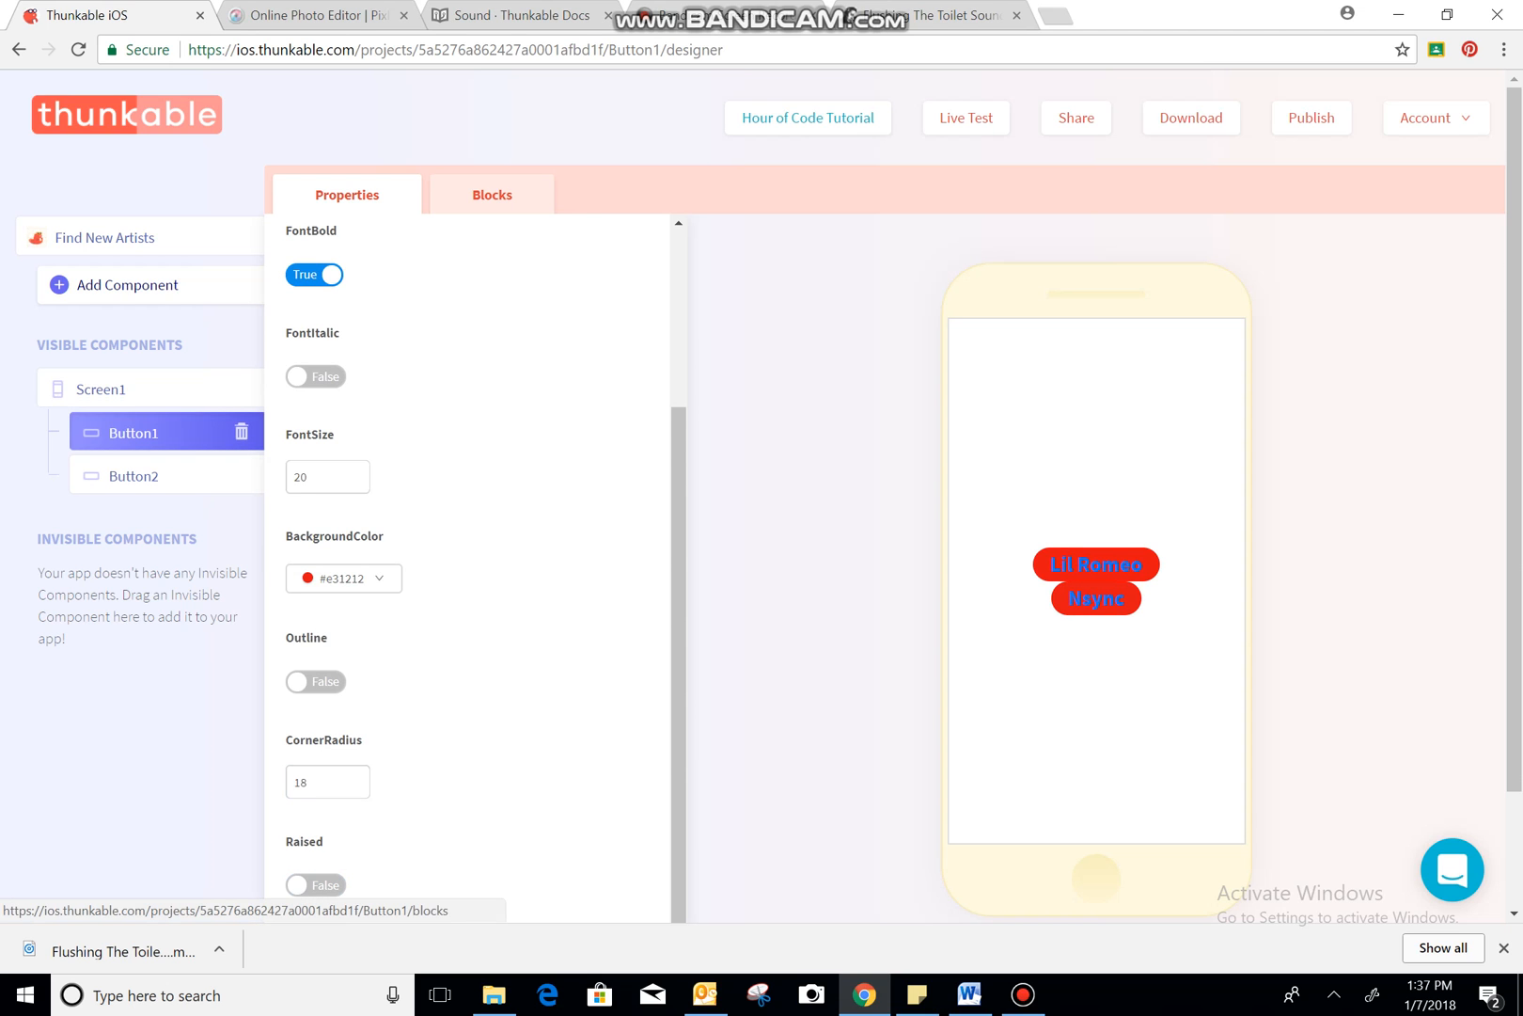
click(492, 194)
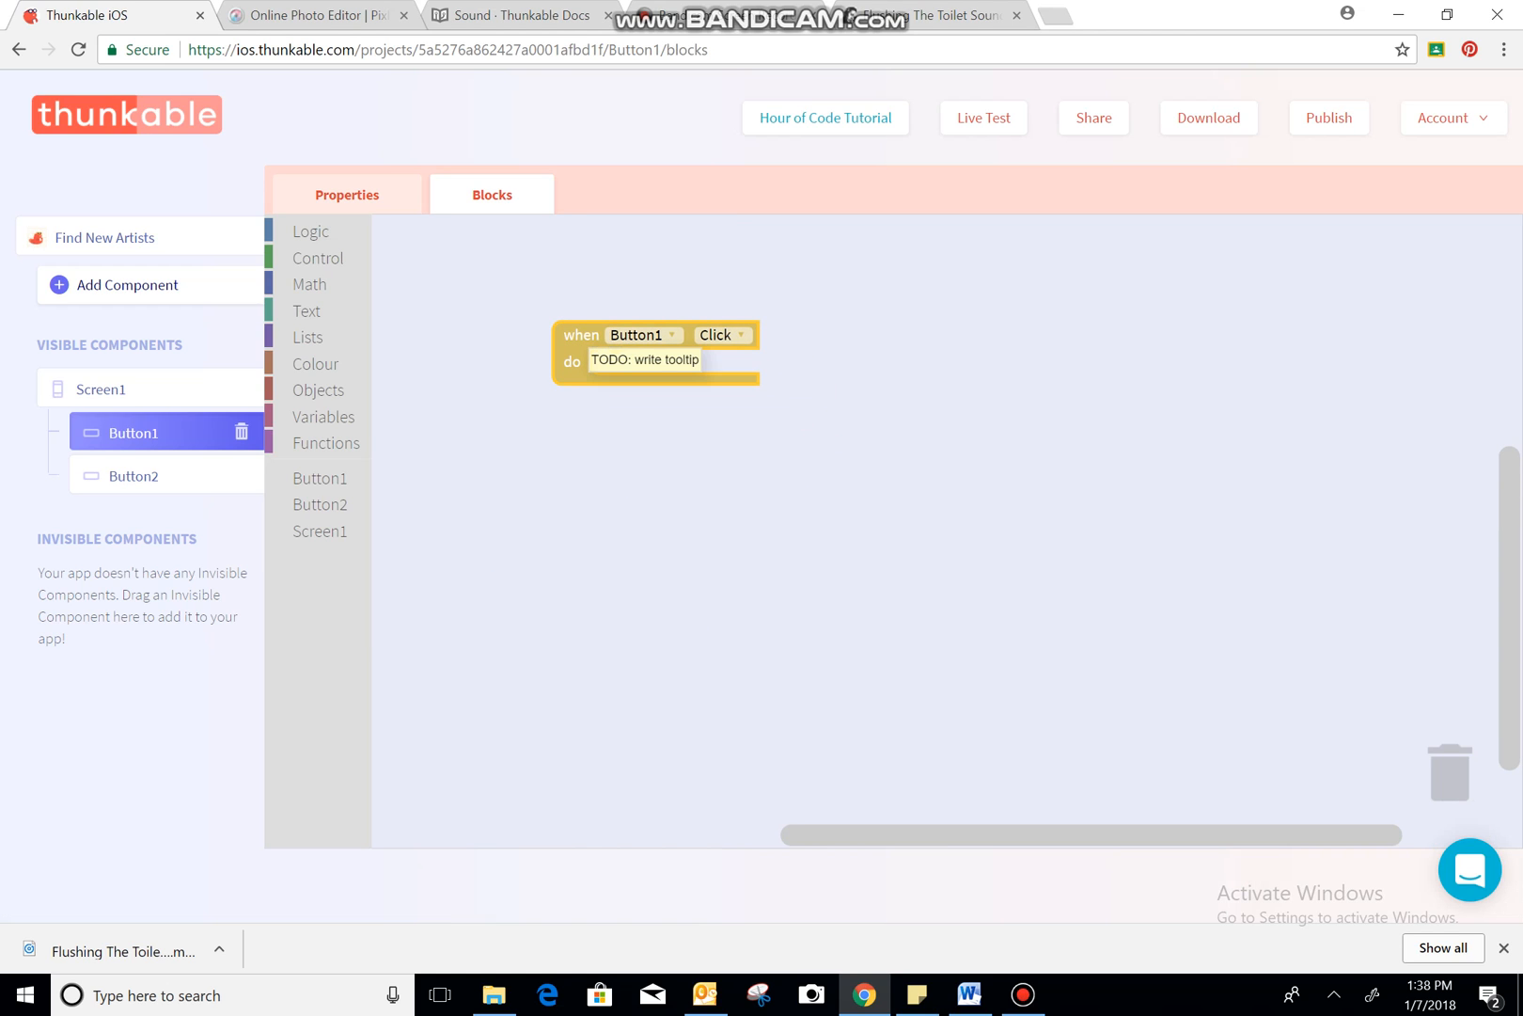
click(318, 258)
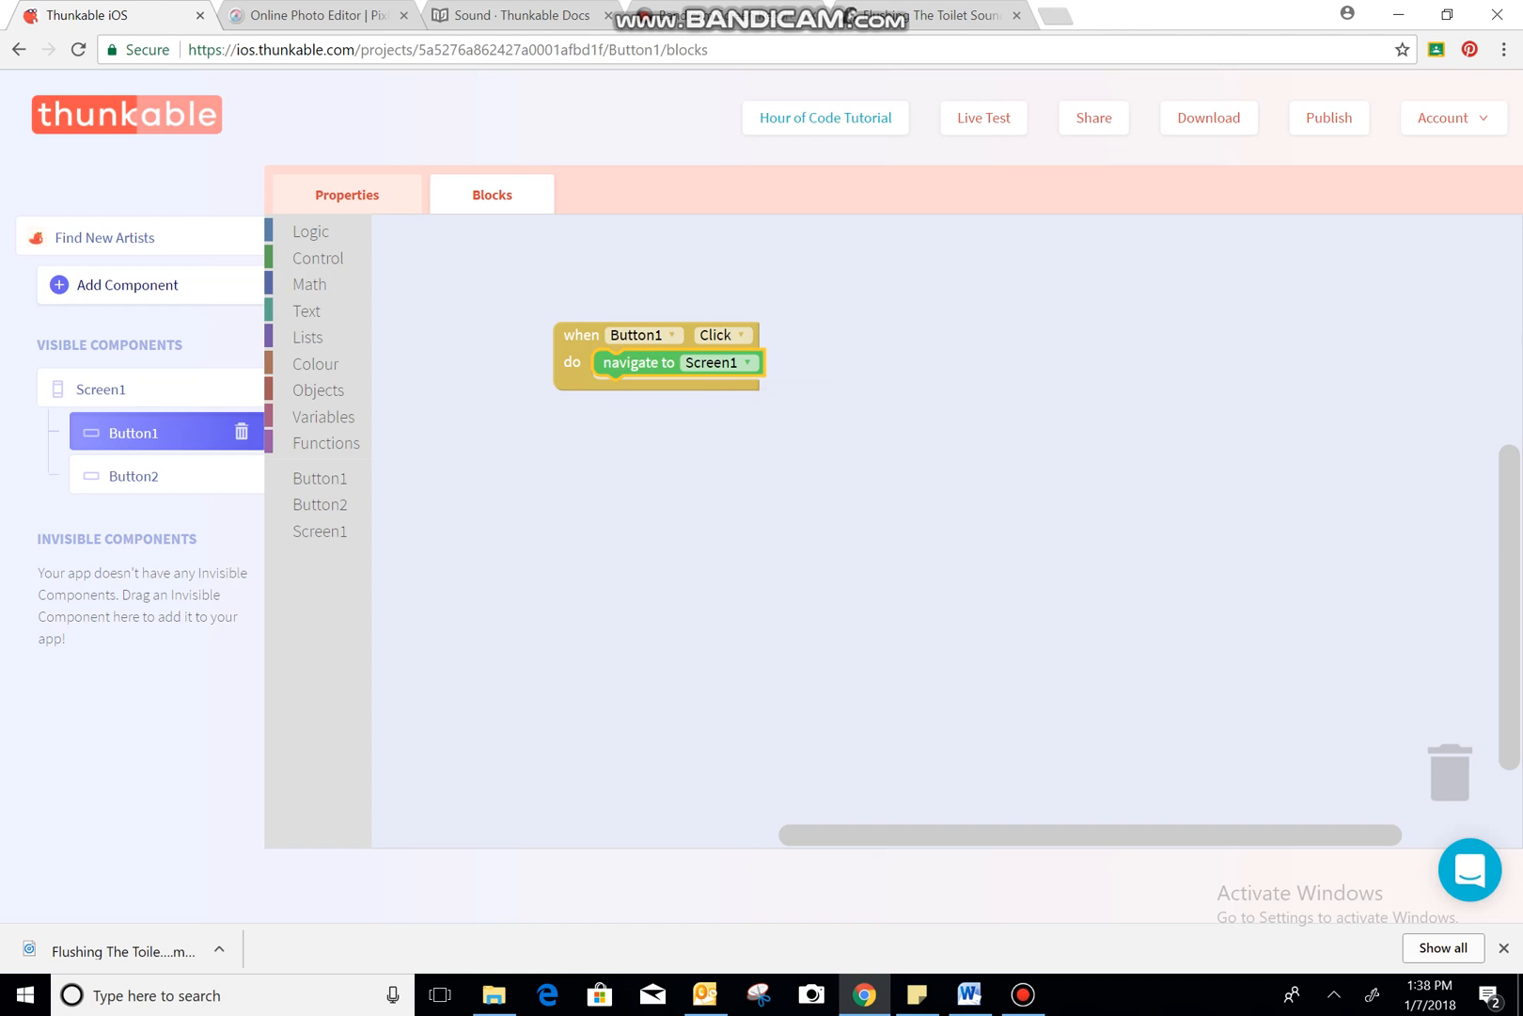
mouse_move(639, 361)
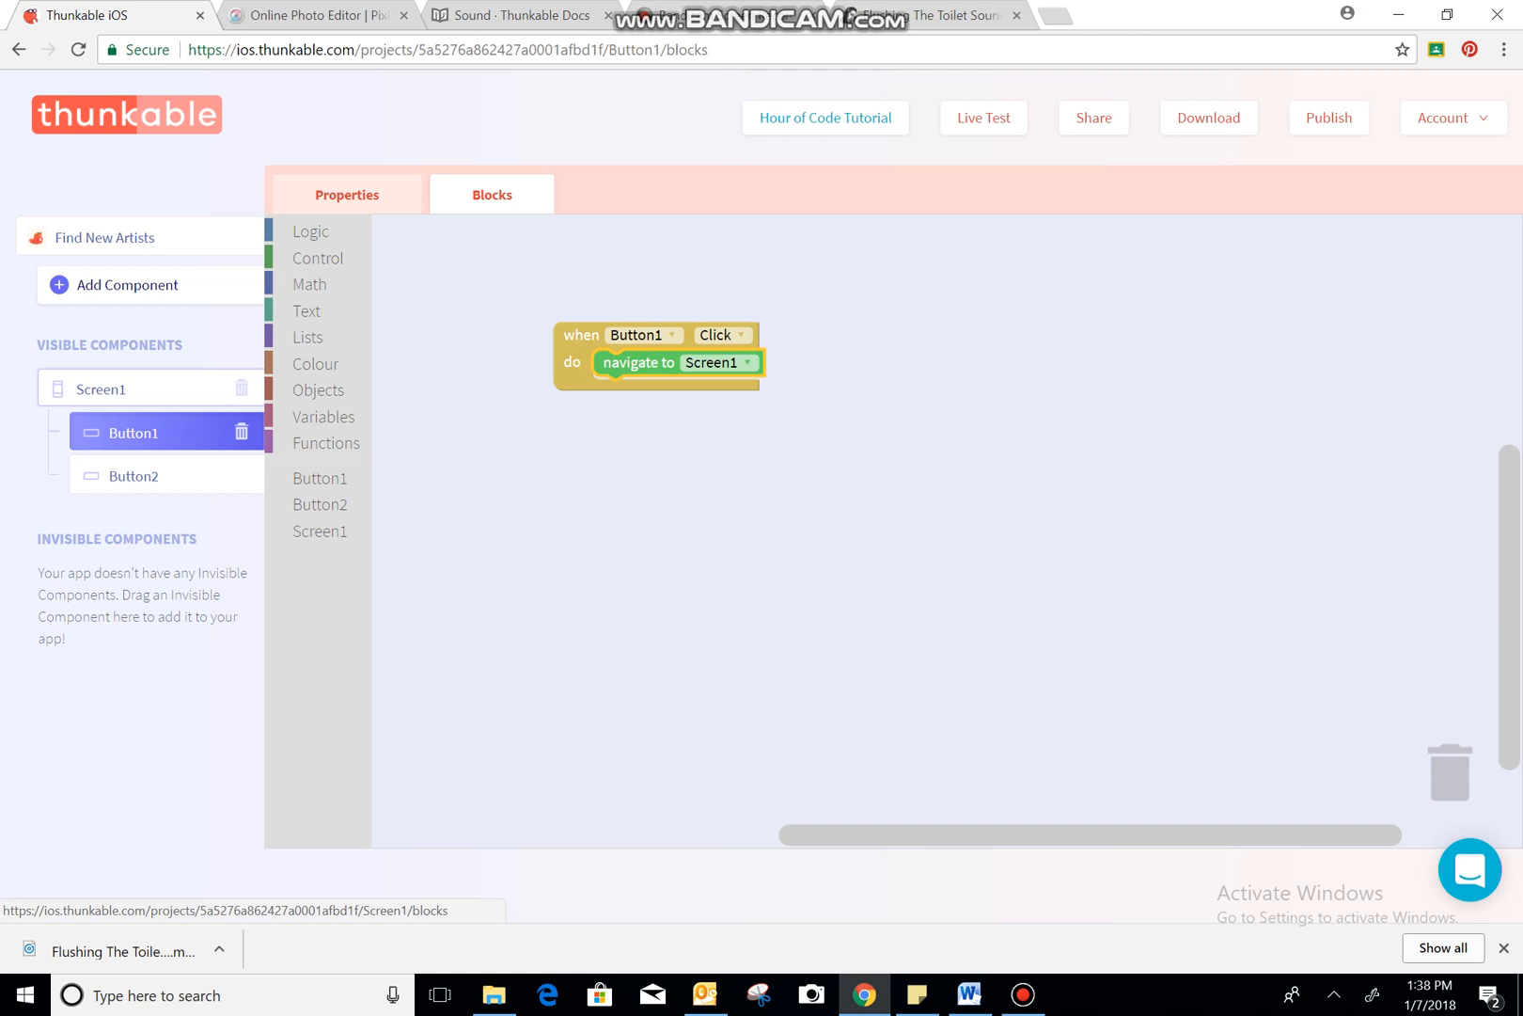
click(347, 194)
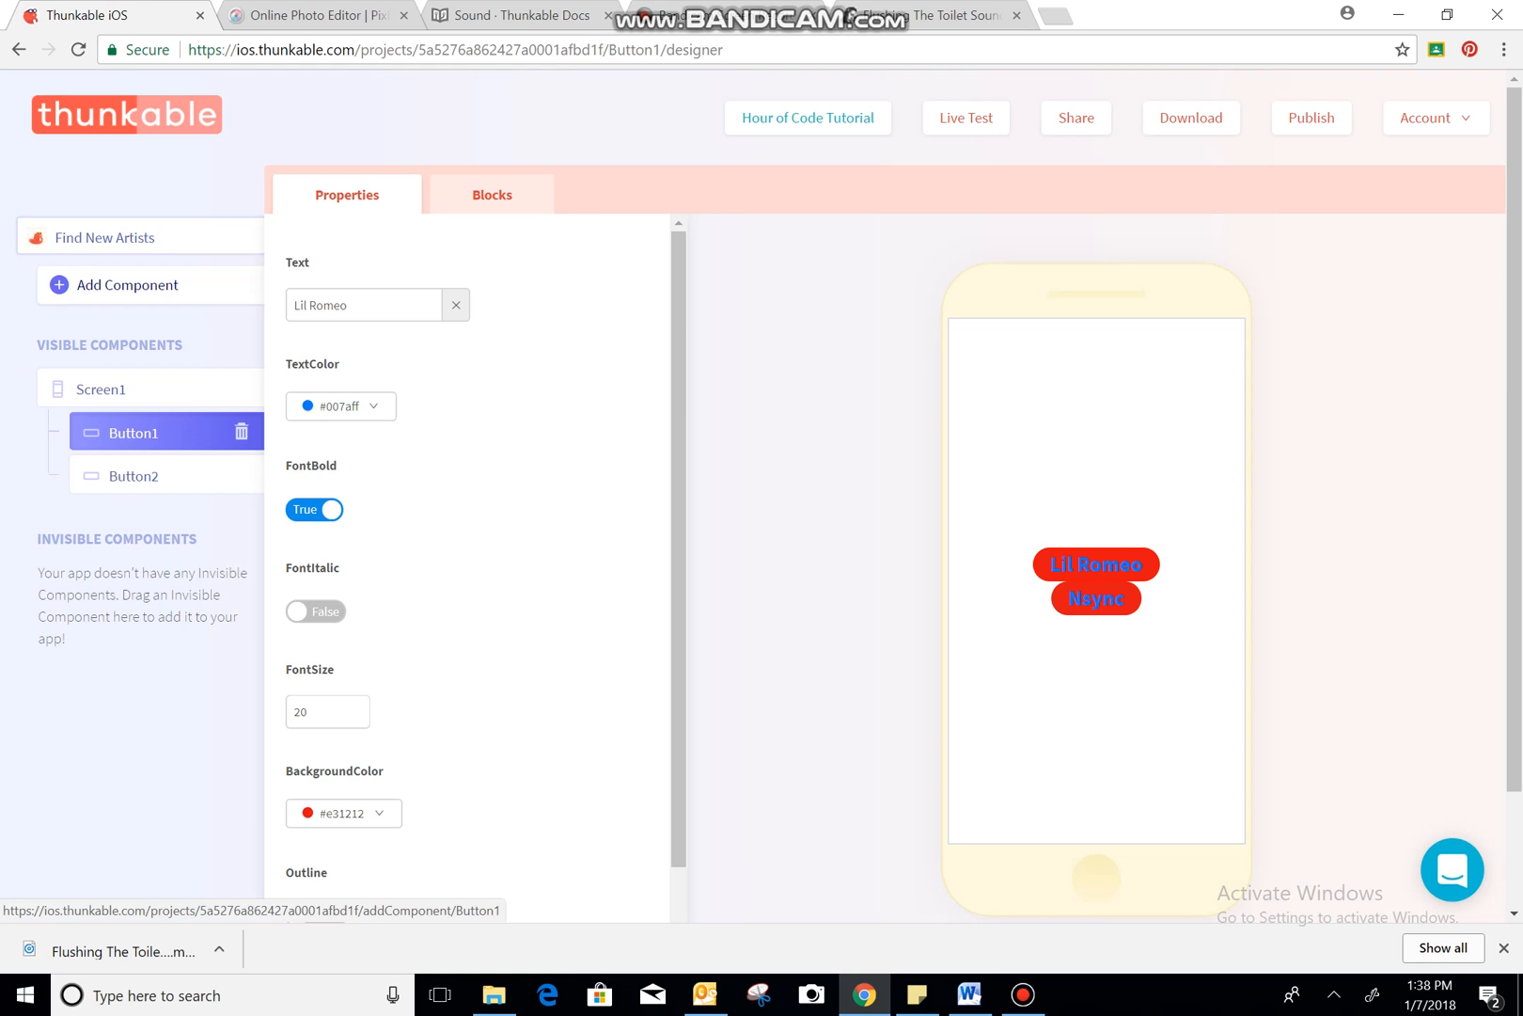
- Add Screen2 and Screen3 from the Components list to the app
click(126, 285)
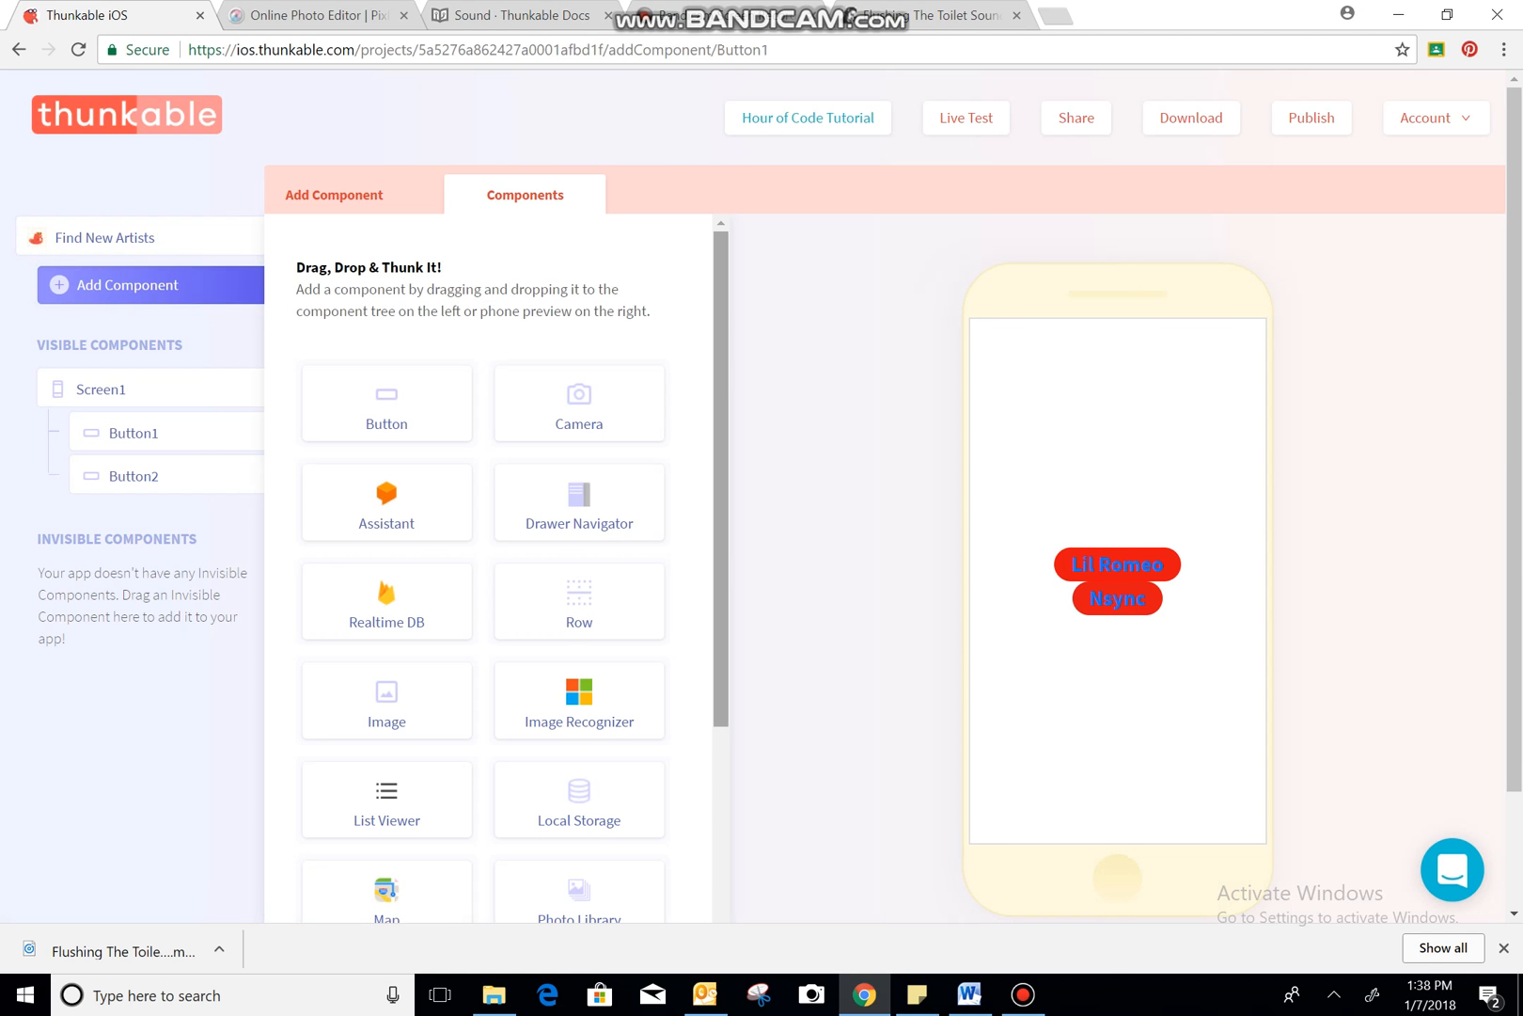
scroll(down, 3)
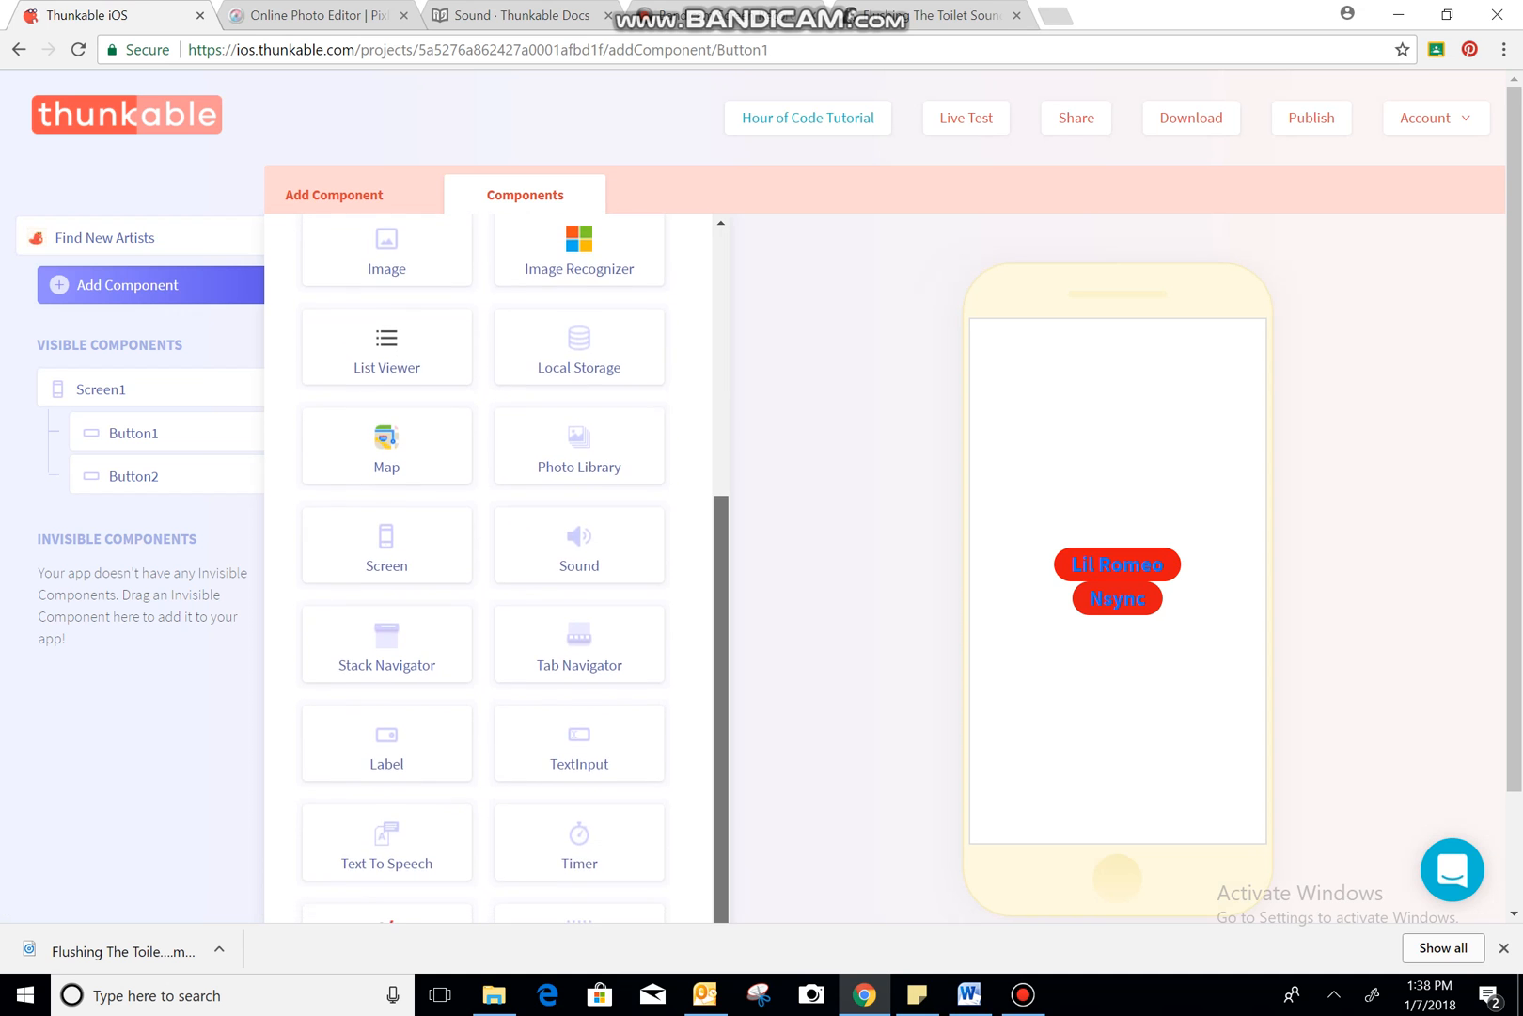
scroll(up, 3)
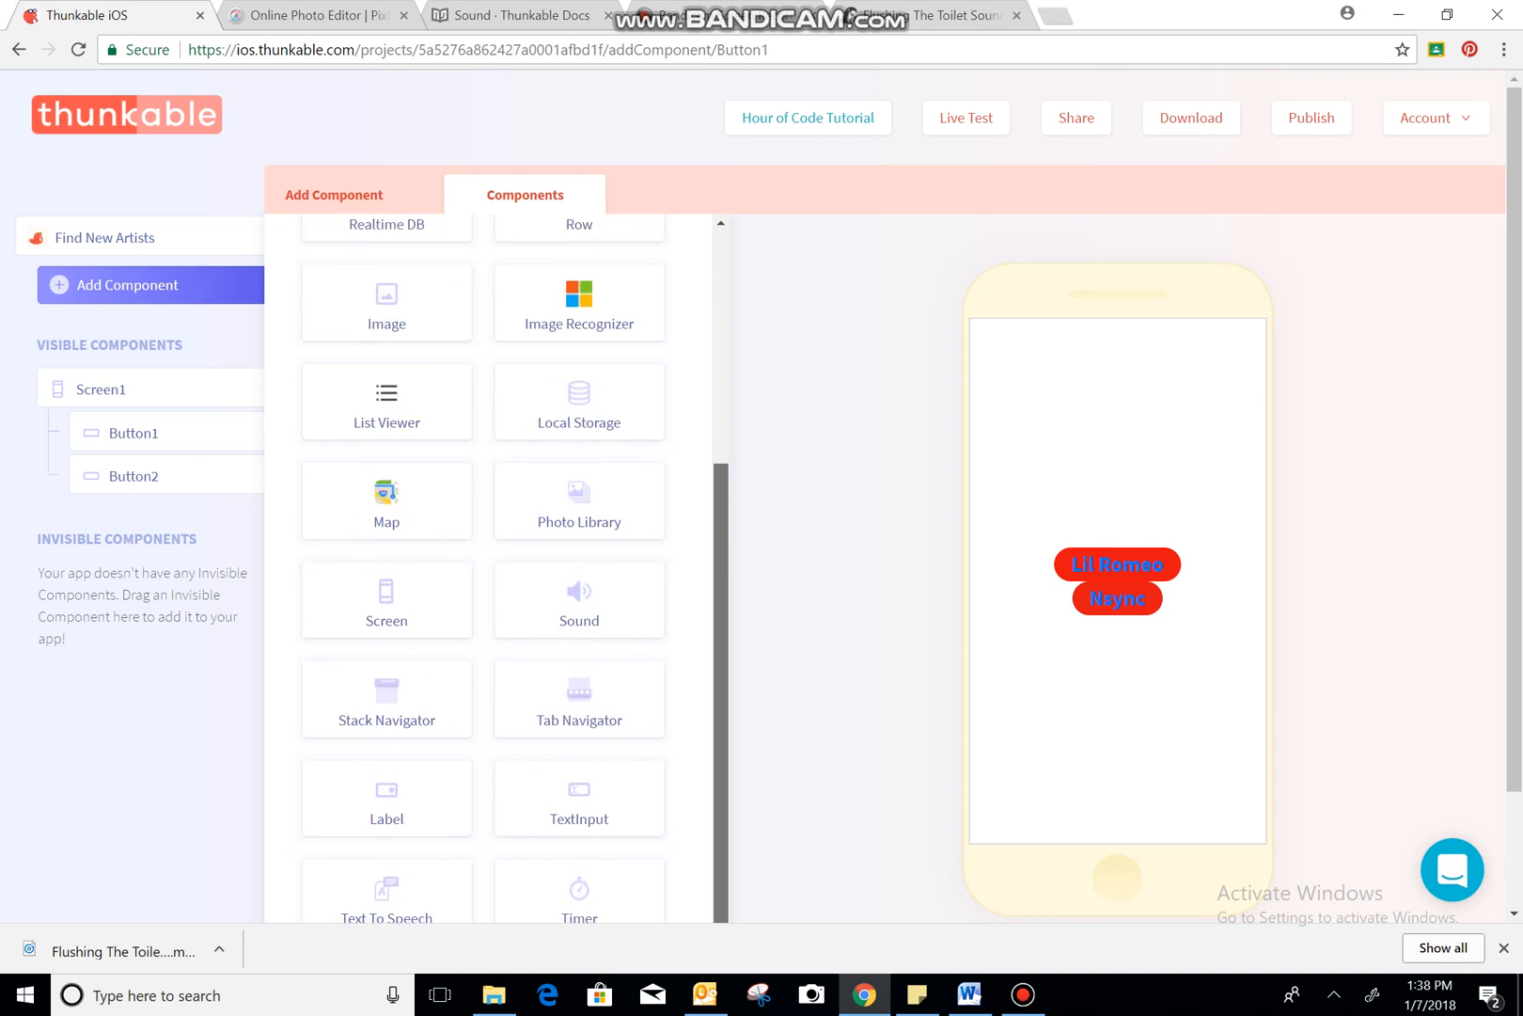
scroll(up, 3)
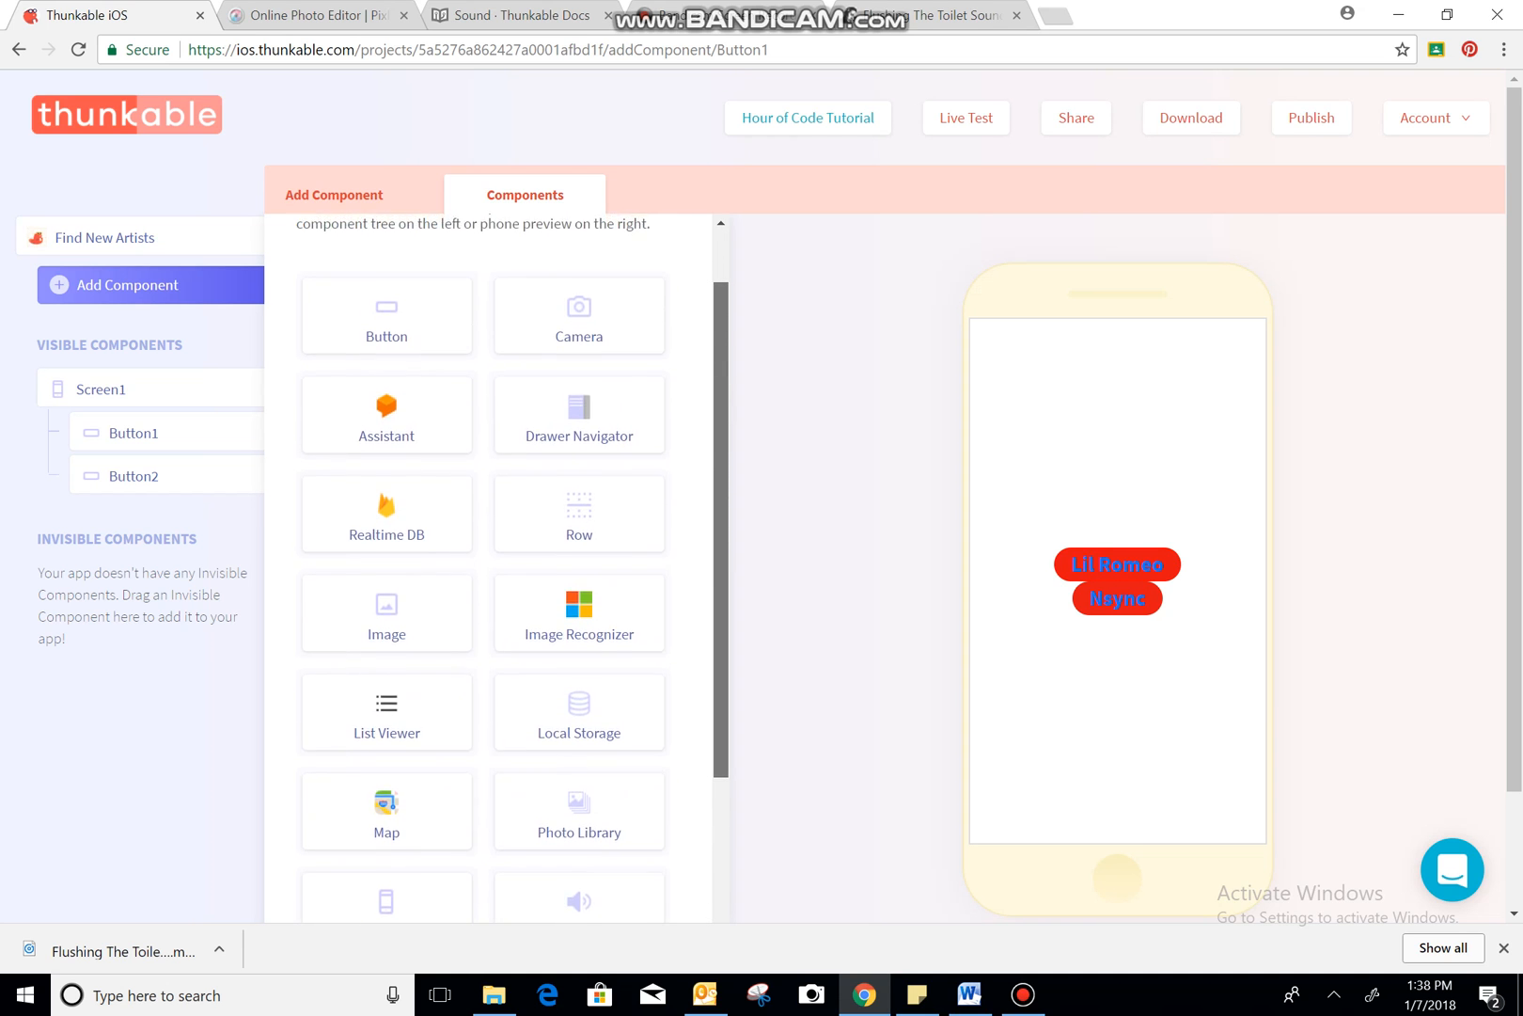
scroll(down, 3)
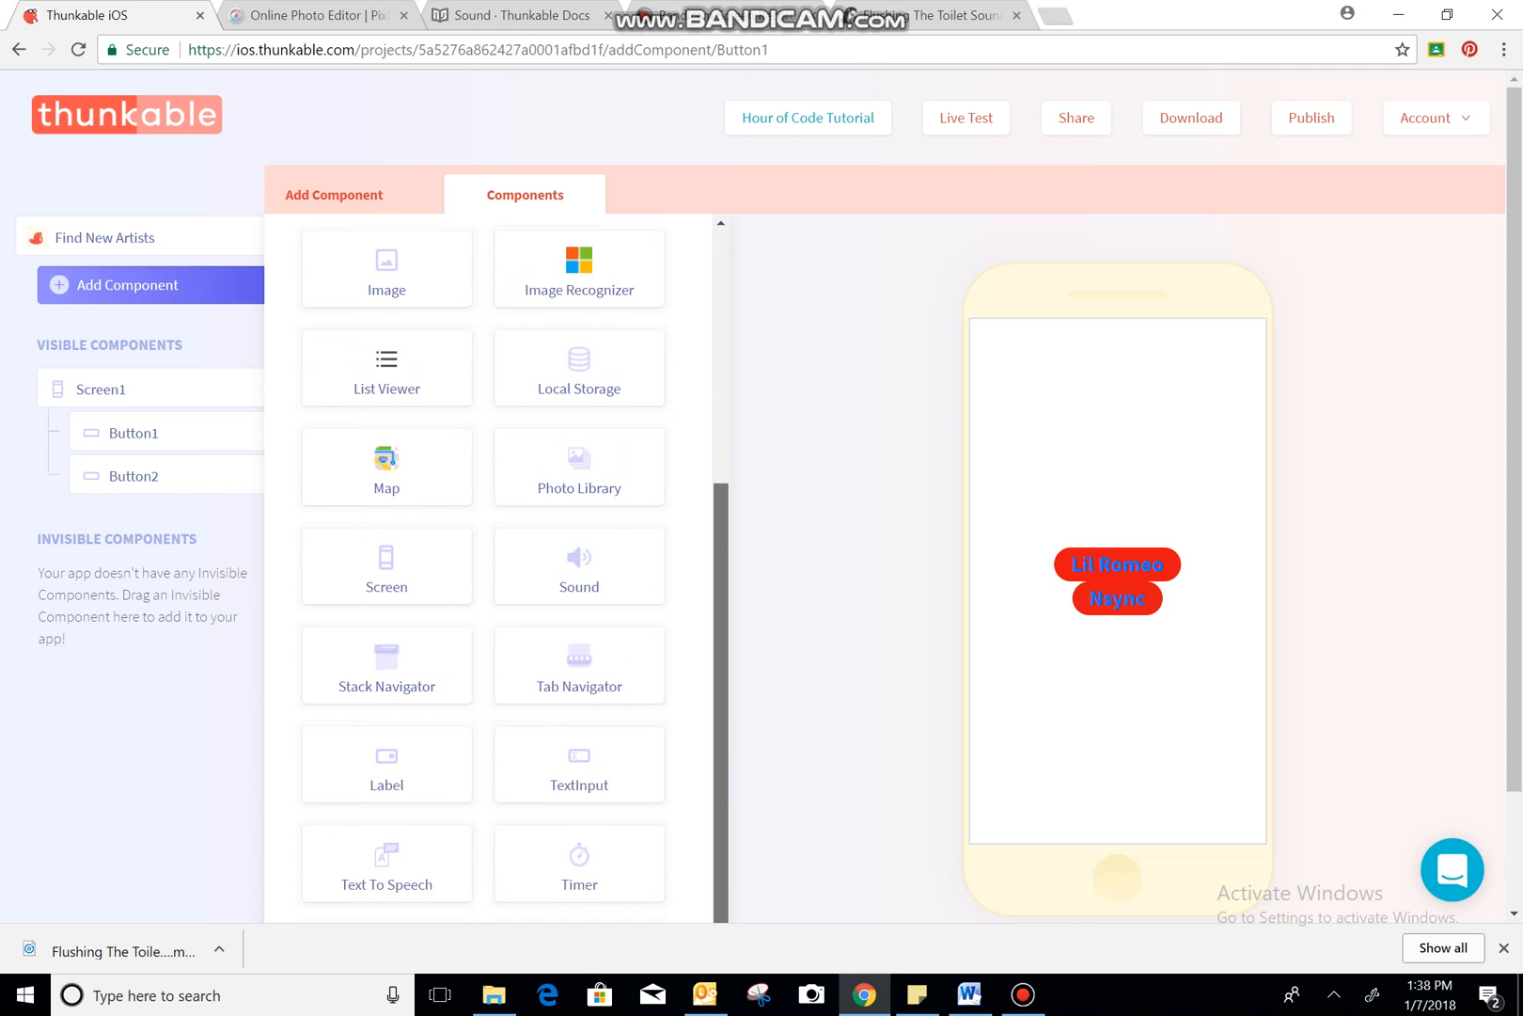
scroll(down, 3)
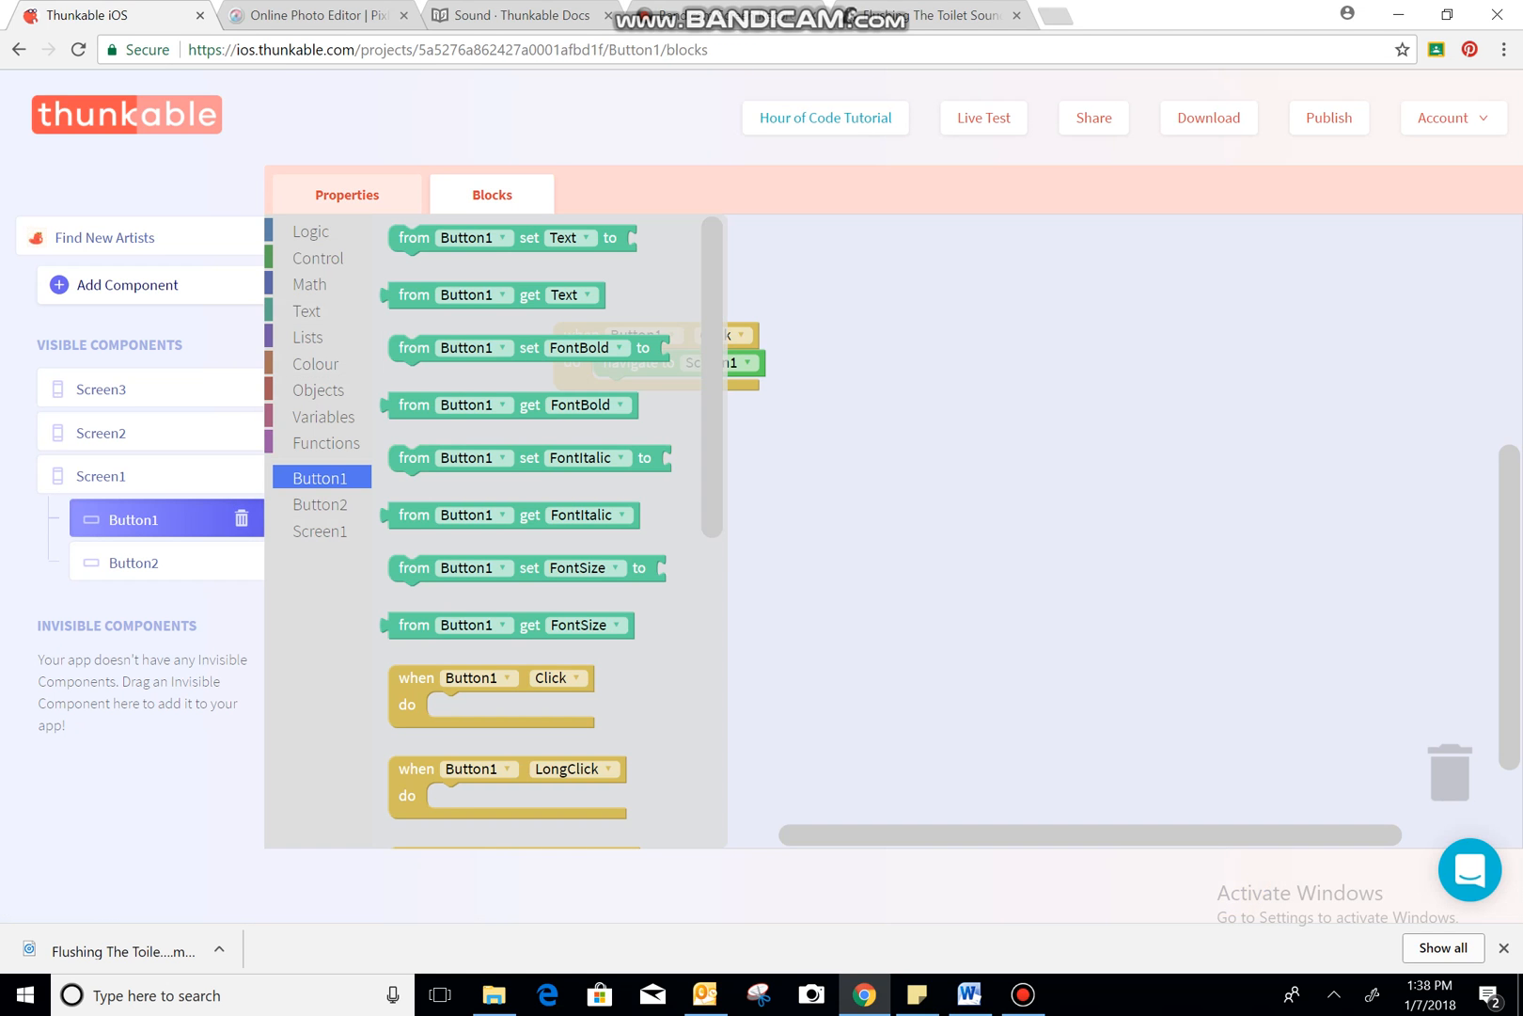
- Retarget Lil Romeo's navigation to Screen2 and start the Nsync button's click handler
click(719, 362)
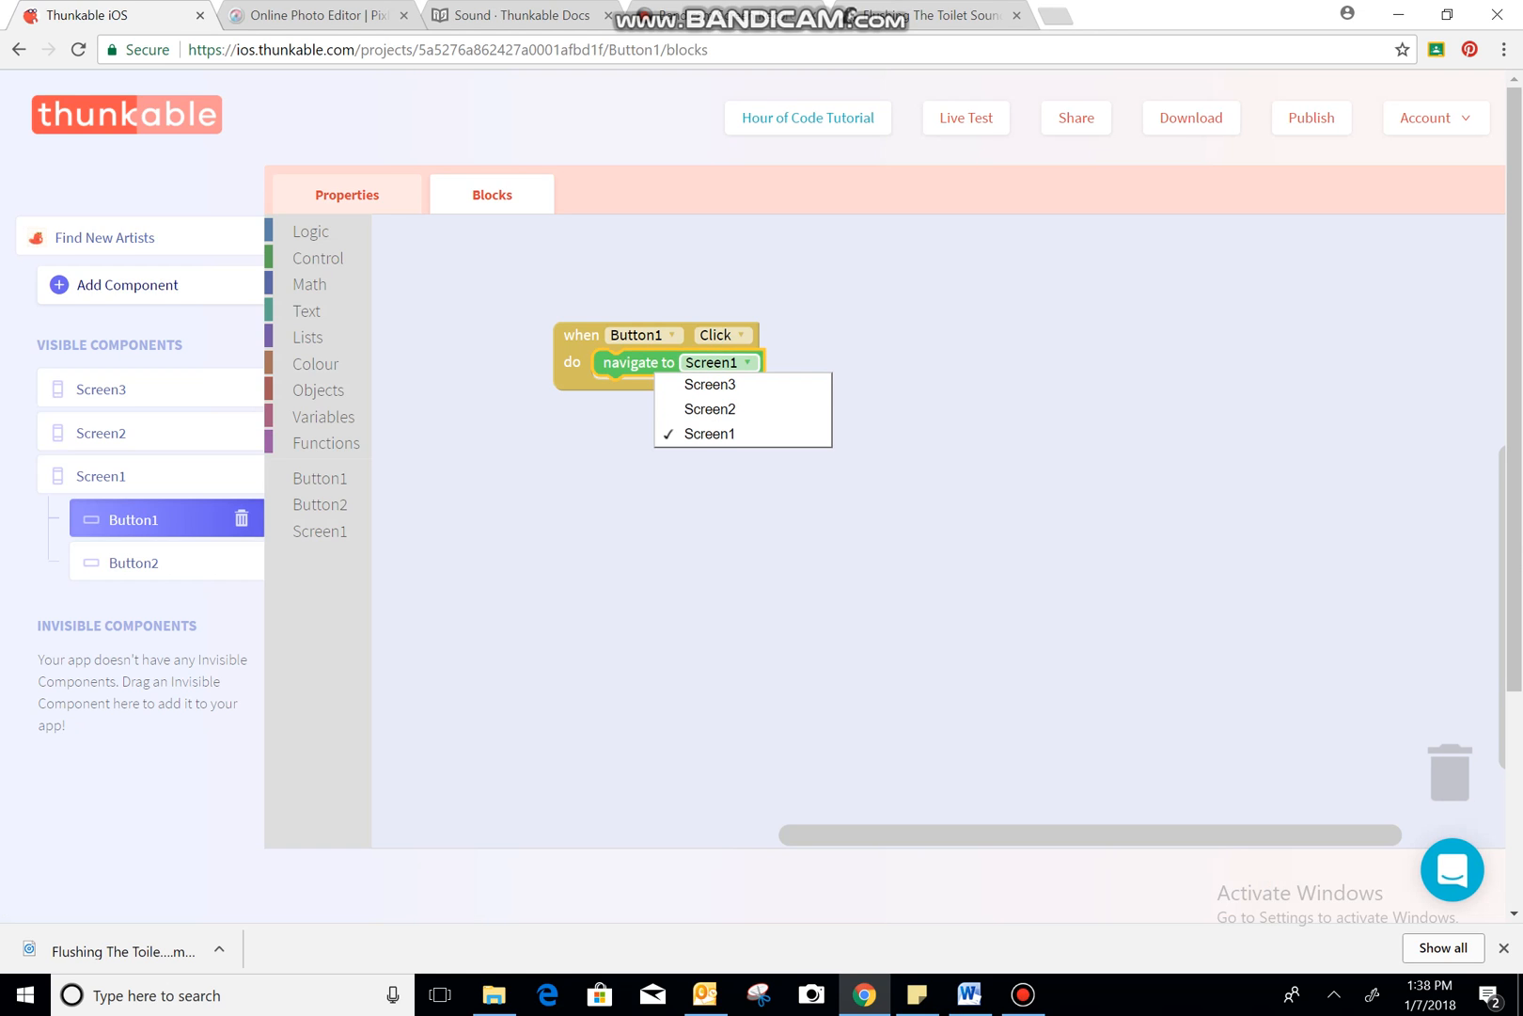
click(710, 408)
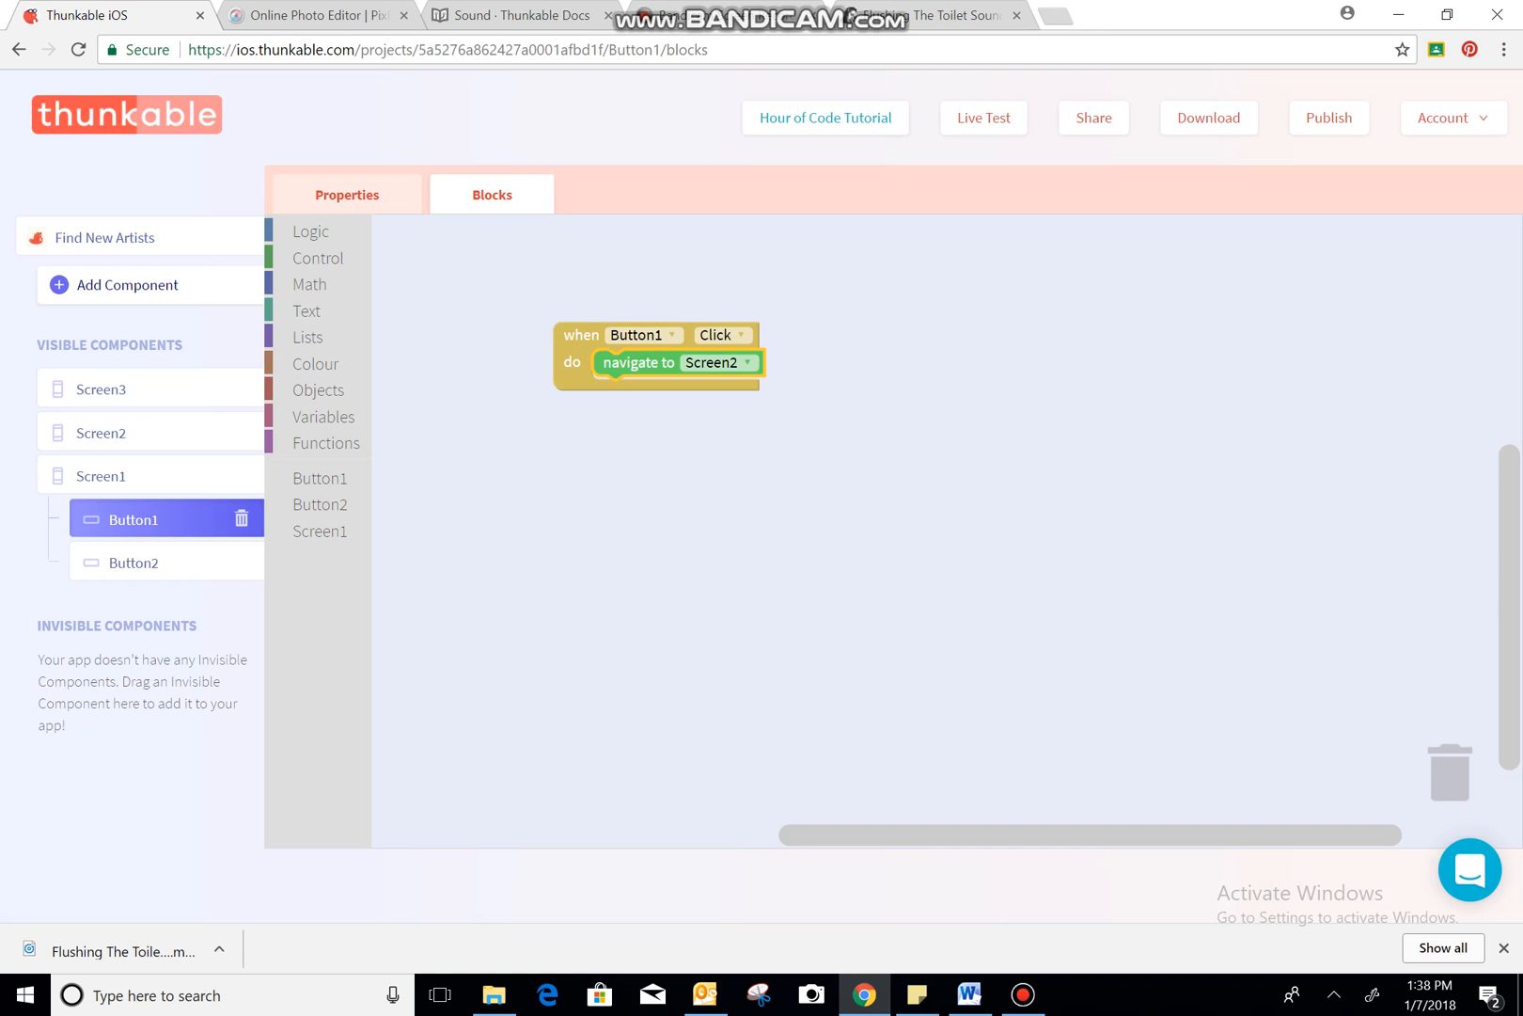
click(133, 562)
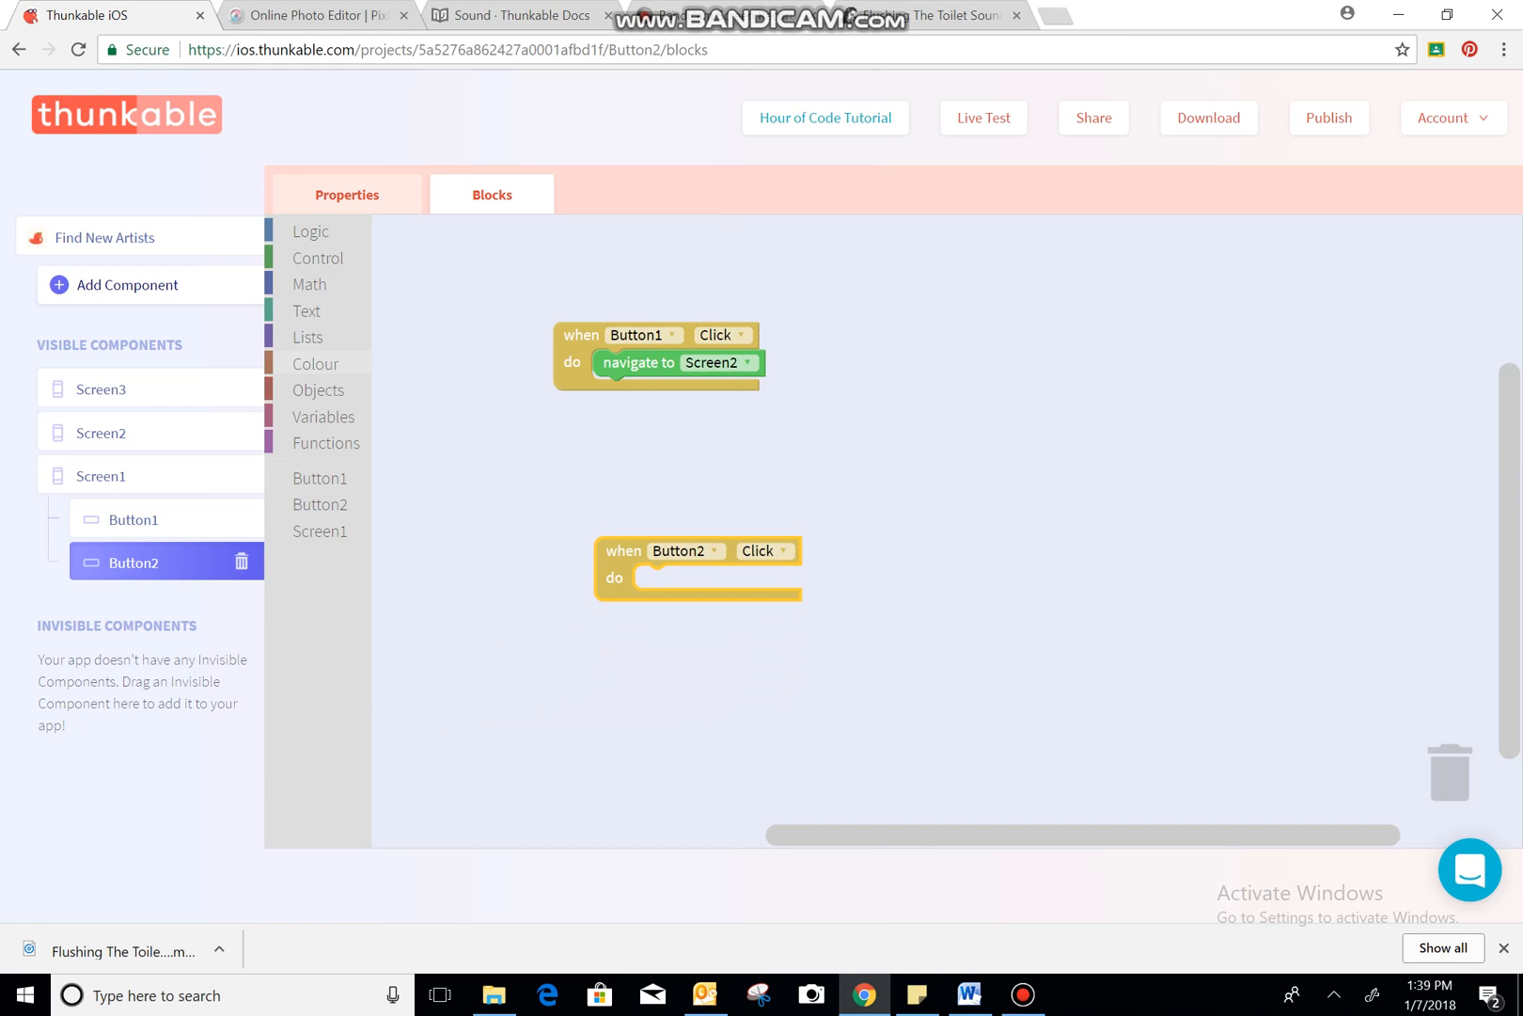
click(318, 258)
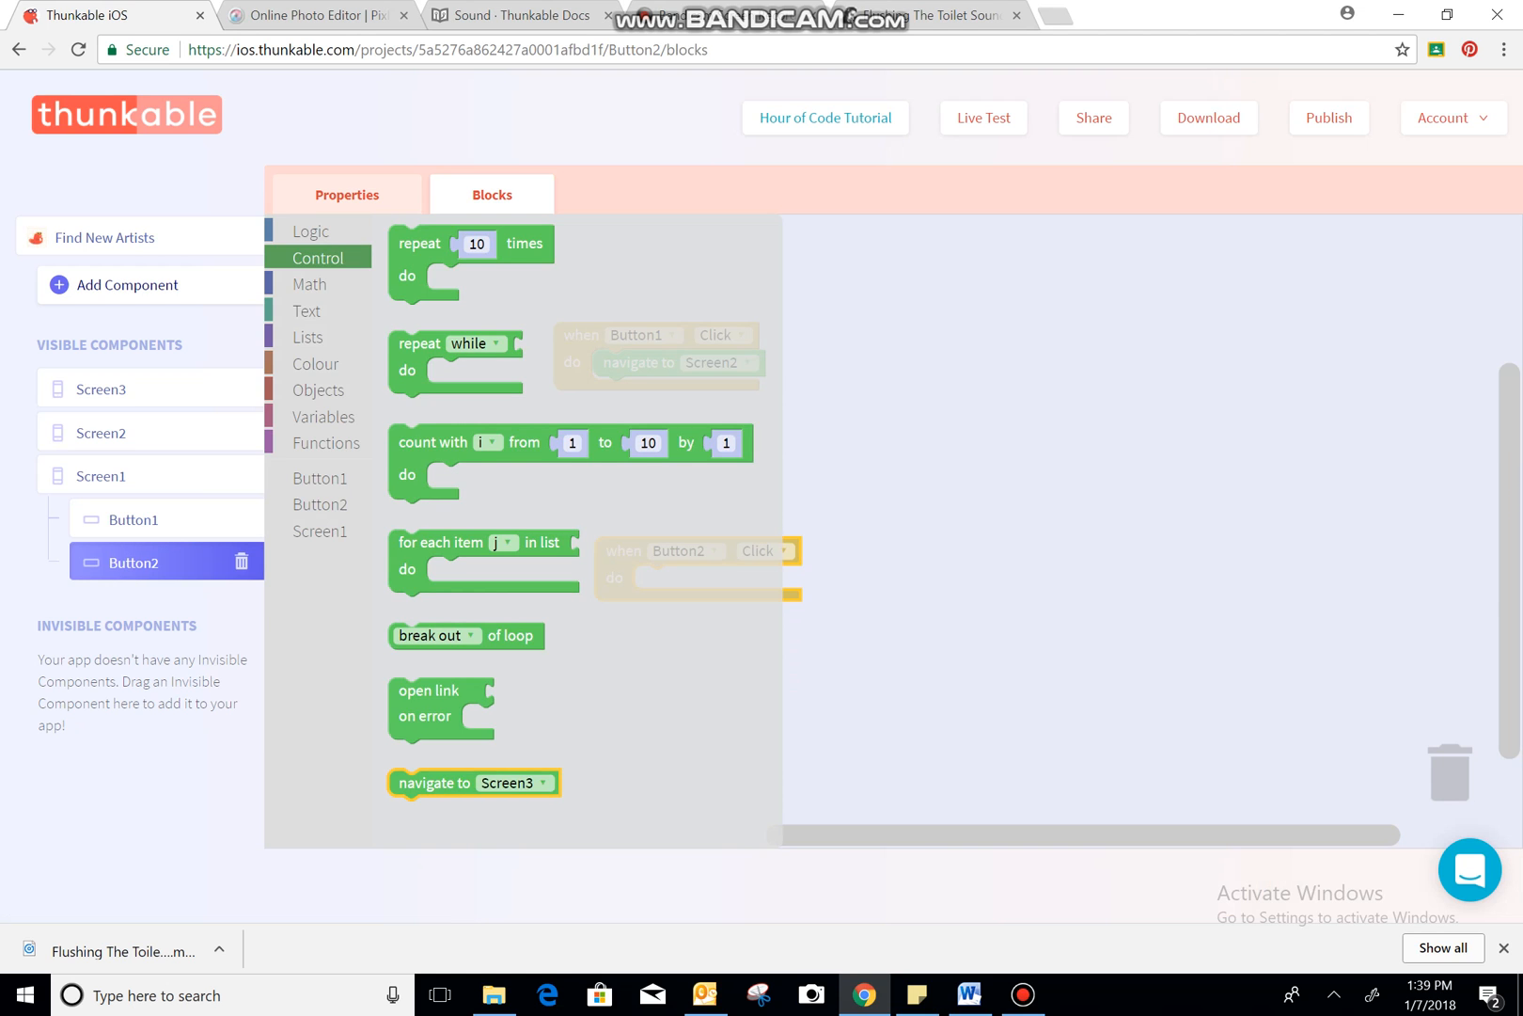